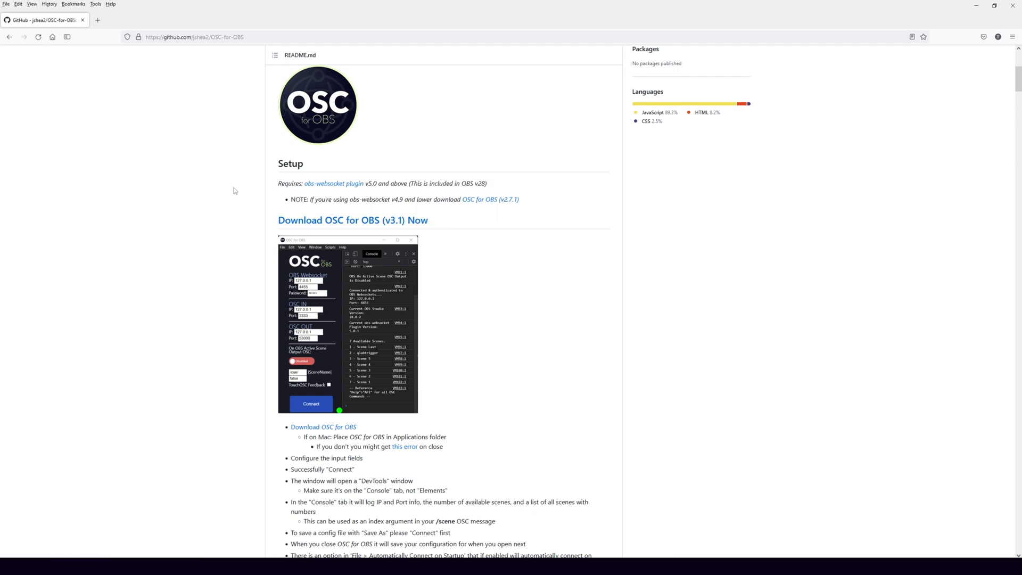
# Scroll the OSC for OBS README from the Setup section to the OSC Command List.
pyautogui.scroll(-3)
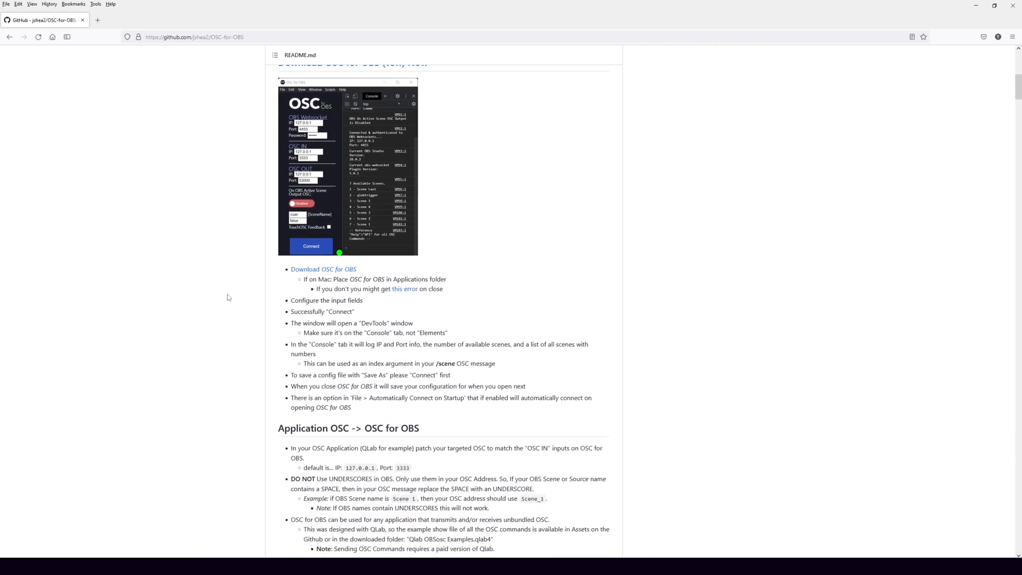
pyautogui.scroll(-3)
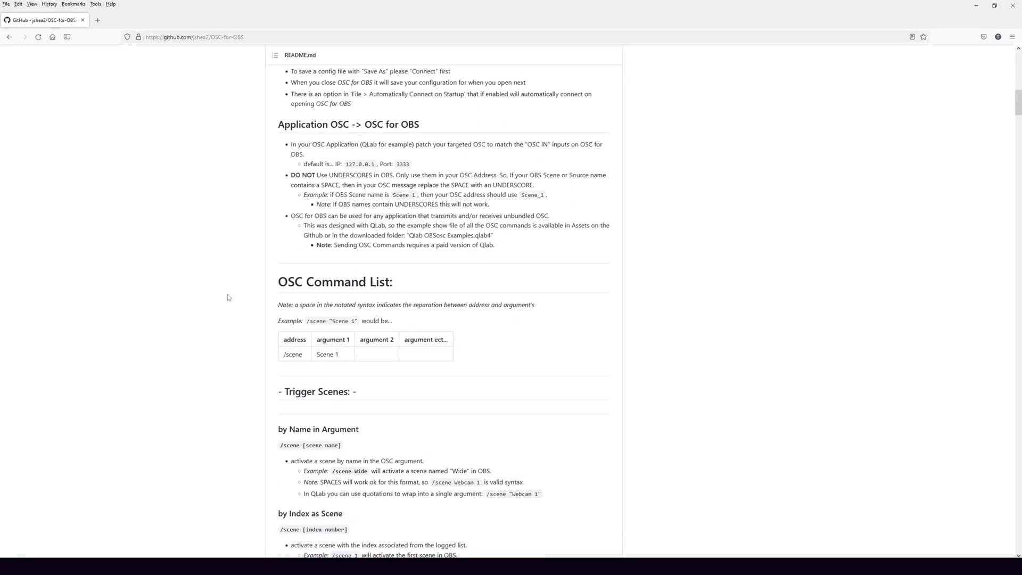
pyautogui.scroll(-3)
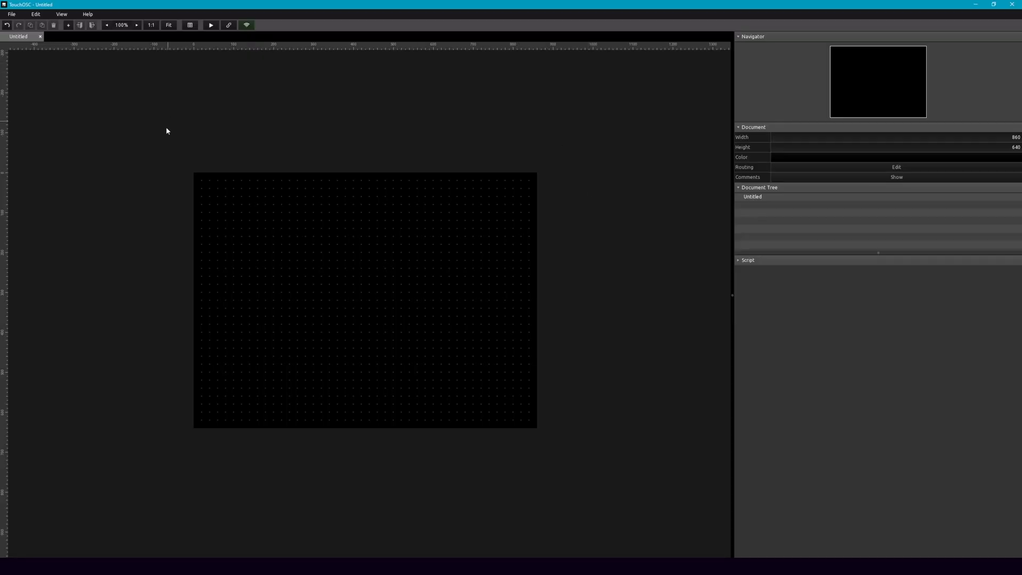
pyautogui.moveTo(497, 221)
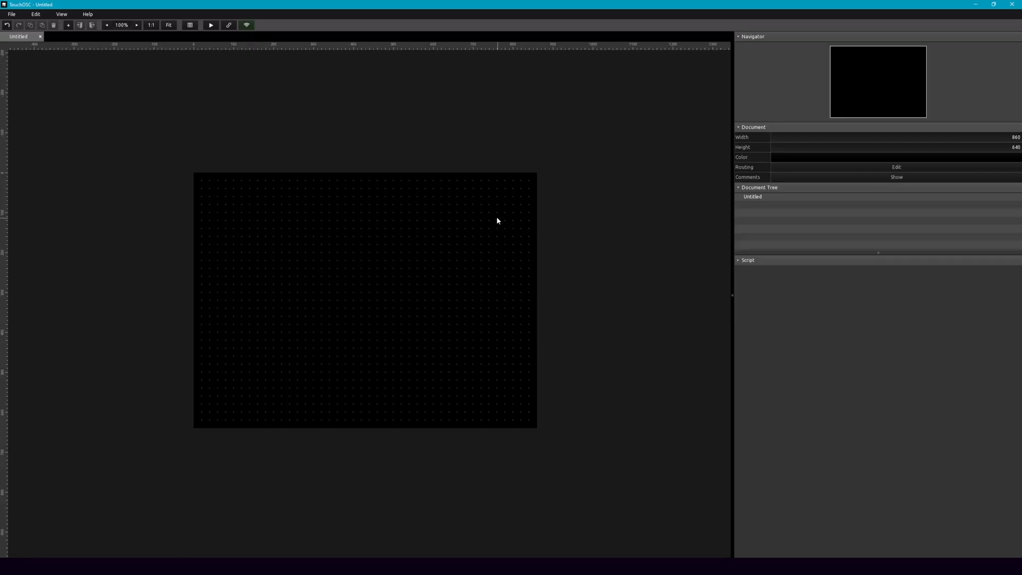
pyautogui.moveTo(234, 161)
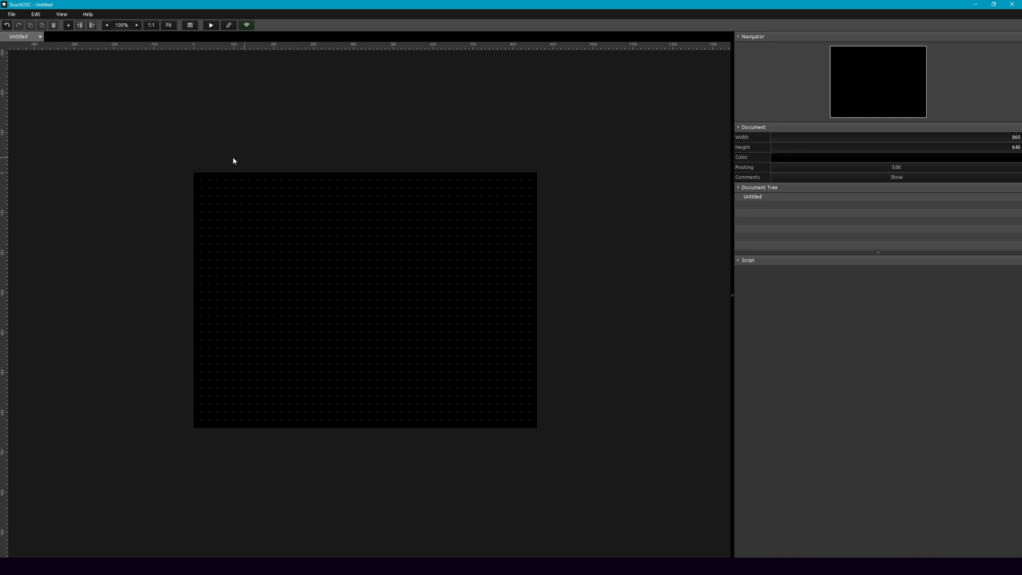
pyautogui.moveTo(195, 9)
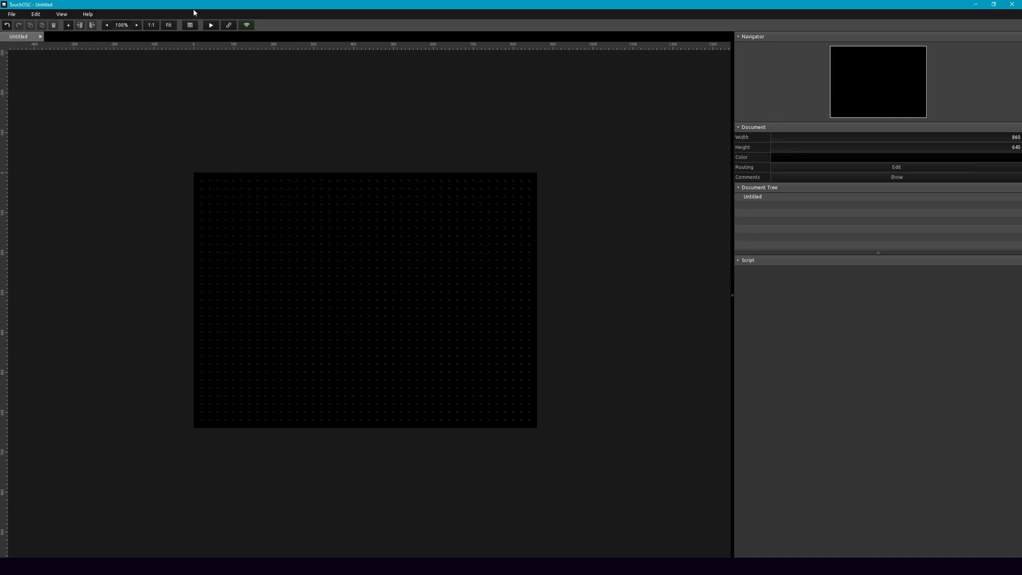
pyautogui.moveTo(229, 128)
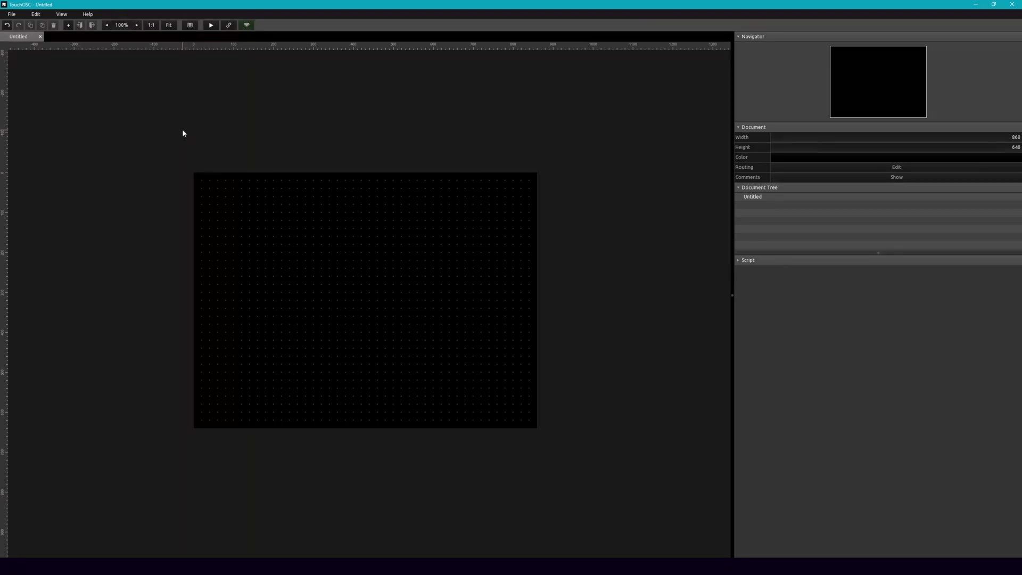
# Enable TouchOSC's editor network server and connect the tablet client to mirror the blank layout.
pyautogui.click(245, 25)
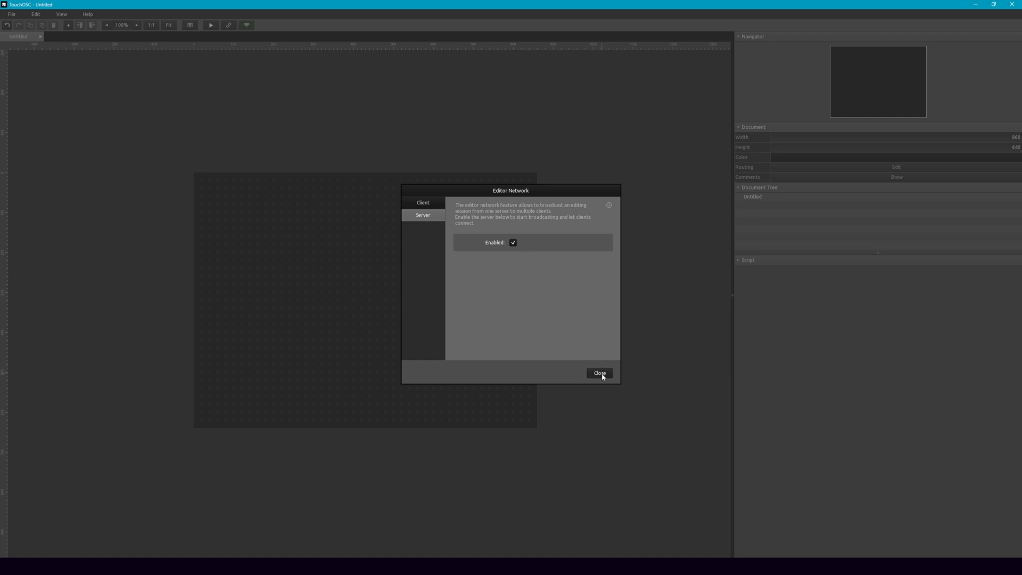
pyautogui.click(599, 373)
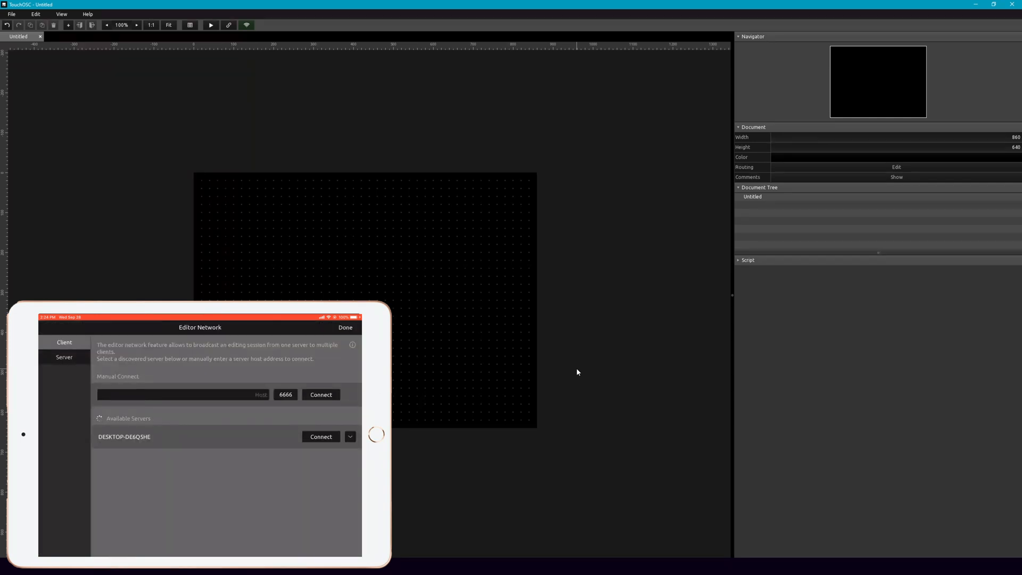
pyautogui.click(345, 327)
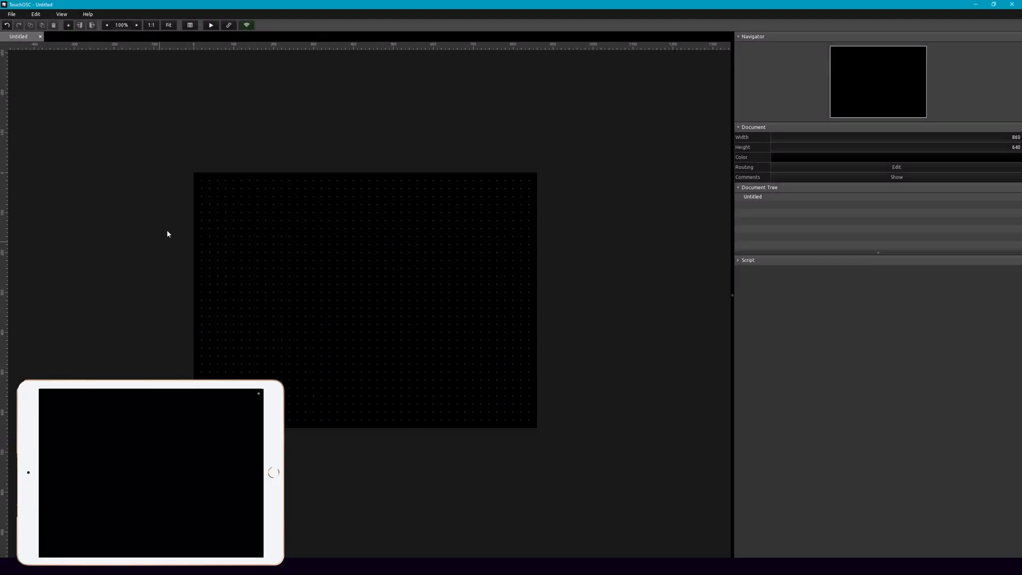
pyautogui.moveTo(261, 193)
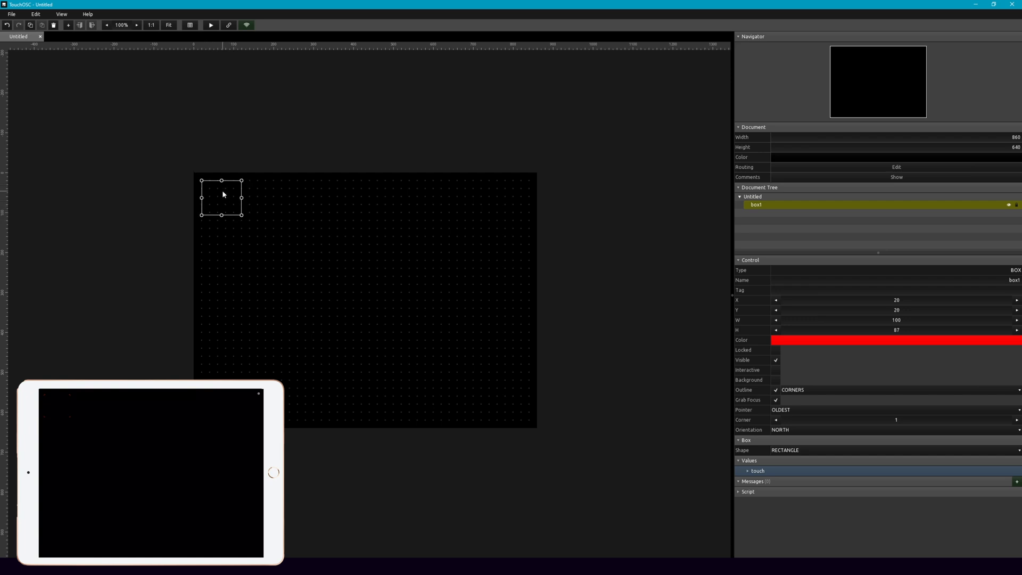
pyautogui.moveTo(216, 201)
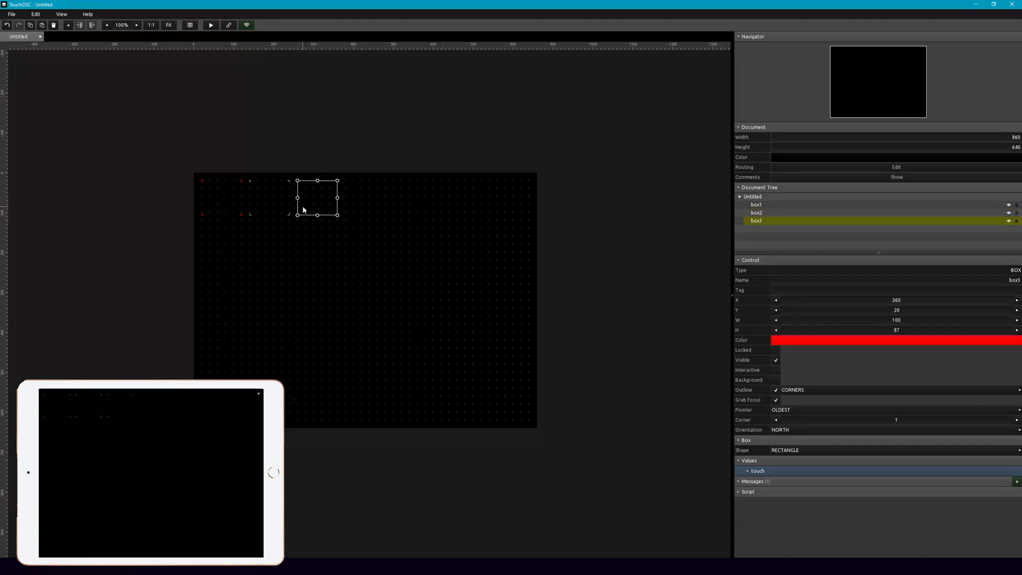
# Finish arranging the three equal red boxes in a row across the top of the layout.
pyautogui.click(896, 340)
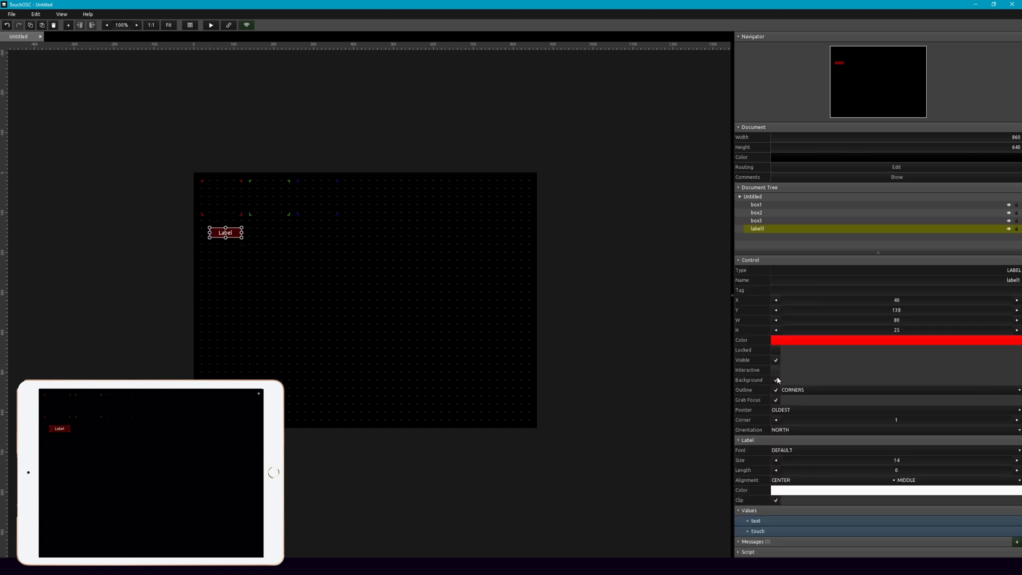
# Create background-free Scene 1, Scene 2 and Scene 3 labels and centre them over the boxes.
pyautogui.click(775, 379)
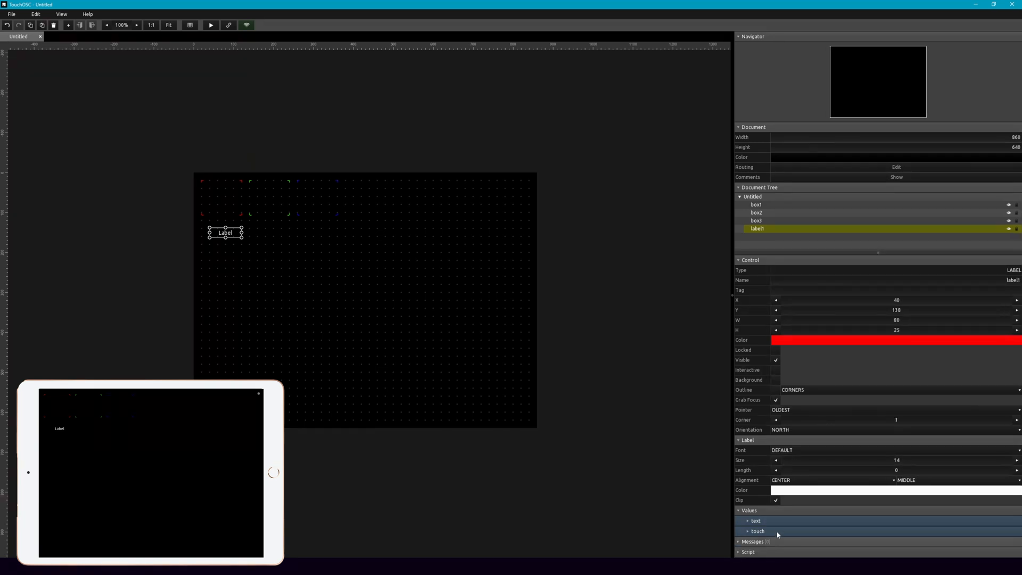
pyautogui.click(753, 520)
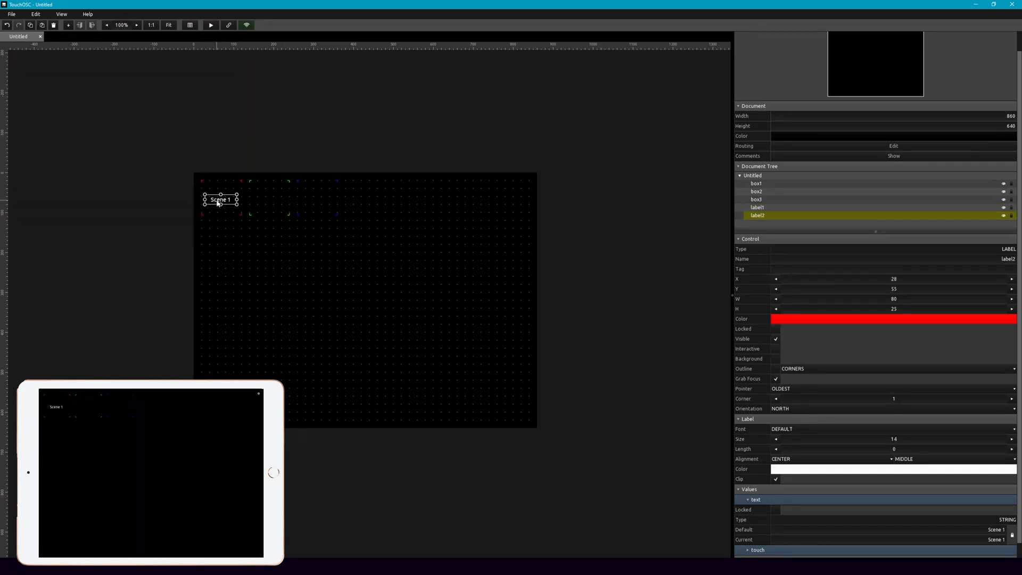
pyautogui.moveTo(221, 199); pyautogui.dragTo(268, 200)
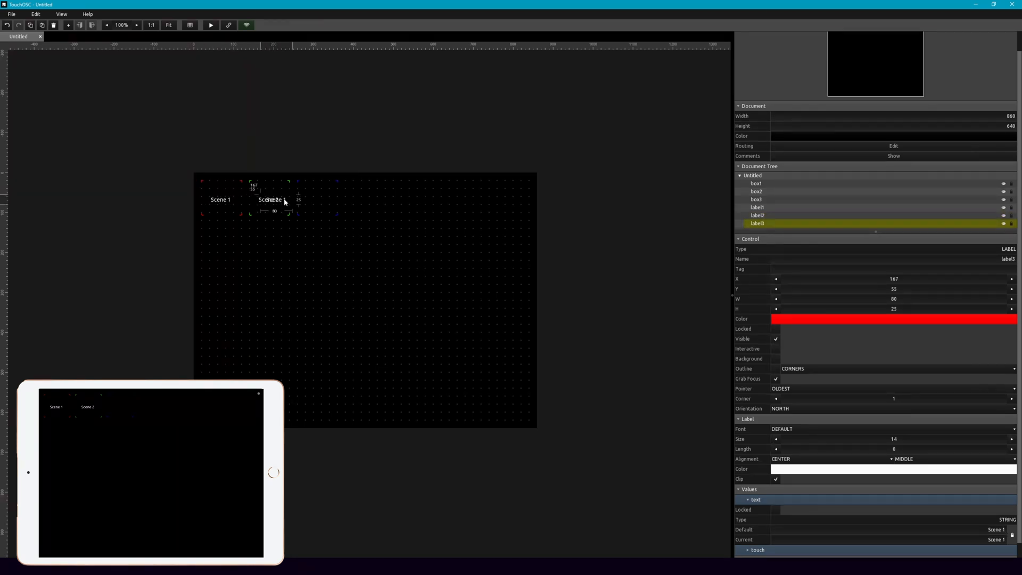
pyautogui.moveTo(272, 199); pyautogui.dragTo(313, 200)
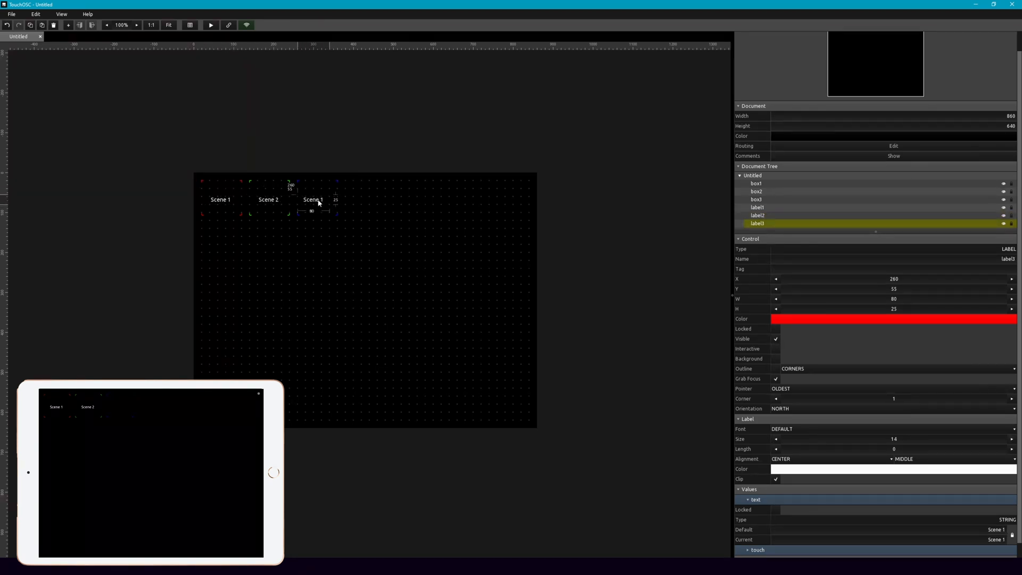
pyautogui.moveTo(317, 199); pyautogui.dragTo(324, 200)
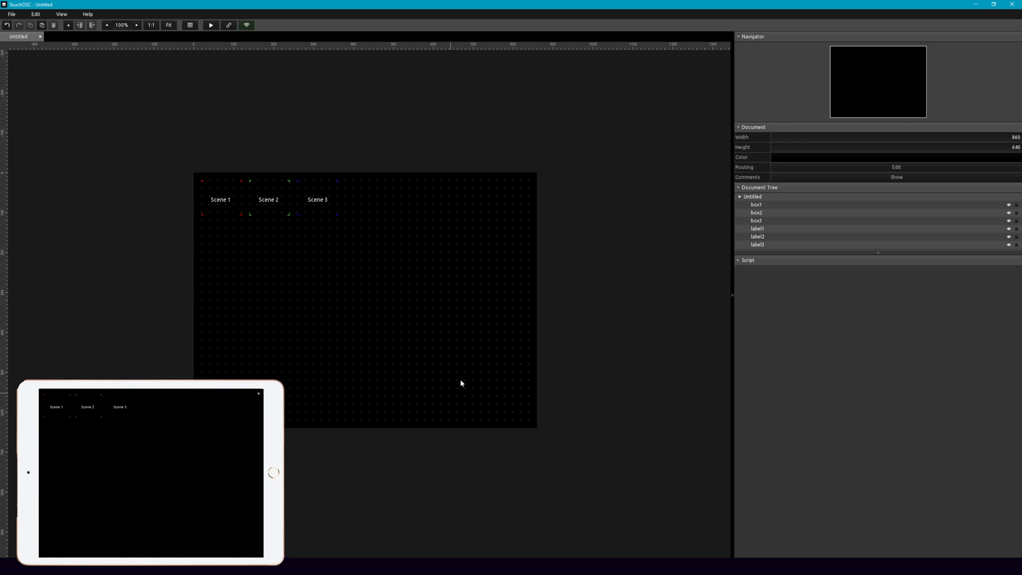
pyautogui.moveTo(273, 272)
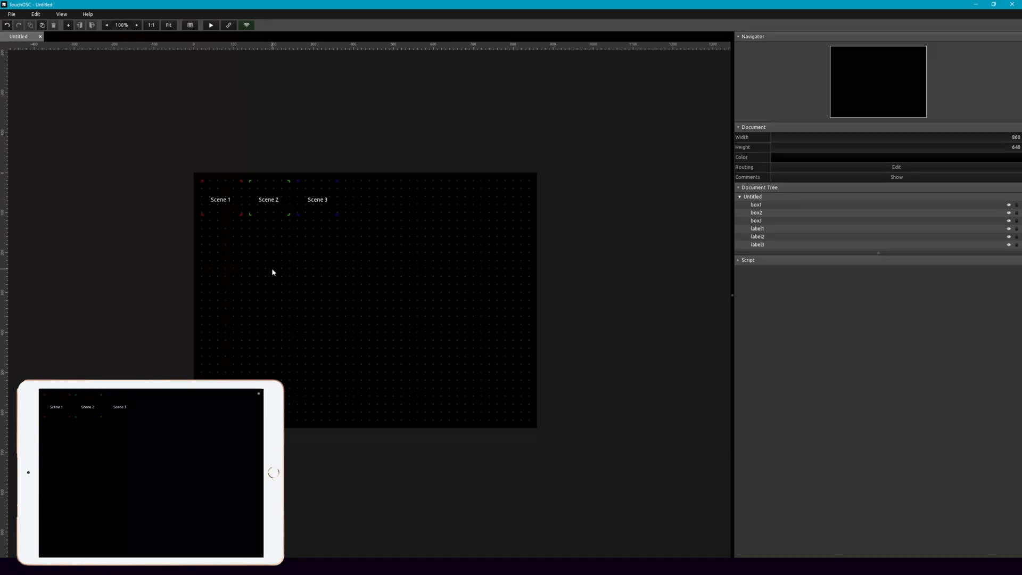
pyautogui.moveTo(211, 239)
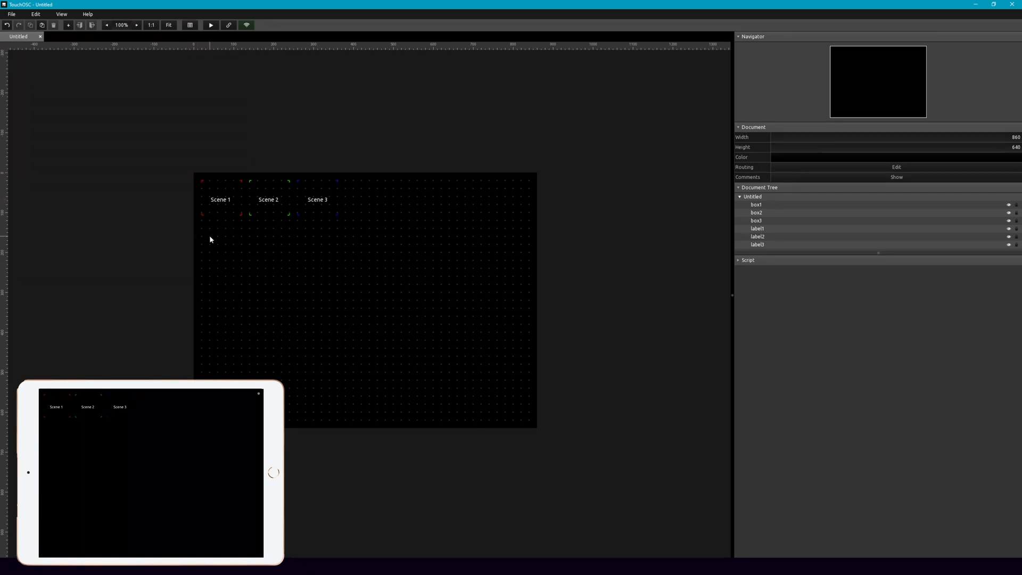
# Create a red LIVE button under Scene 1 and duplicate it under Scene 2 and 3.
pyautogui.rightClick(210, 240)
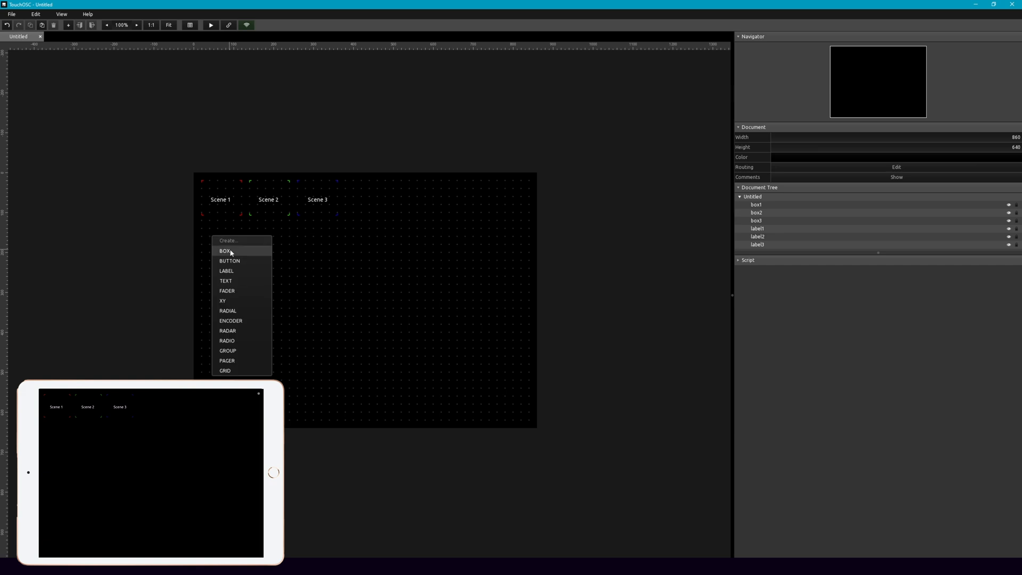
pyautogui.click(229, 260)
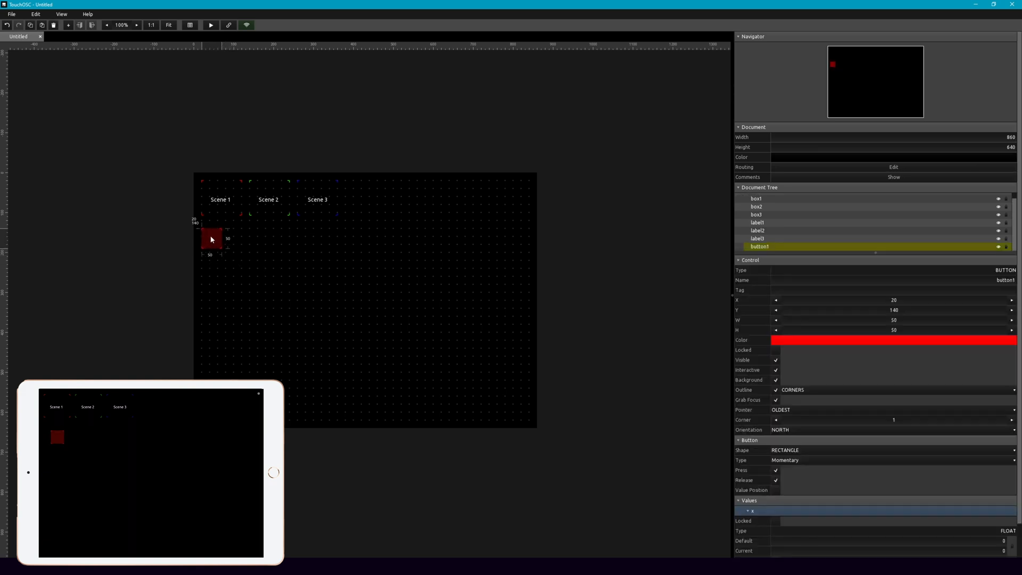
pyautogui.moveTo(222, 251); pyautogui.dragTo(240, 261)
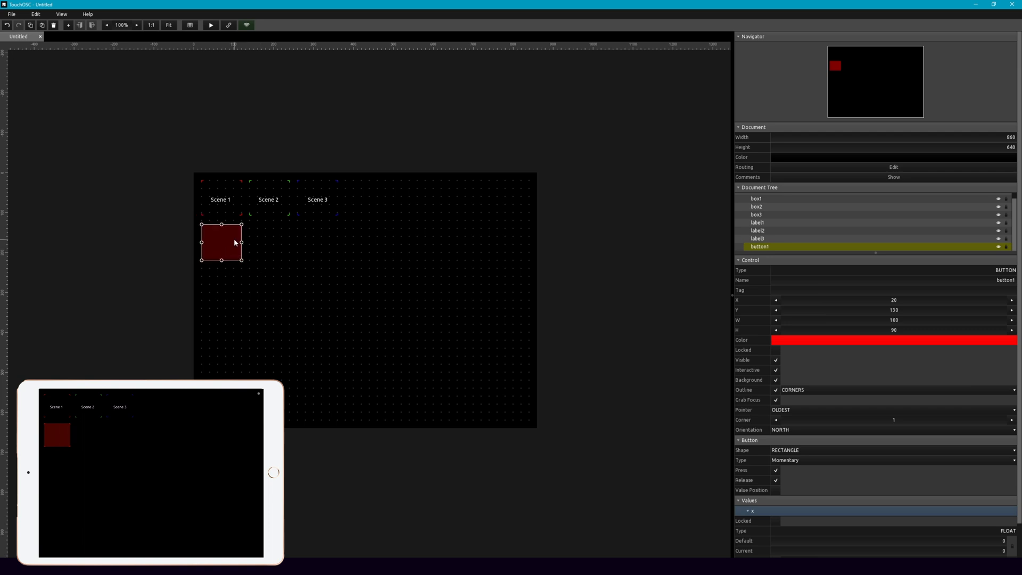
pyautogui.moveTo(221, 233)
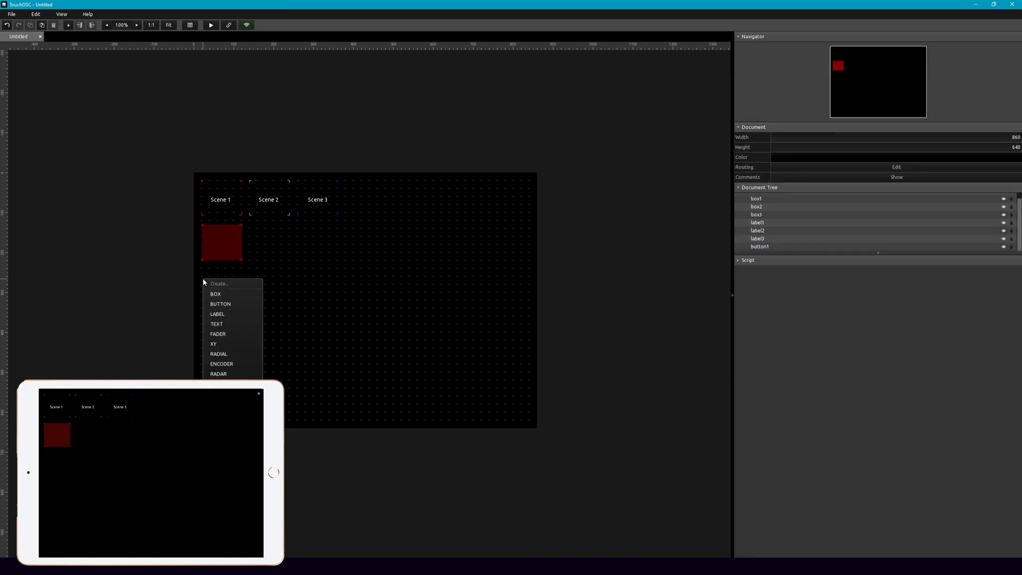
pyautogui.click(217, 314)
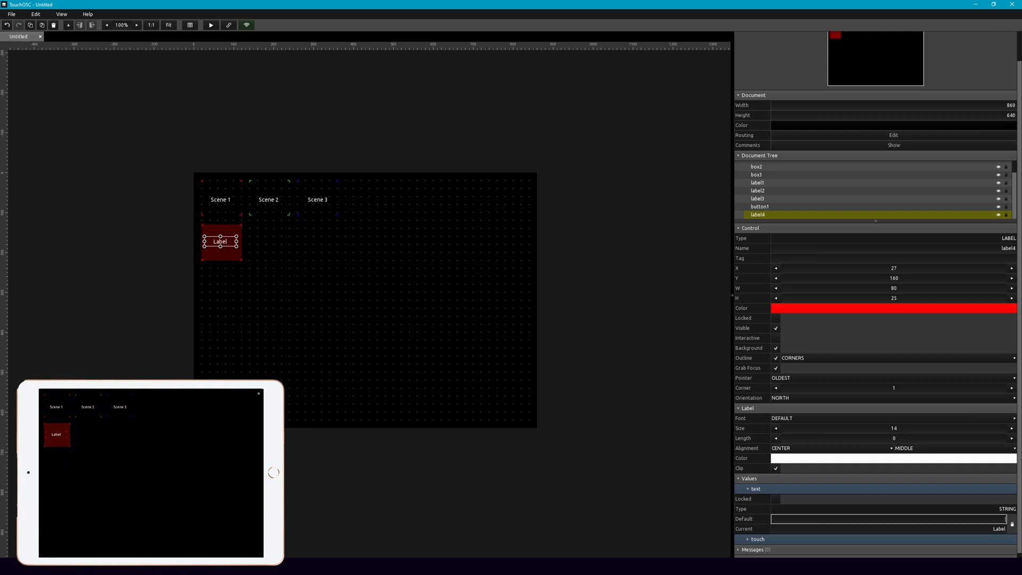
pyautogui.write('LIVE')
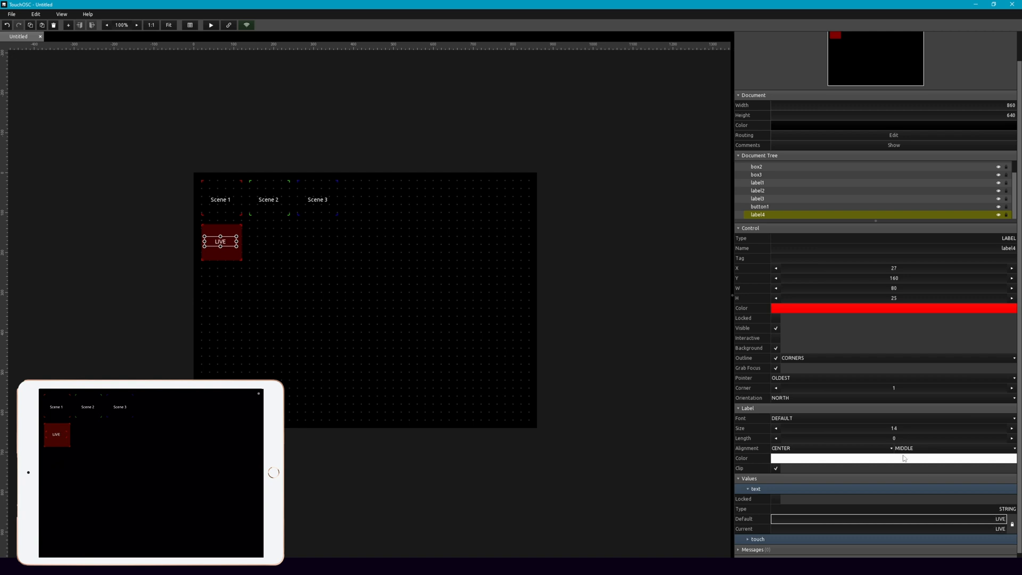
pyautogui.moveTo(775, 357)
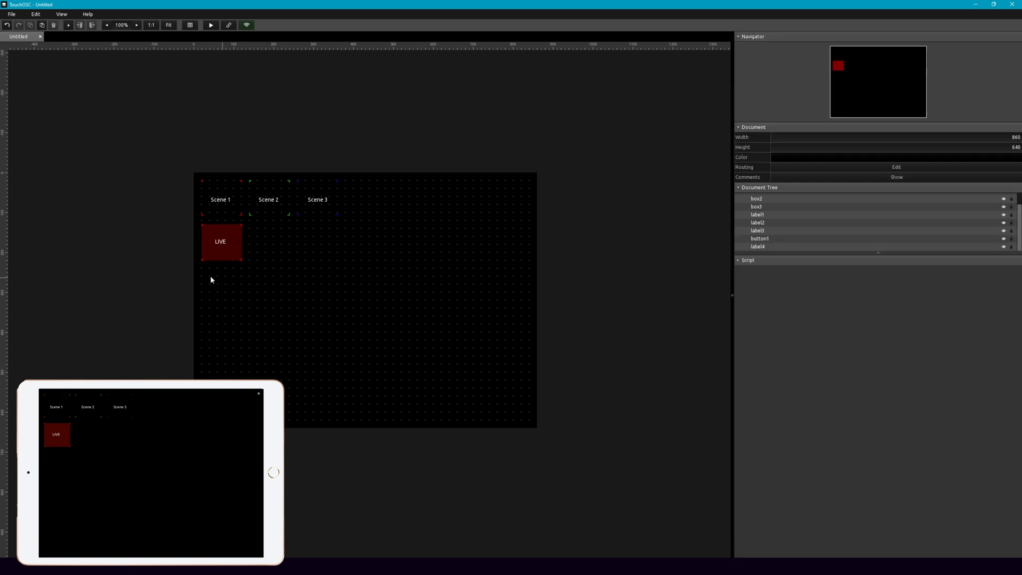
pyautogui.click(220, 242)
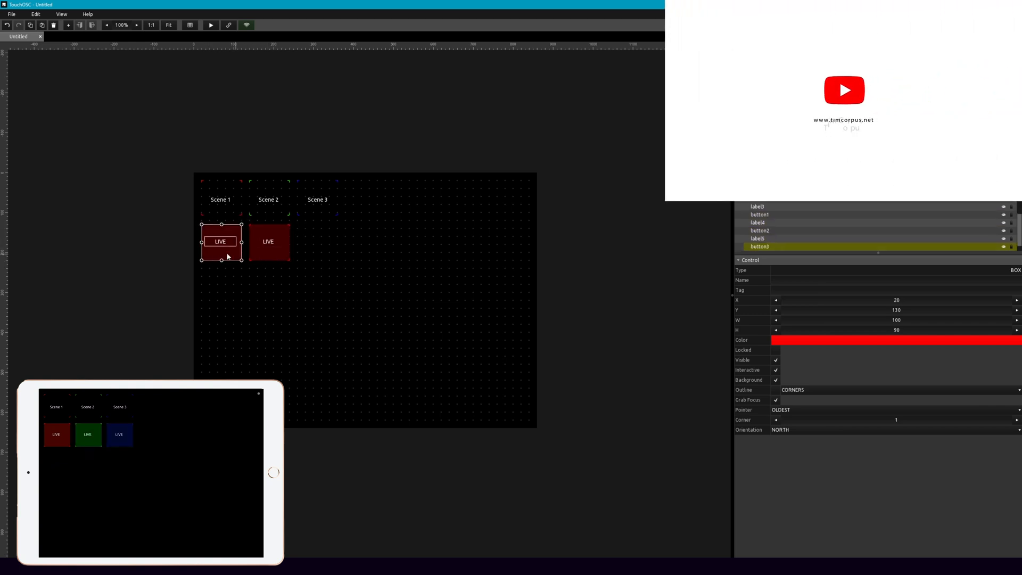
pyautogui.click(799, 340)
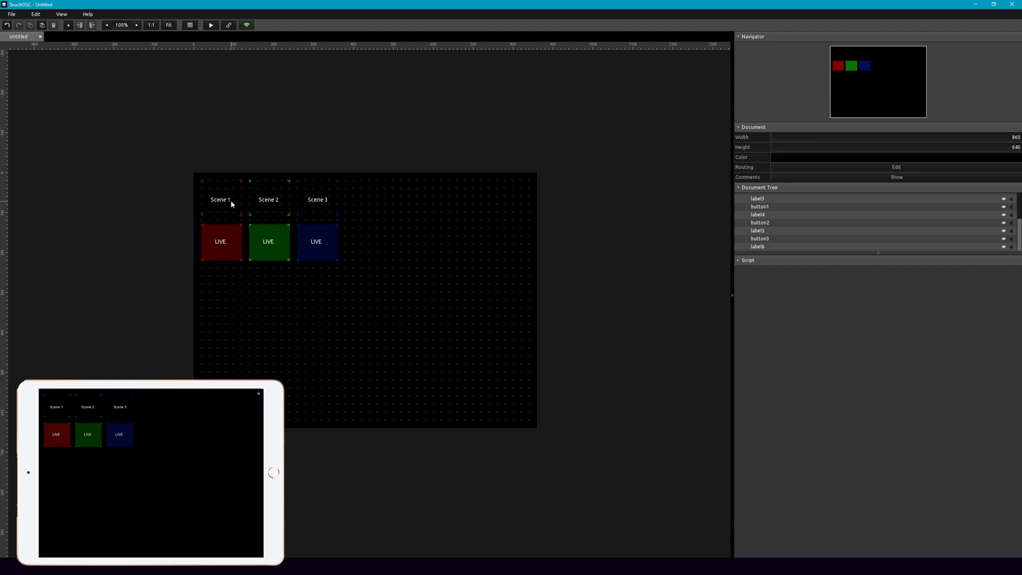
pyautogui.moveTo(229, 251)
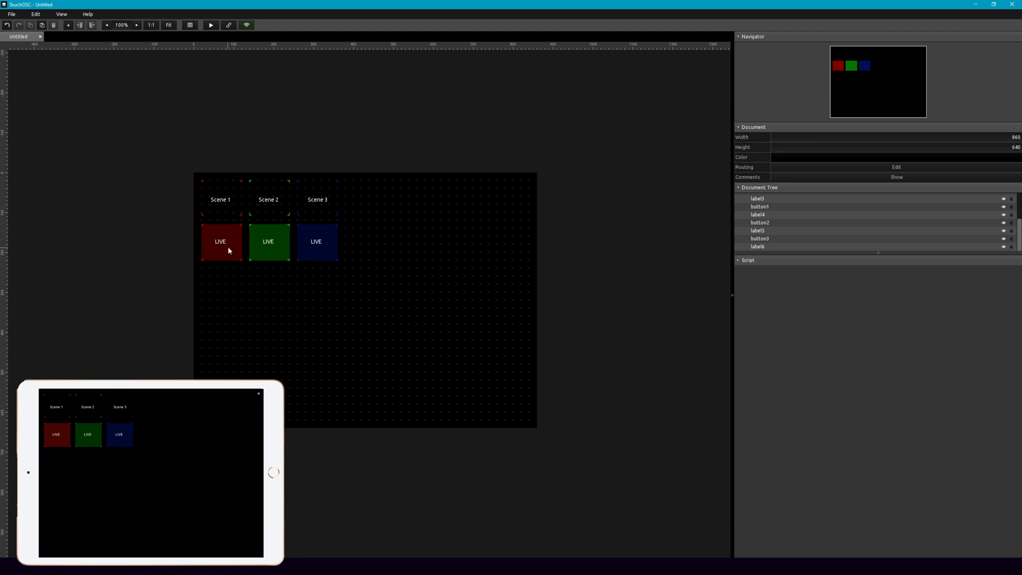
pyautogui.moveTo(223, 249)
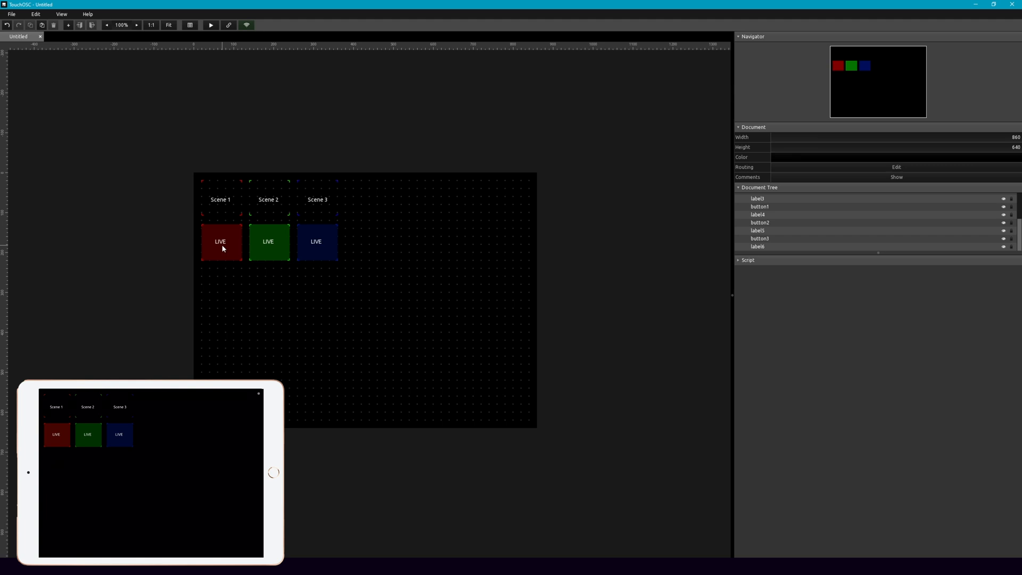
pyautogui.moveTo(306, 195)
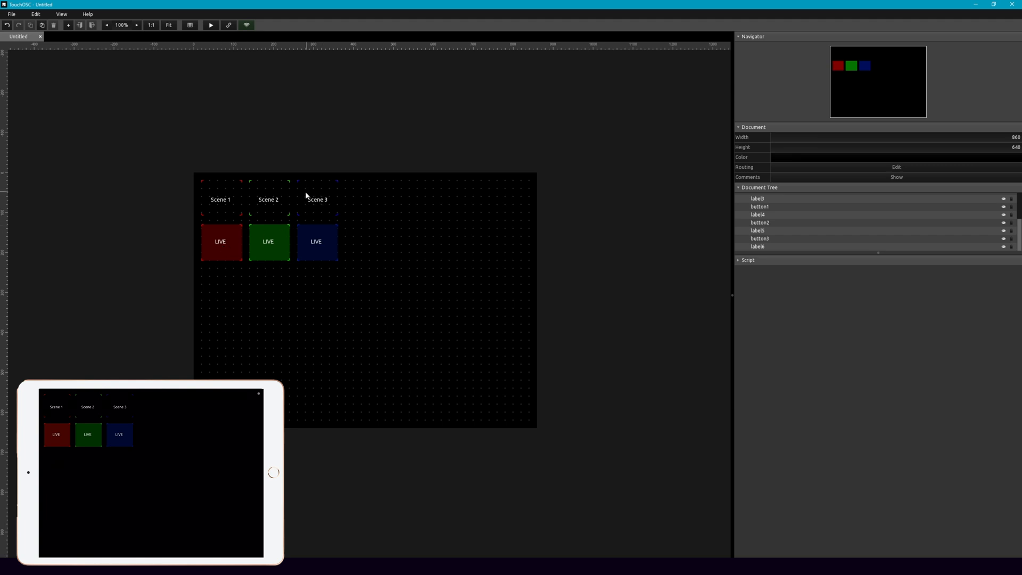
pyautogui.moveTo(317, 209)
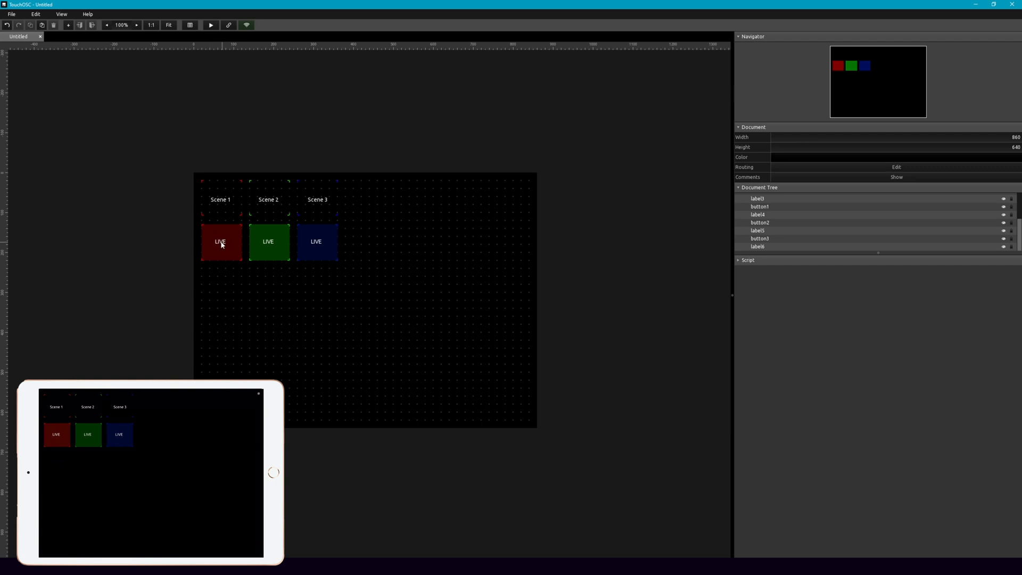
pyautogui.moveTo(216, 243)
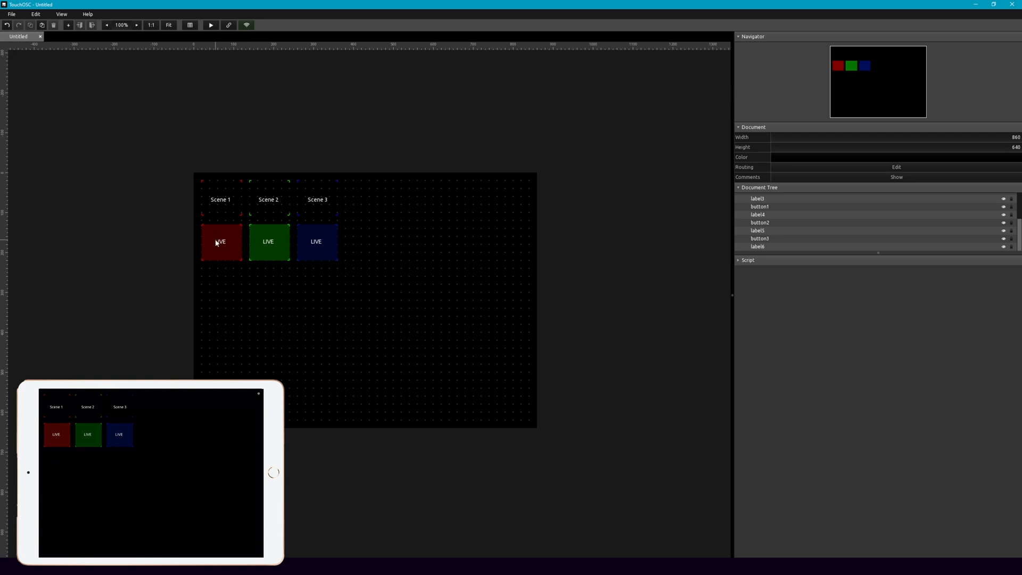
pyautogui.moveTo(366, 210)
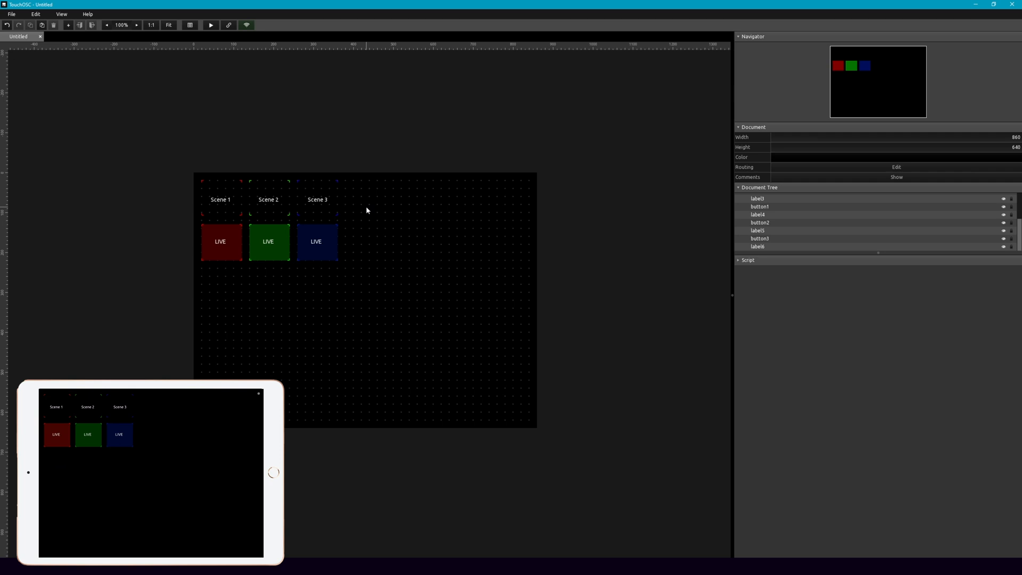
# Add a tall yellow button with a Transition label beside the LIVE buttons.
pyautogui.rightClick(367, 210)
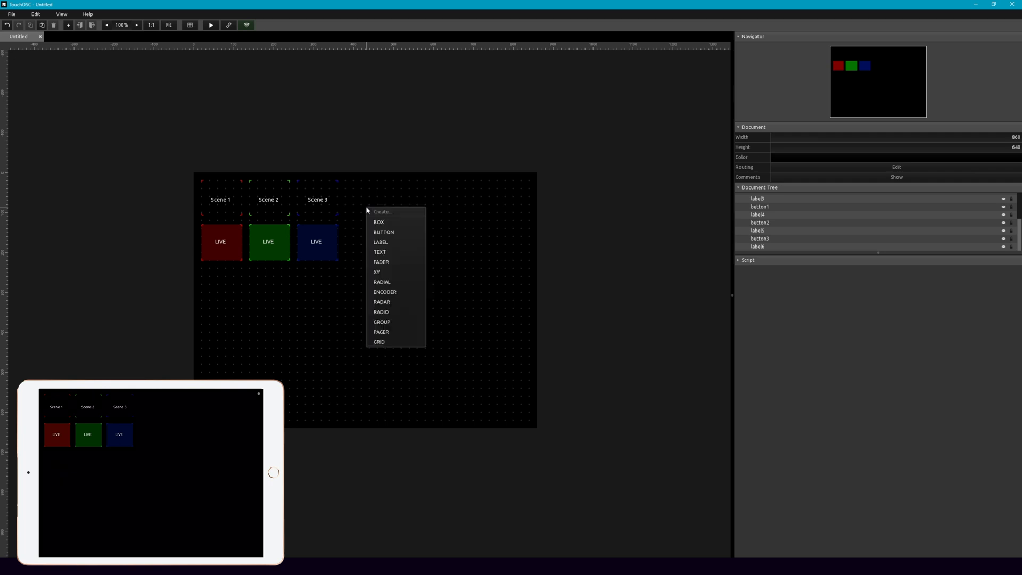
pyautogui.click(384, 232)
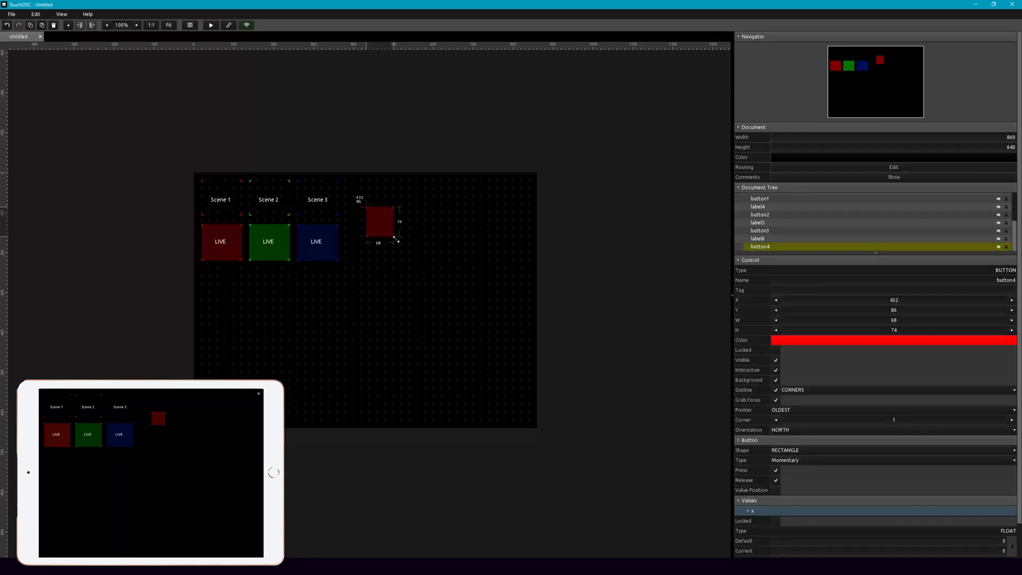
pyautogui.moveTo(398, 241); pyautogui.dragTo(412, 268)
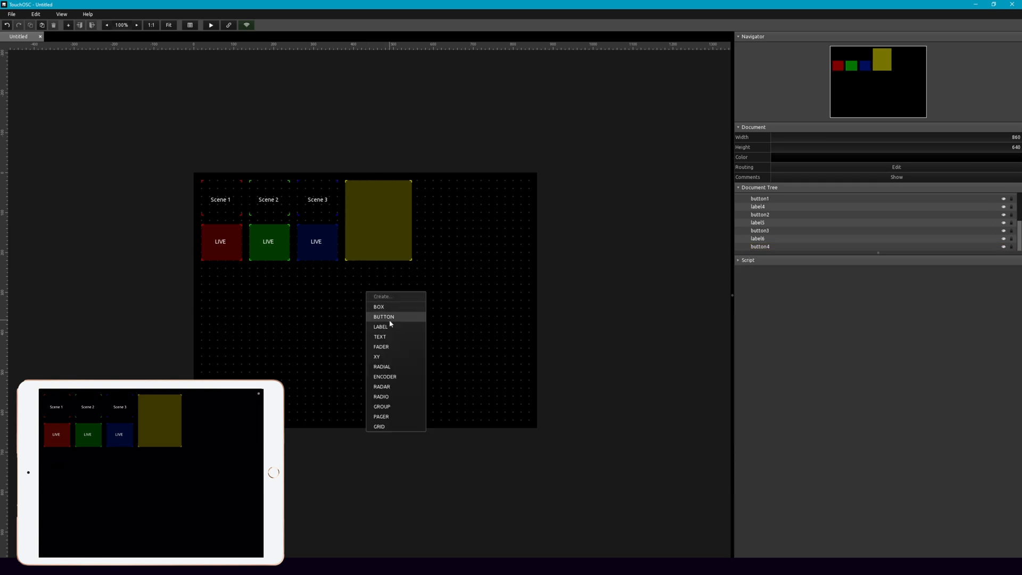
pyautogui.click(381, 326)
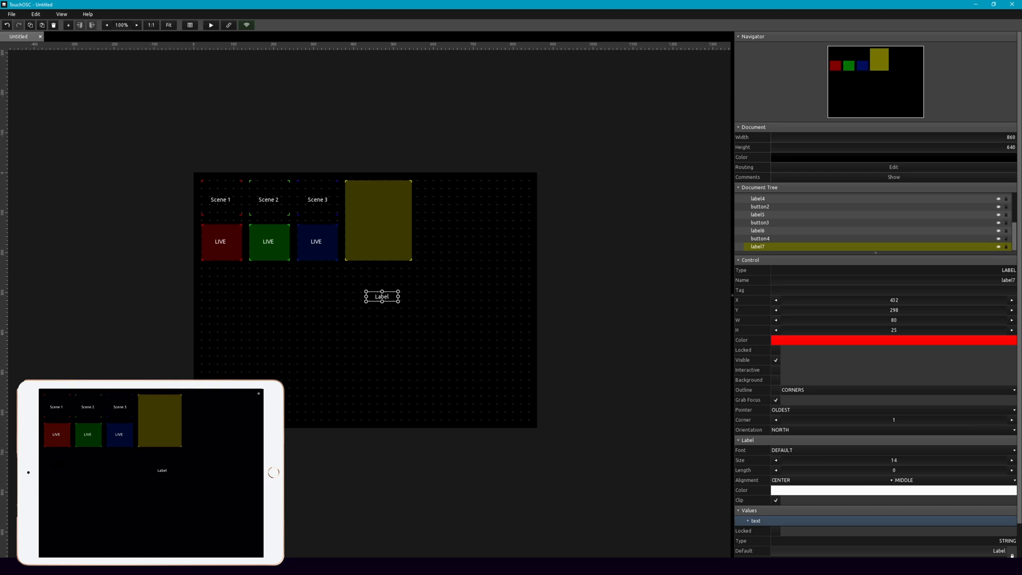
pyautogui.click(893, 550)
pyautogui.write('Transition')
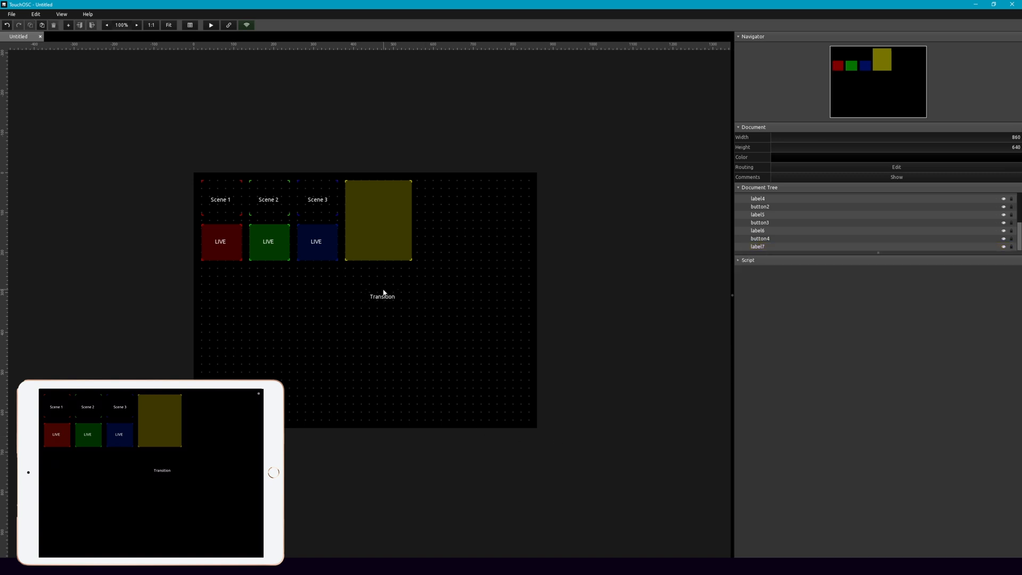
pyautogui.click(377, 217)
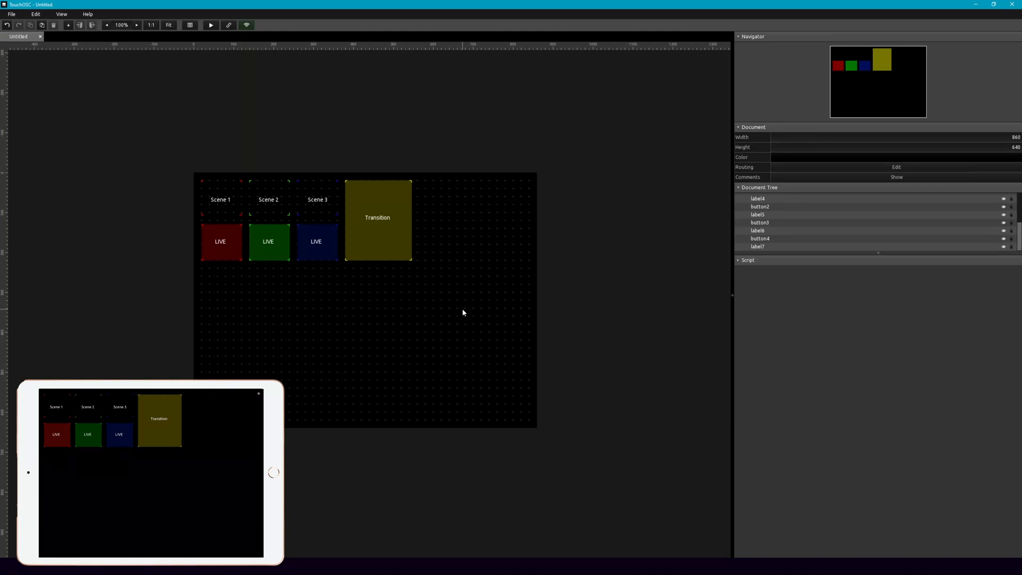
pyautogui.click(220, 199)
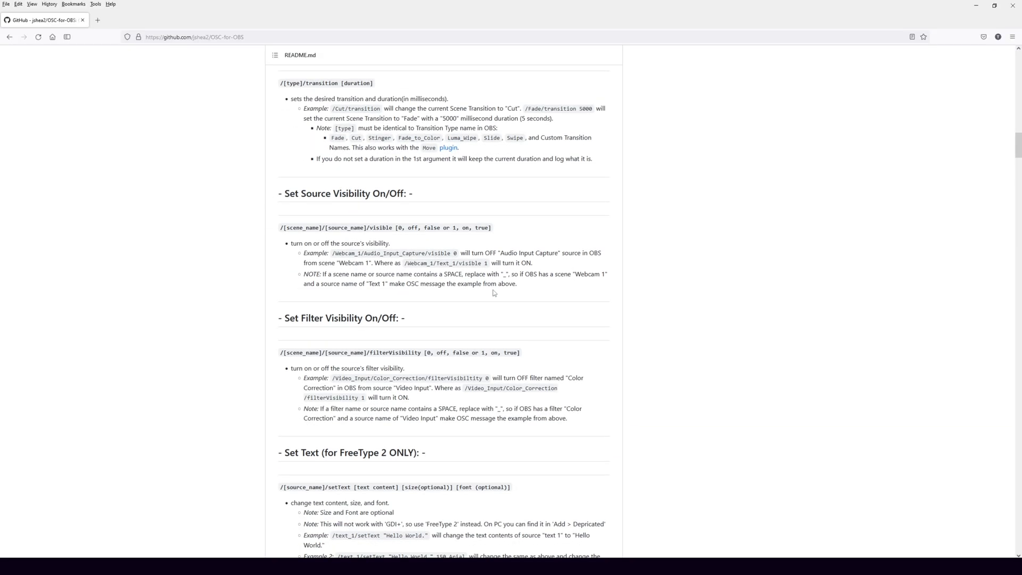
pyautogui.scroll(-3)
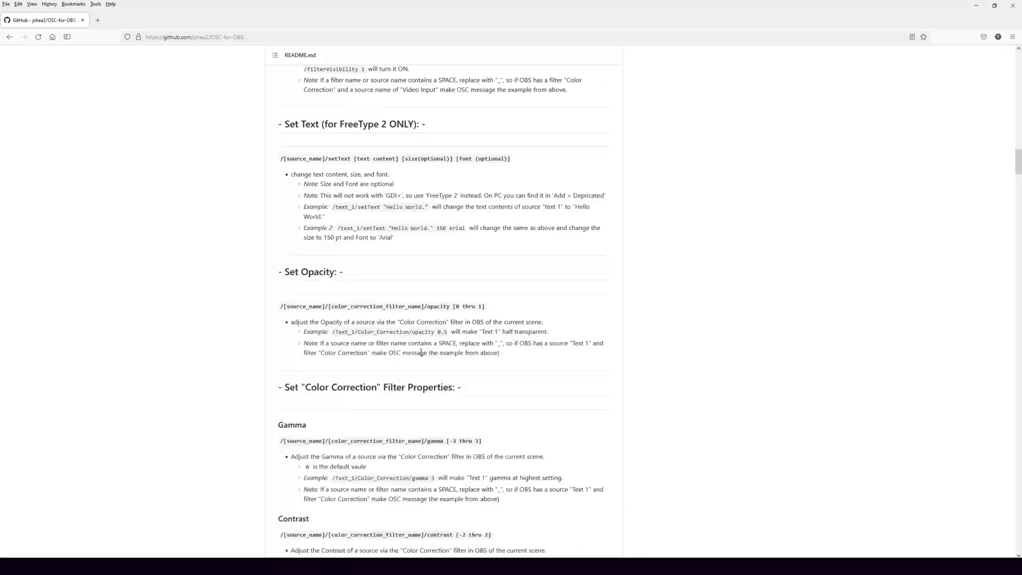
pyautogui.scroll(-3)
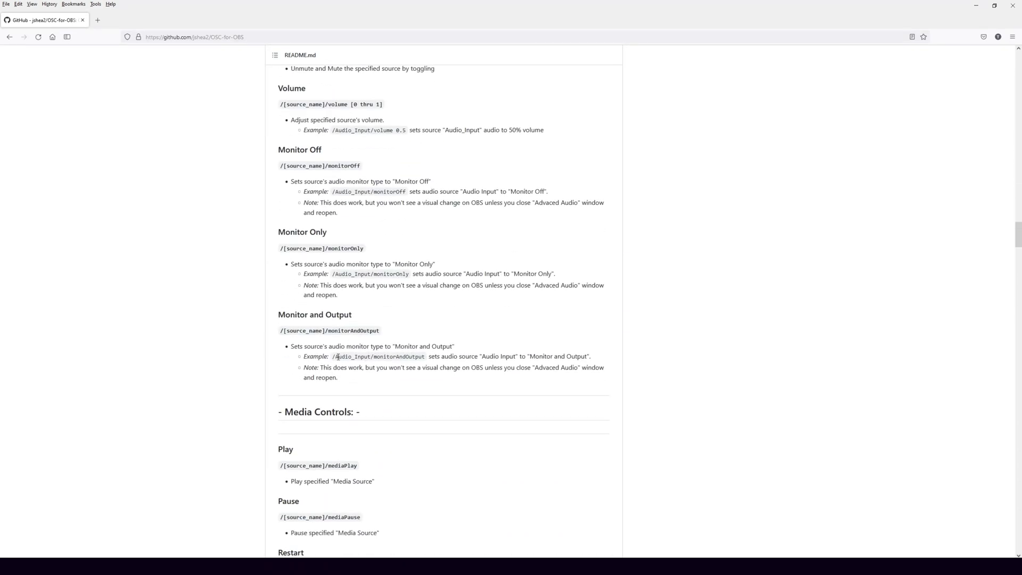
pyautogui.scroll(-3)
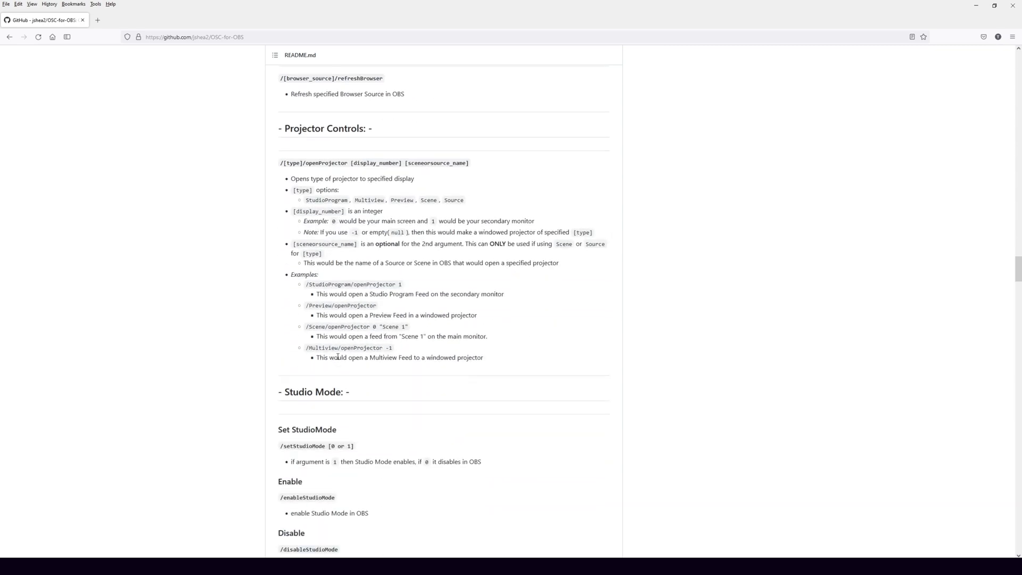
pyautogui.scroll(-3)
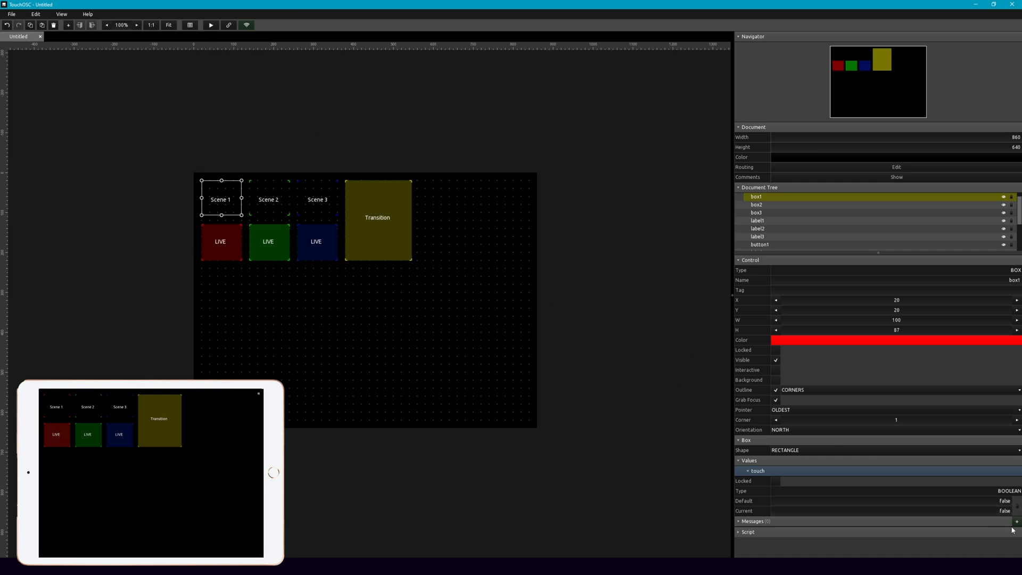
# Add an OSC message addressed /previewScene/Scene_1 to the Scene 1 box.
pyautogui.click(1016, 521)
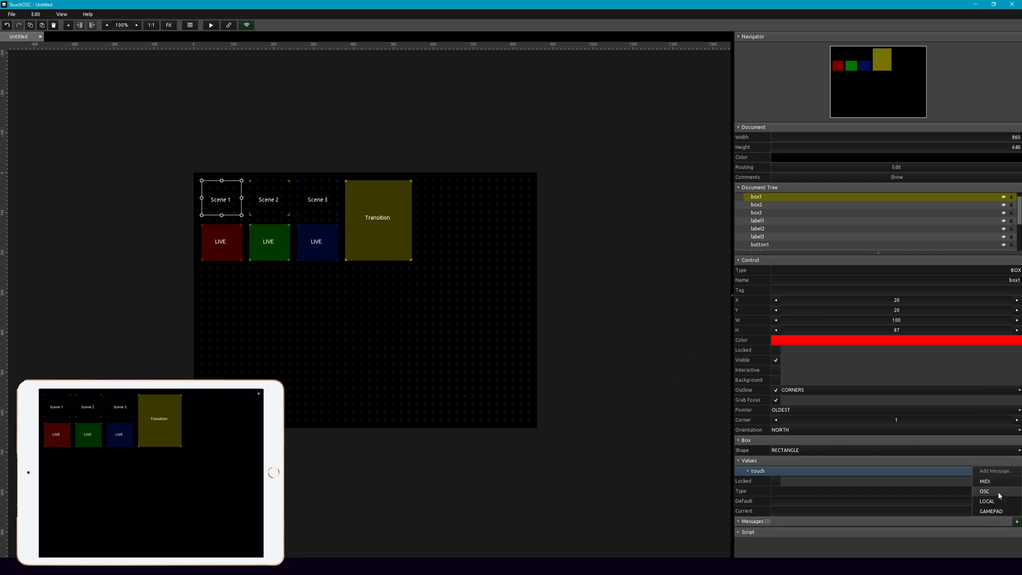
pyautogui.click(982, 491)
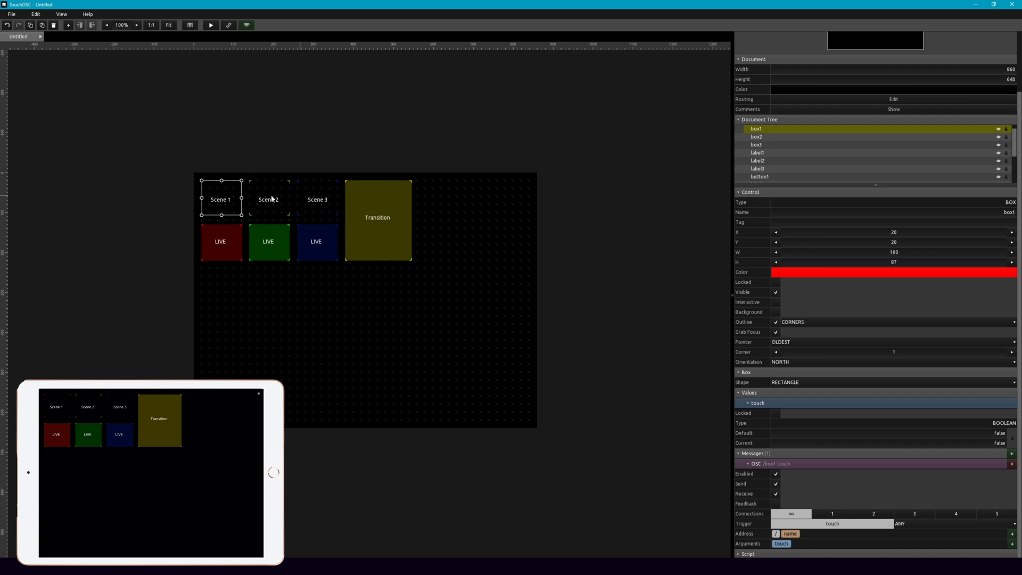
pyautogui.moveTo(852, 525)
pyautogui.write('previewScene/Scene_1')
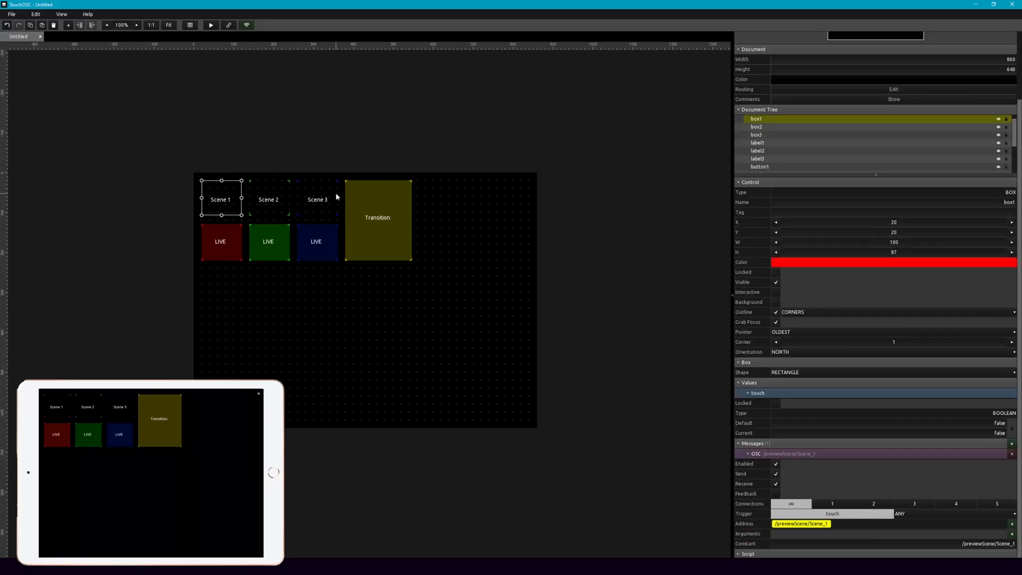
pyautogui.click(268, 199)
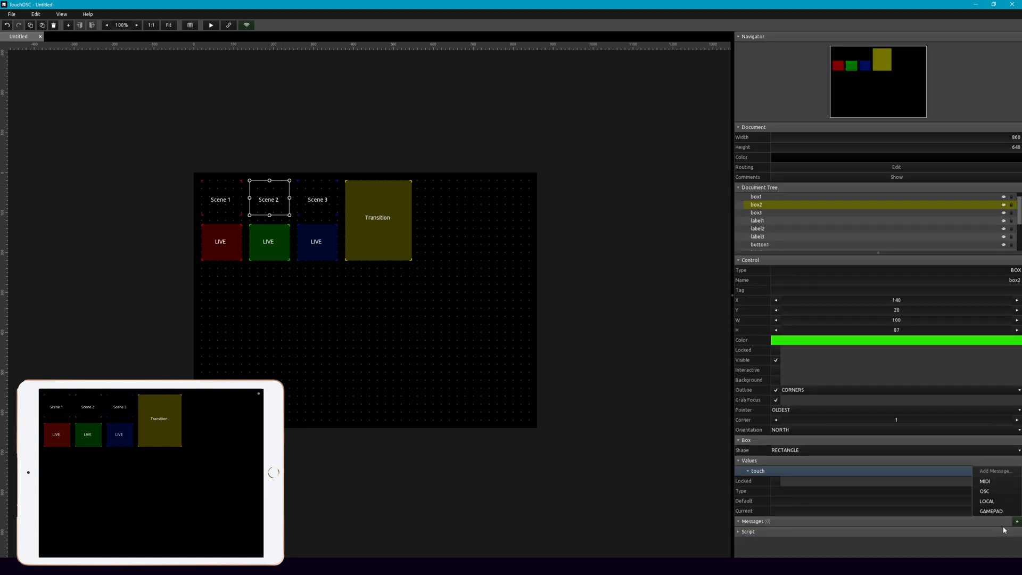
# Add an OSC message addressed /previewScene/Scene_2 to the Scene 2 box.
pyautogui.click(984, 491)
pyautogui.write('/previewScene/Scene_')
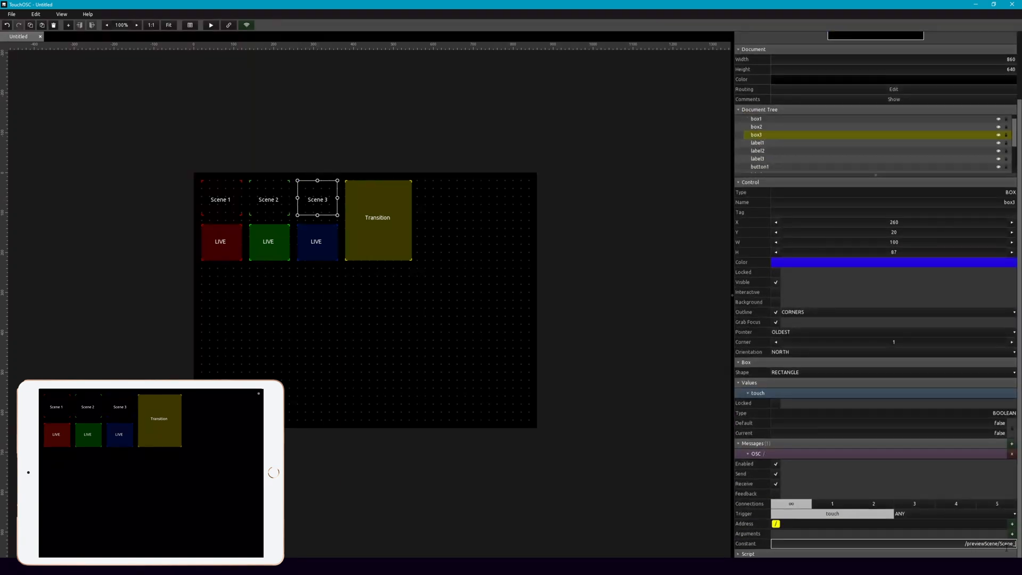
pyautogui.click(268, 199)
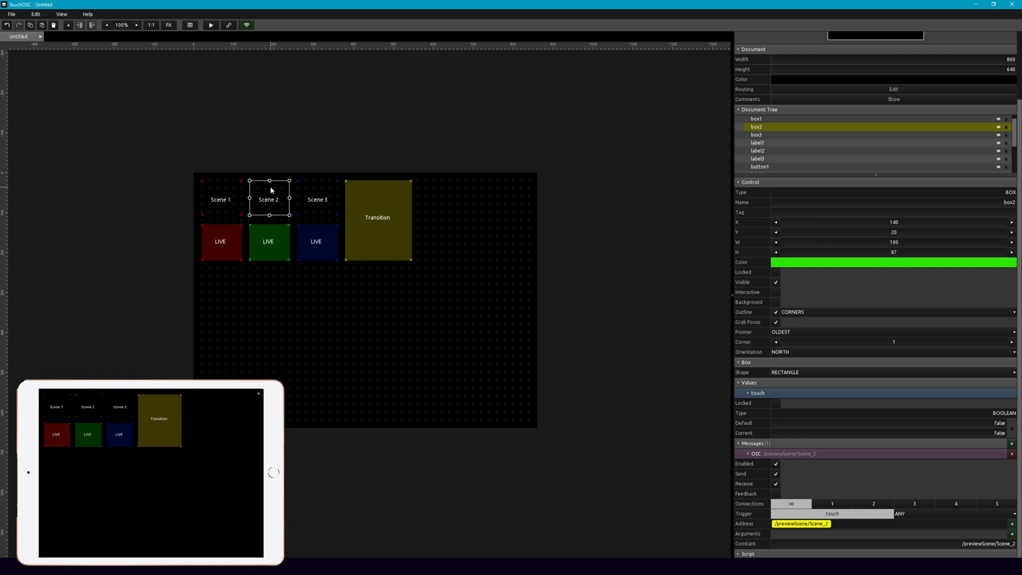
pyautogui.moveTo(218, 208)
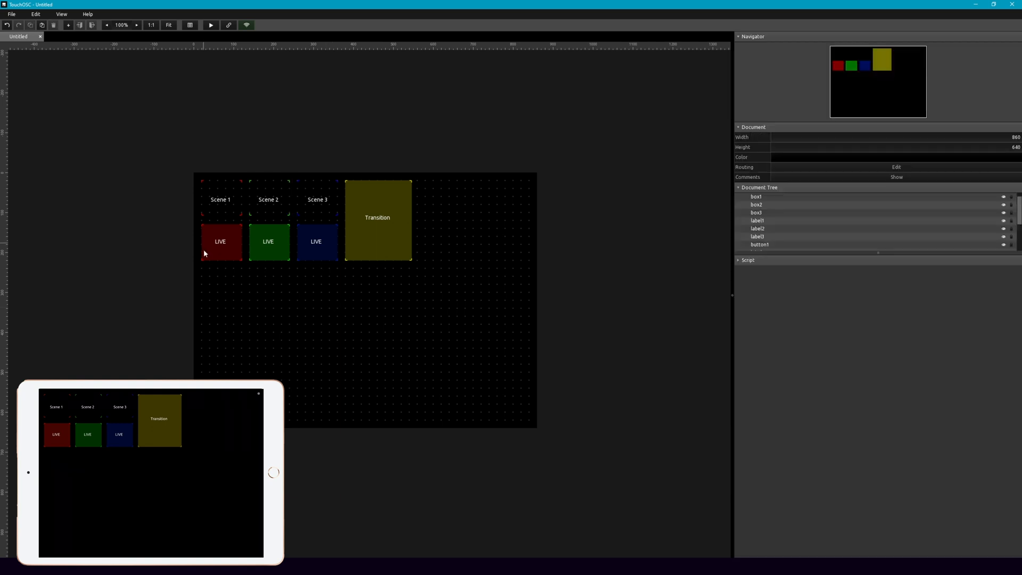
# Replace the red LIVE button's MIDI message with OSC /scene/Scene_1, then start the blue button's message.
pyautogui.click(220, 242)
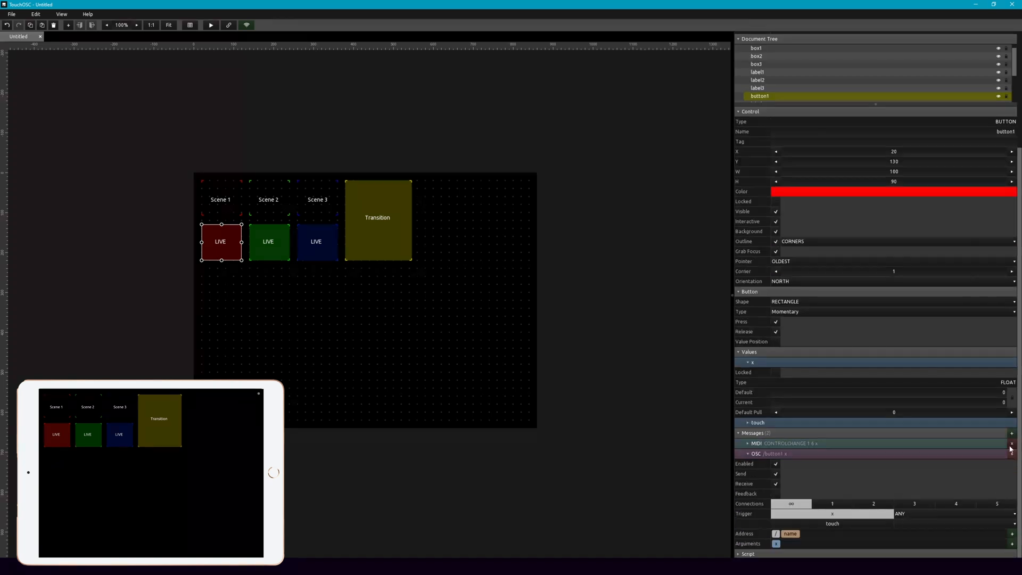
pyautogui.click(1010, 454)
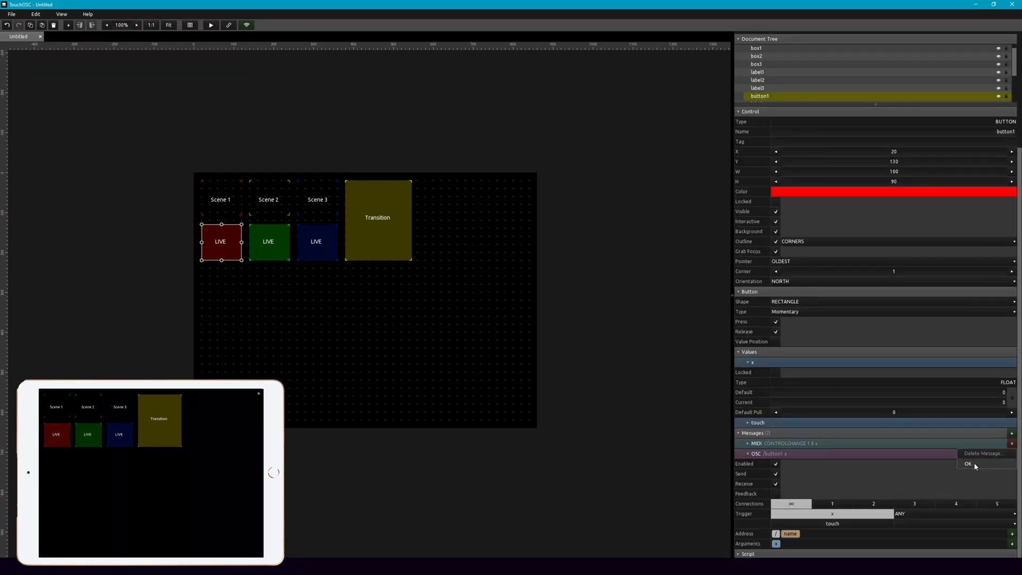
pyautogui.click(966, 464)
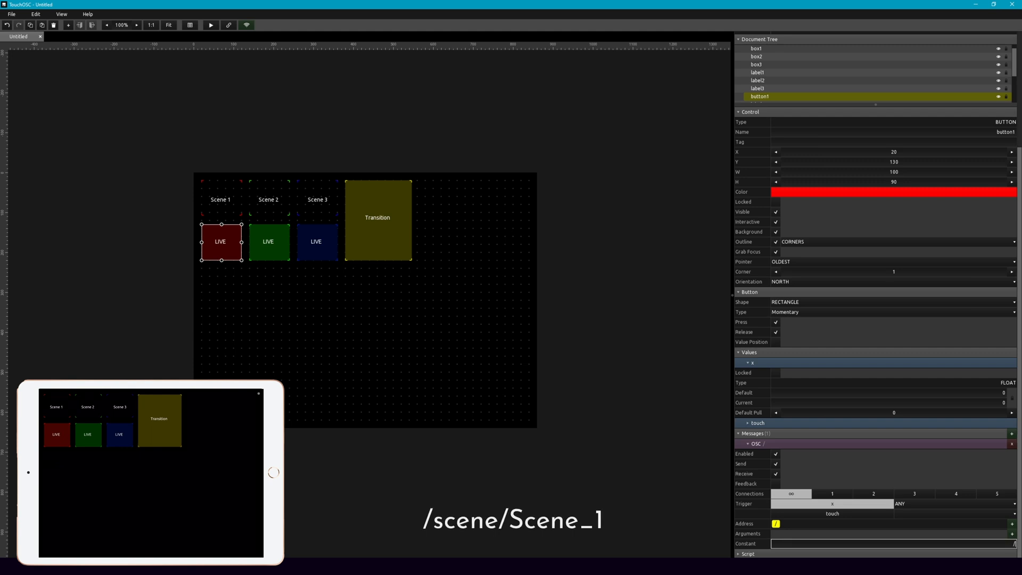
pyautogui.write('/scene/Scene')
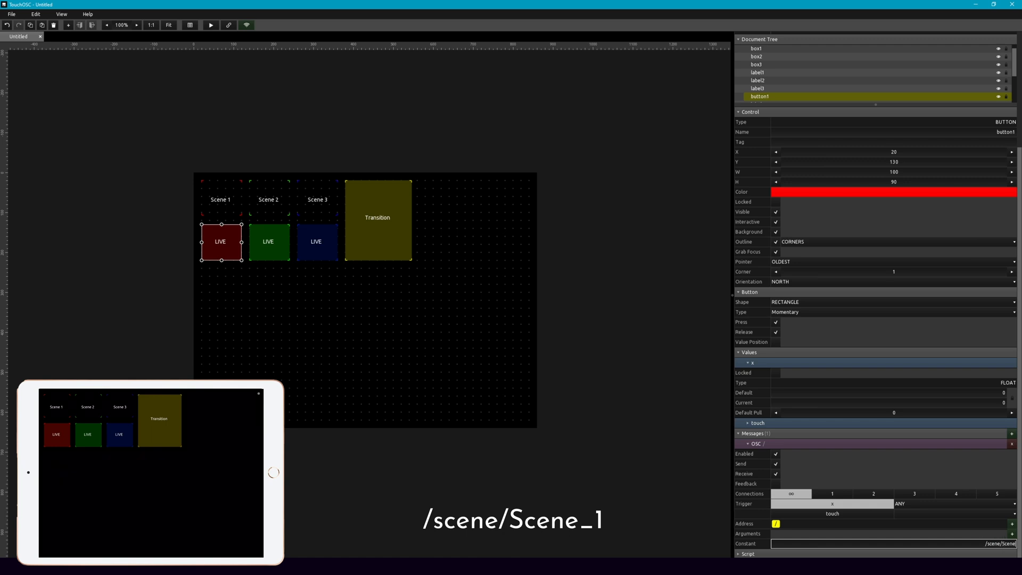
pyautogui.write('/scene/Scene_1')
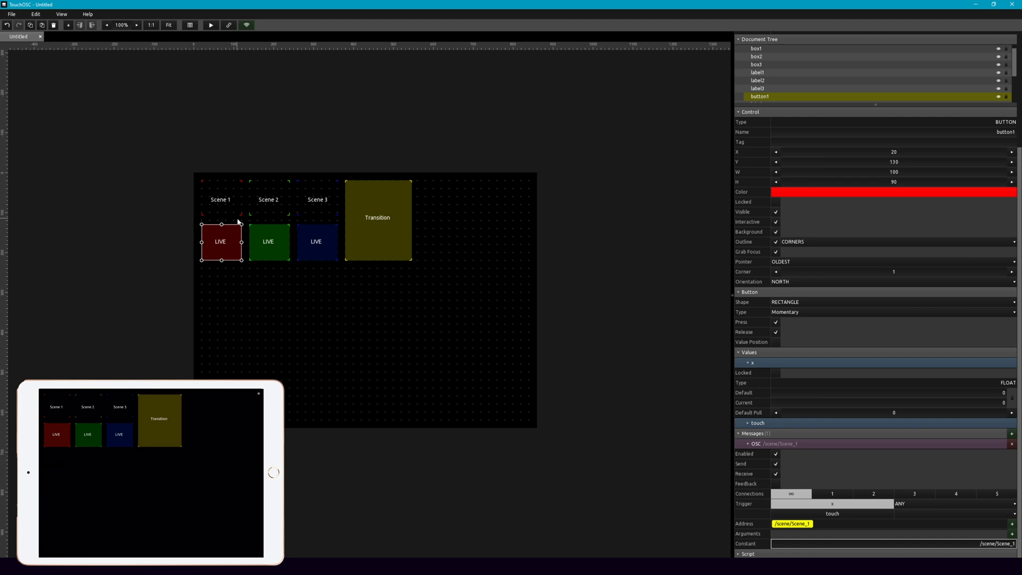
pyautogui.moveTo(317, 255)
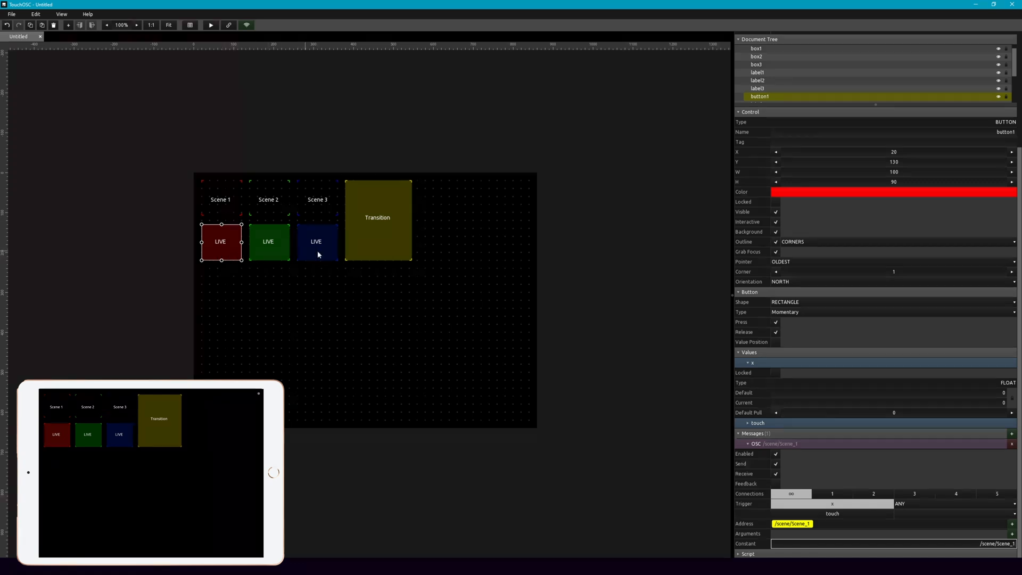
pyautogui.click(268, 241)
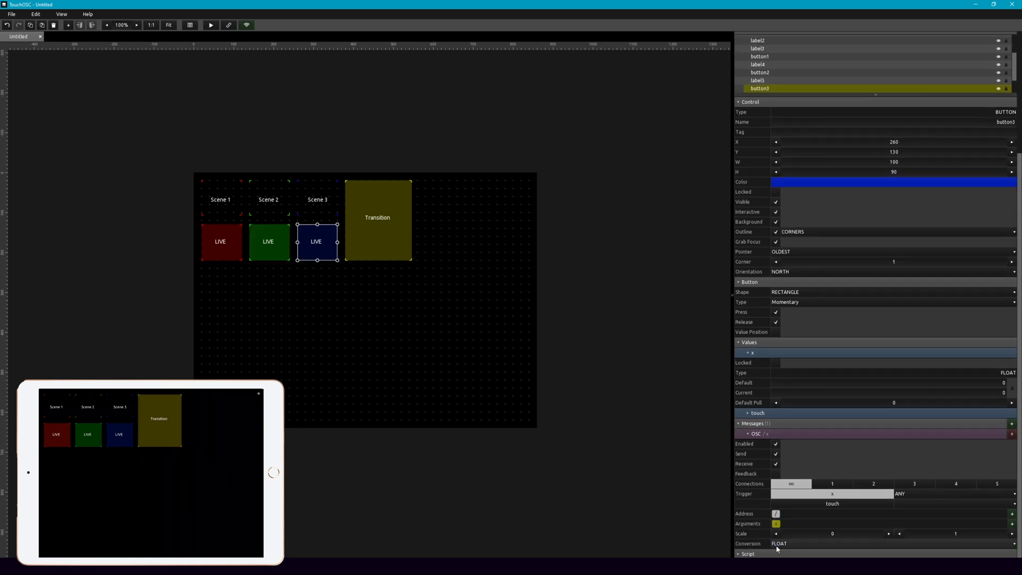
pyautogui.click(553, 252)
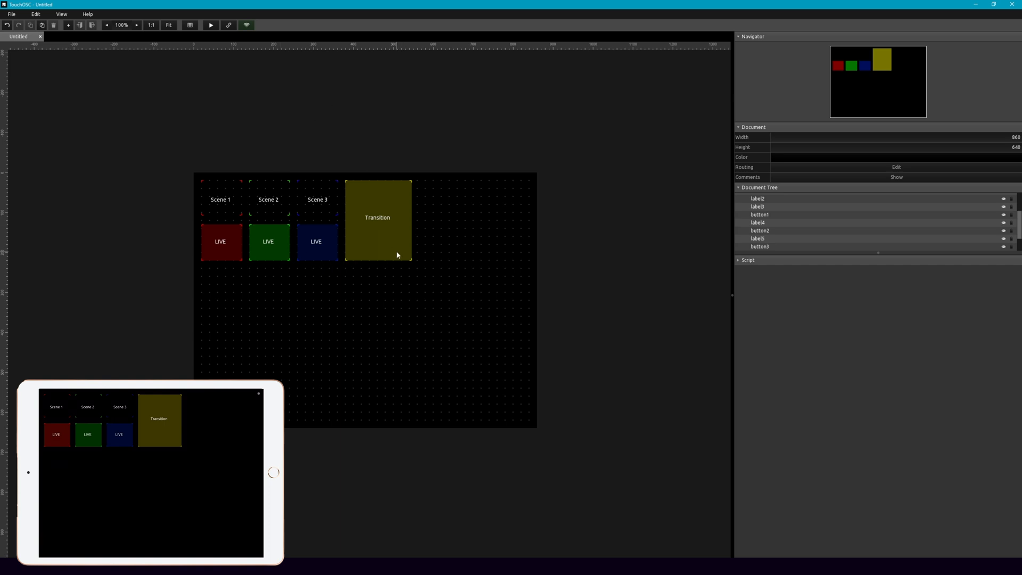
pyautogui.moveTo(385, 261)
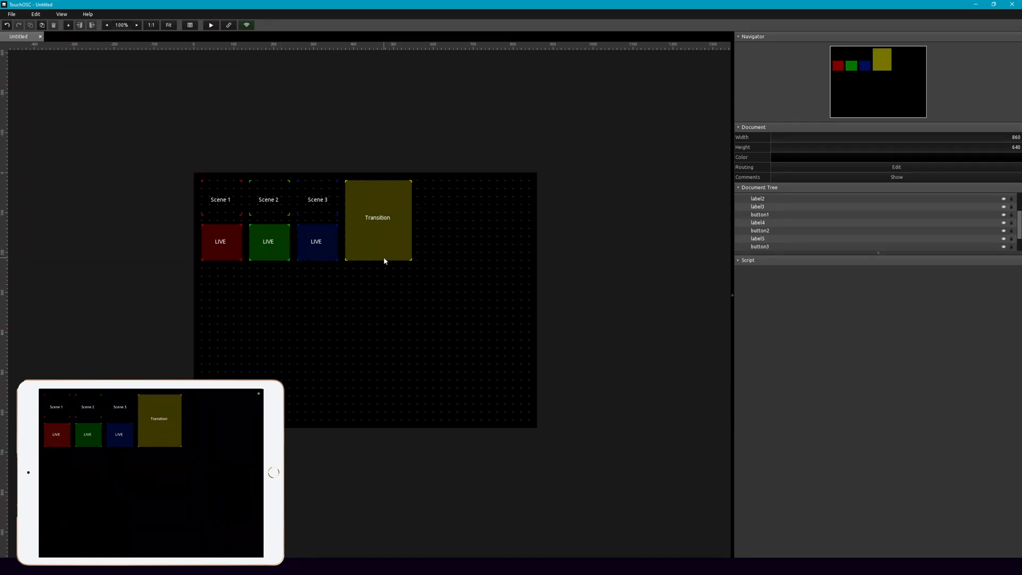
# Delete the Transition button's MIDI message and set its OSC address to /studioTransition.
pyautogui.click(377, 218)
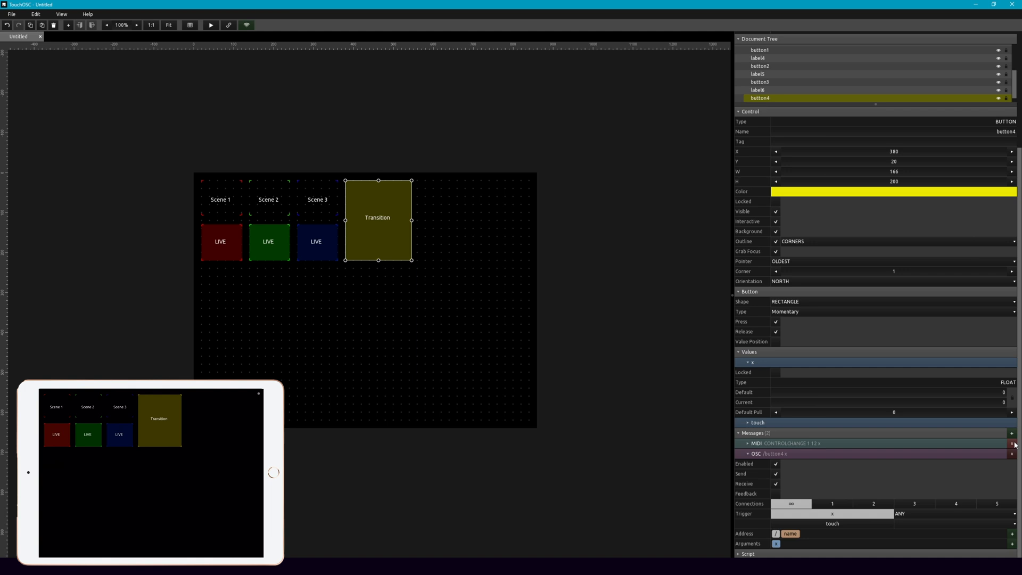
pyautogui.click(1011, 443)
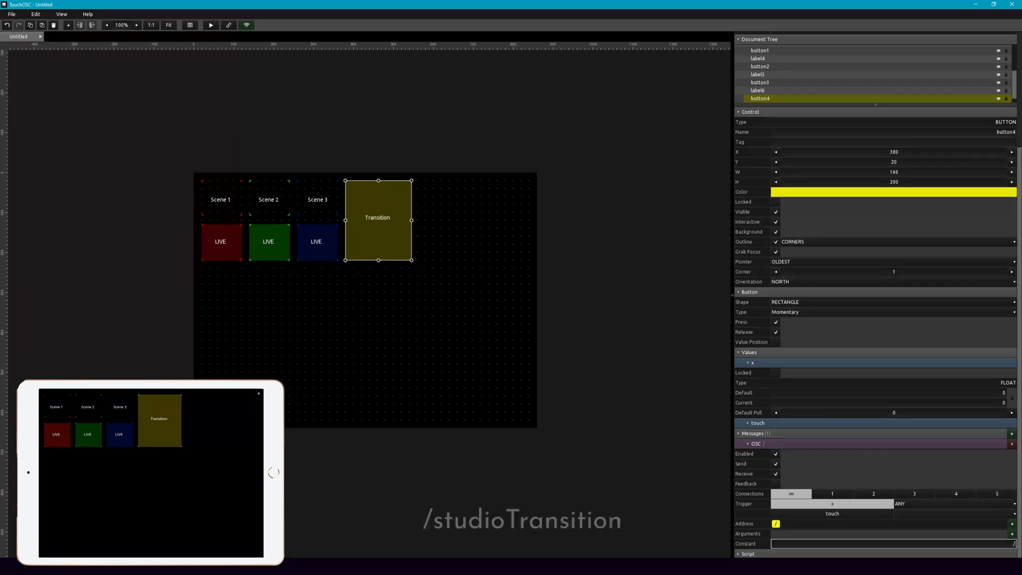
pyautogui.write('/studioTransition')
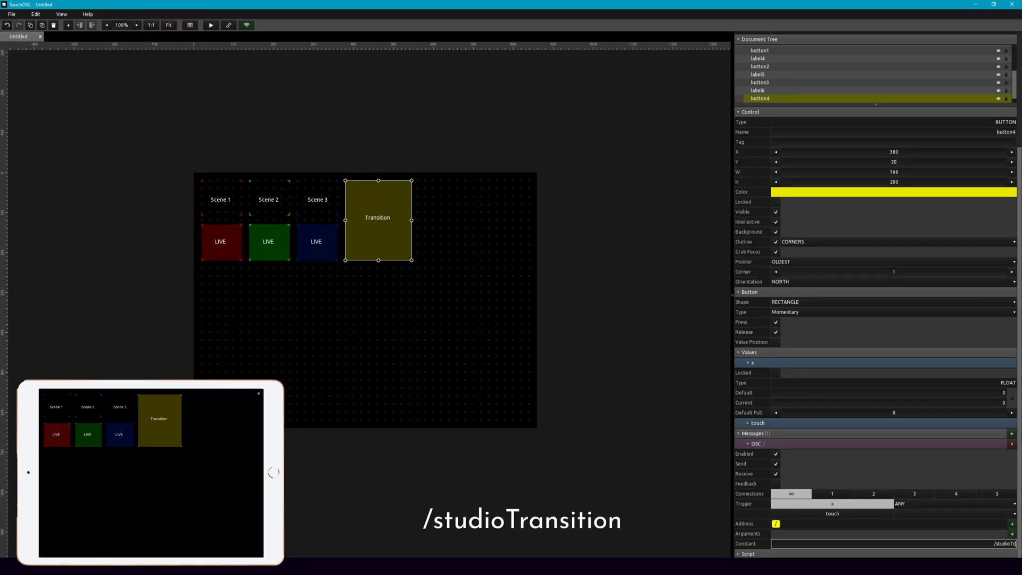
pyautogui.write('/studioTransition')
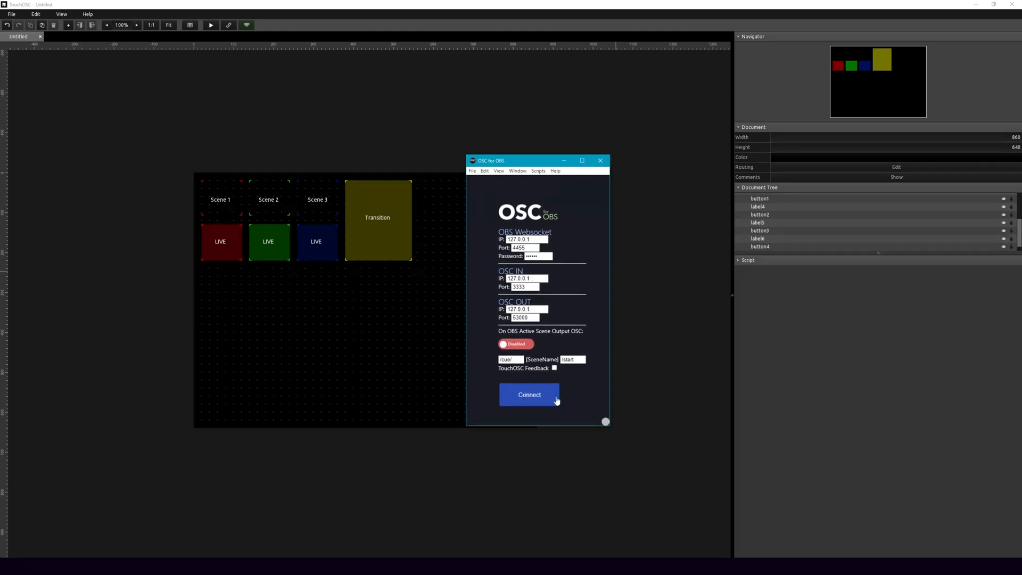
# Connect OSC for OBS to the OBS websocket at 127.0.0.1:4455, receiving OSC on port 3333.
pyautogui.click(498, 171)
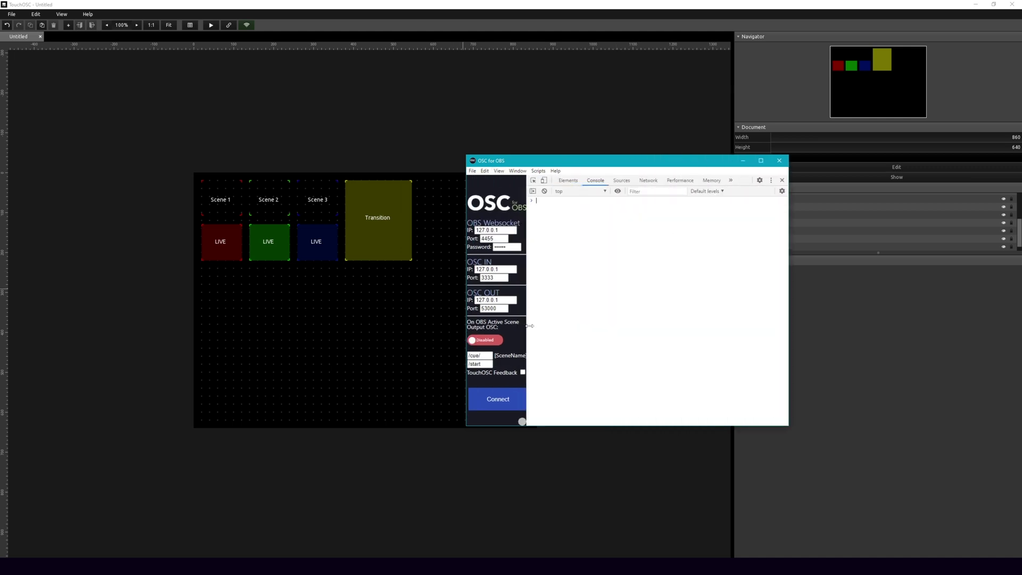
pyautogui.moveTo(505, 176)
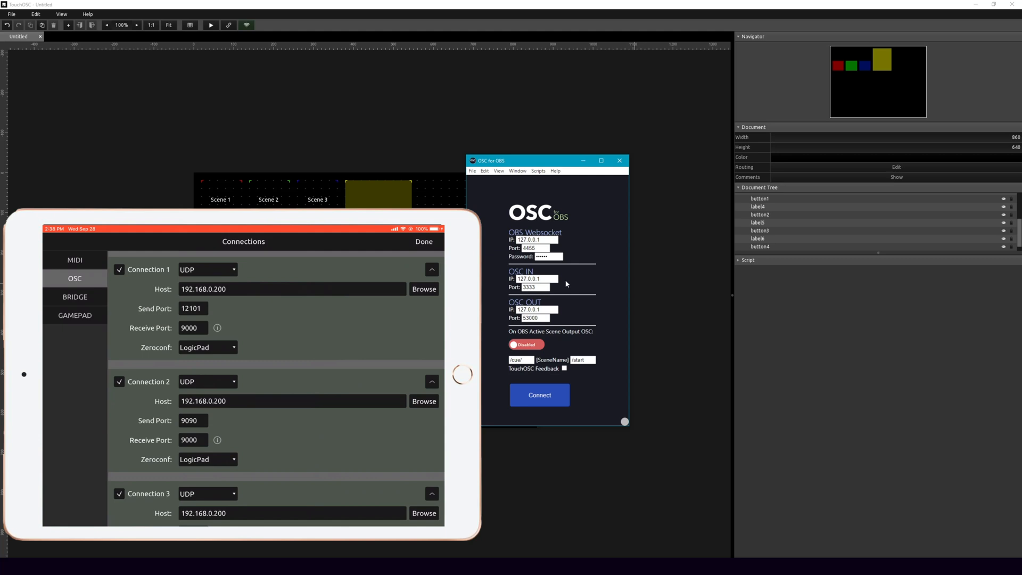
# Set TouchOSC Connection 3 to host 192.168.0.200, send port 3333, receive port 53000.
pyautogui.scroll(-3)
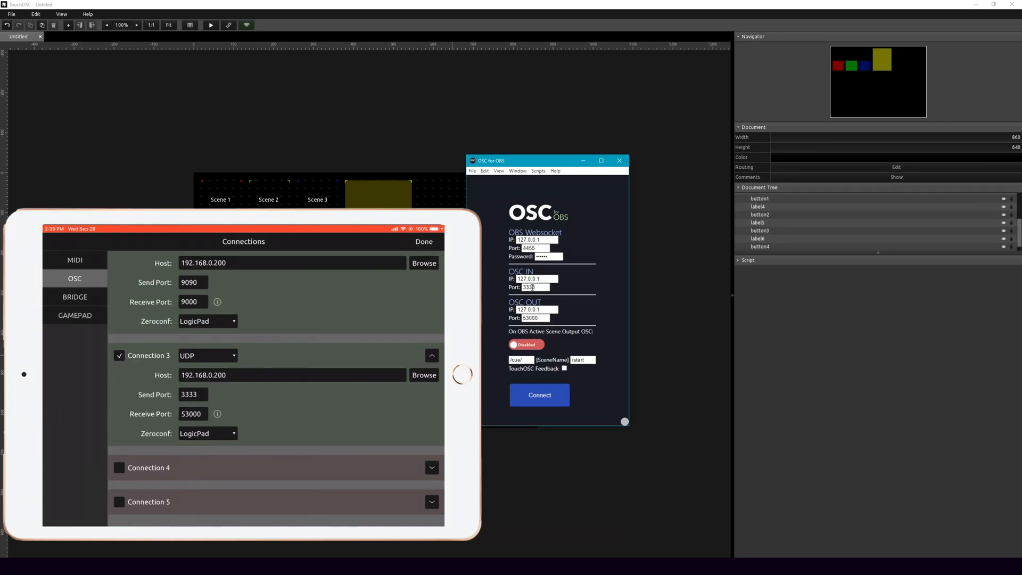
pyautogui.click(532, 286)
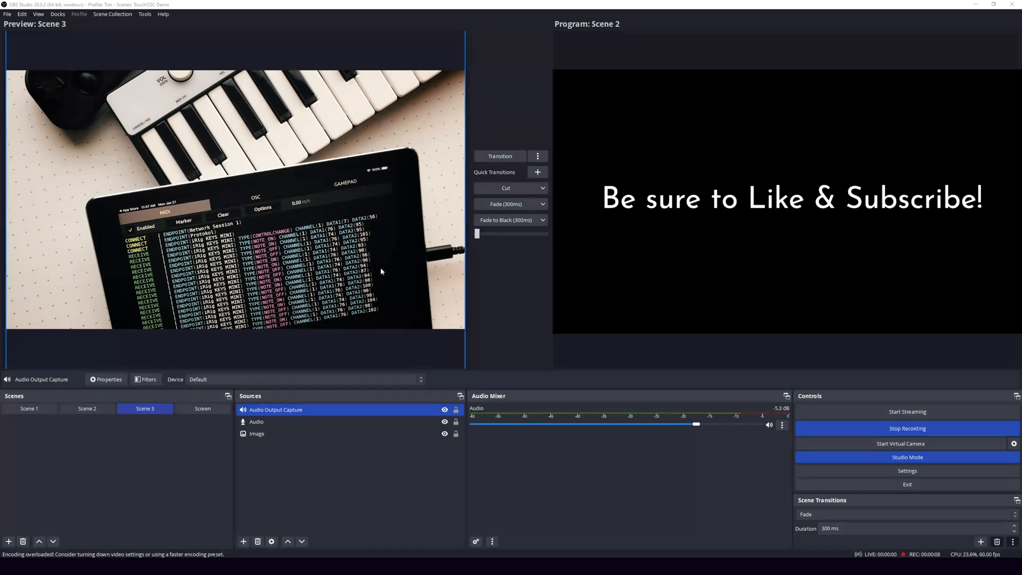
pyautogui.moveTo(256, 144)
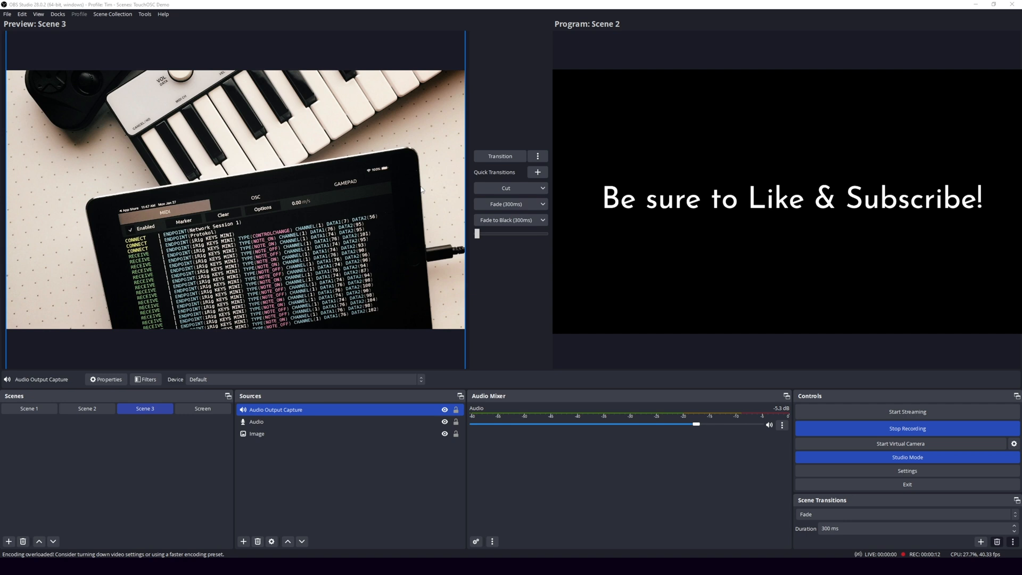
pyautogui.moveTo(437, 193)
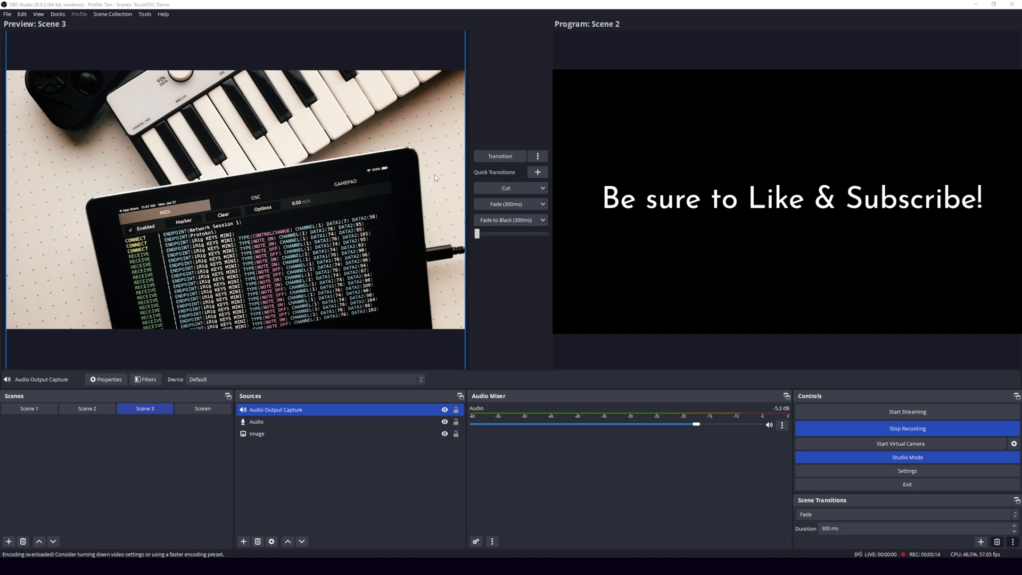
pyautogui.moveTo(318, 190)
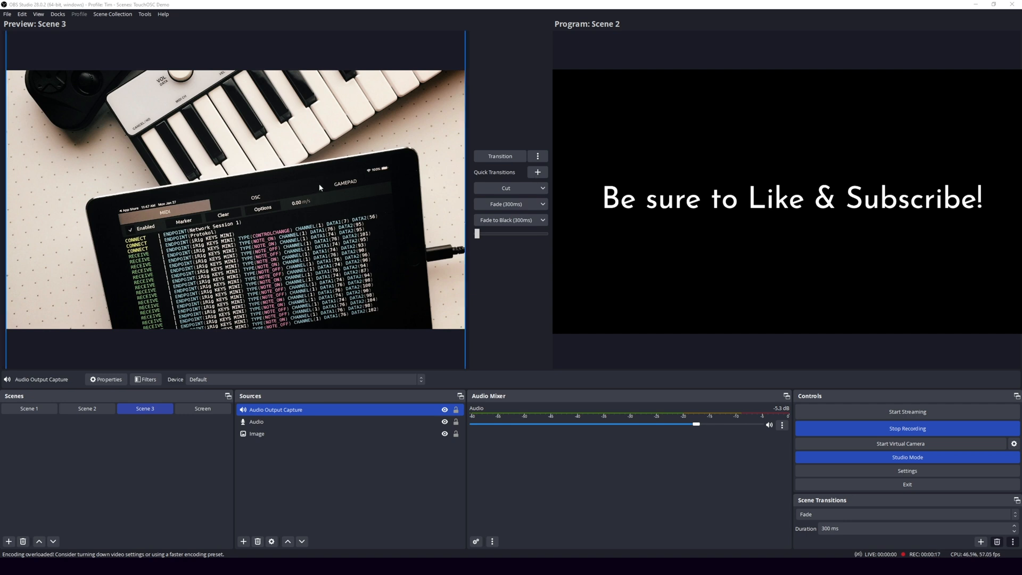
pyautogui.moveTo(354, 205)
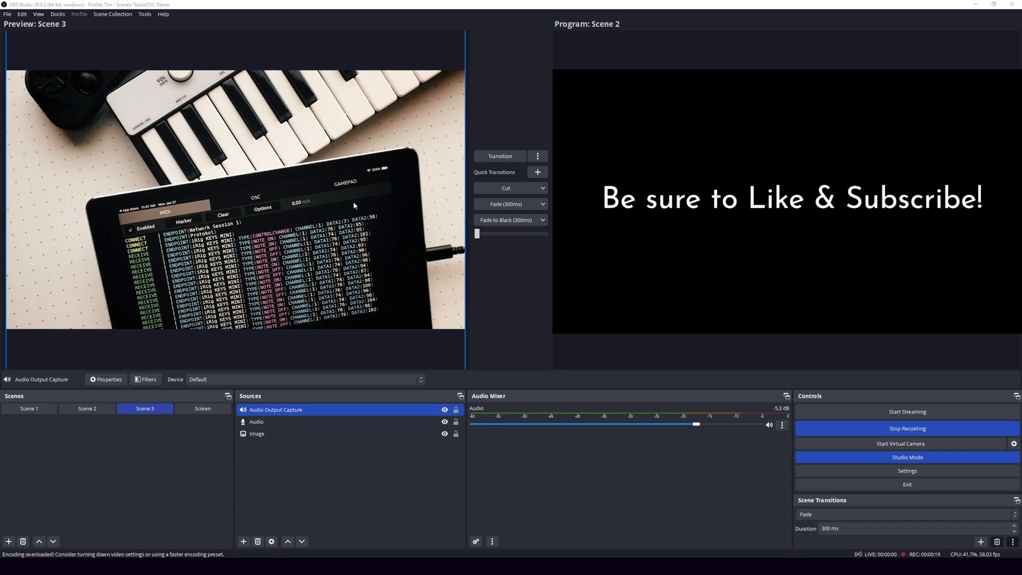
# Open OBS WebSocket Server Settings and display the connect info for port 4455.
pyautogui.click(143, 14)
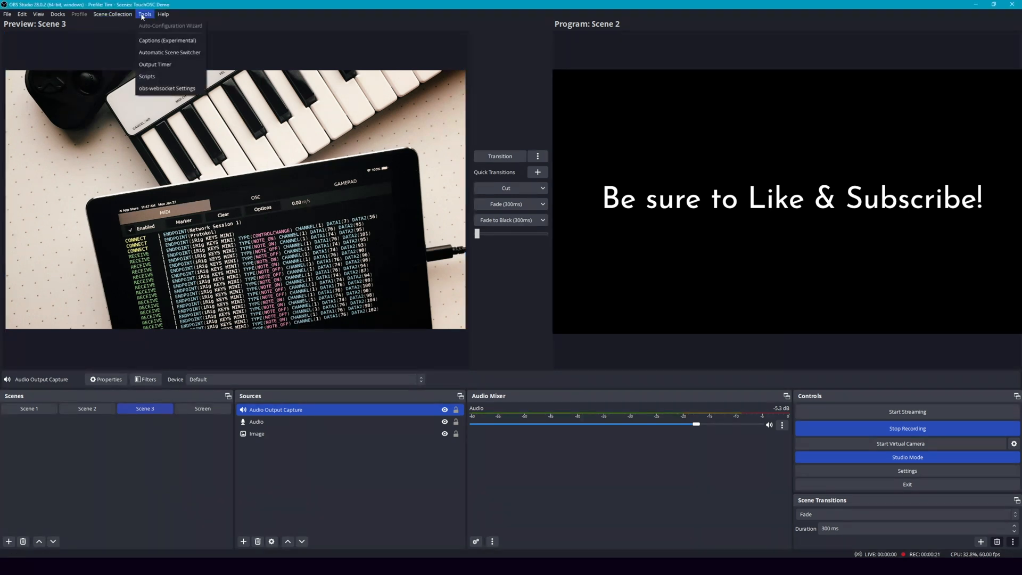
pyautogui.moveTo(168, 88)
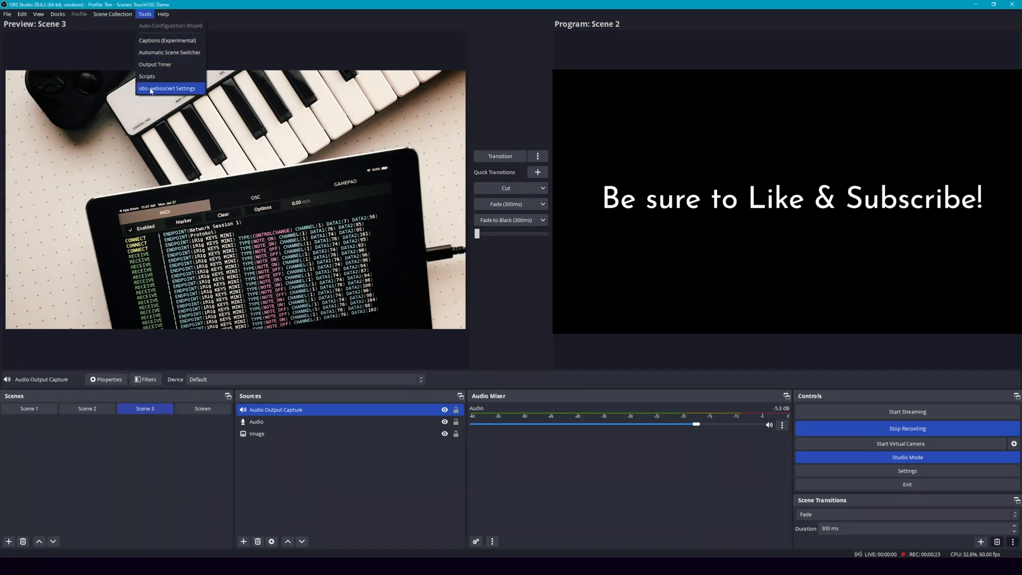
pyautogui.click(167, 87)
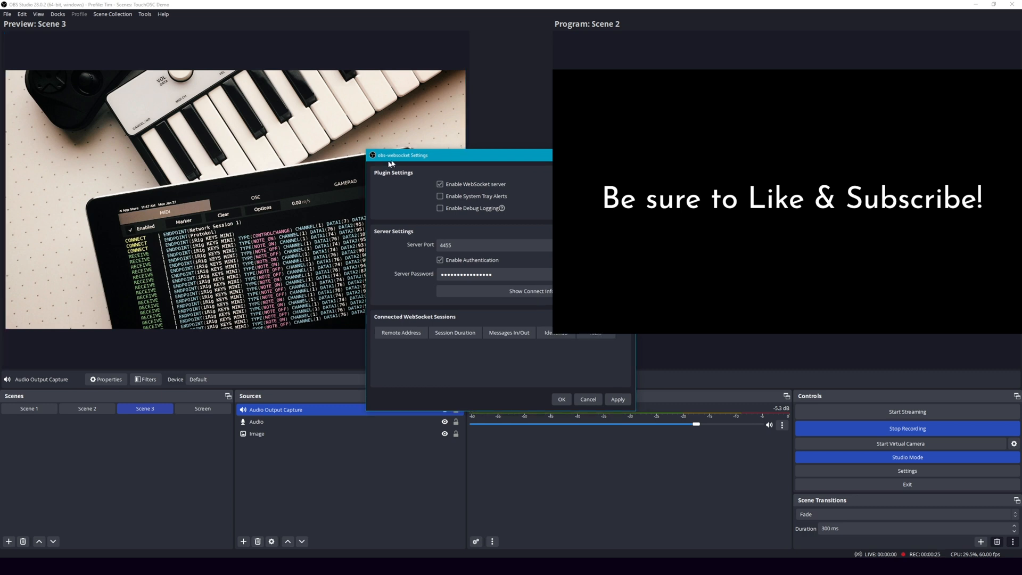
pyautogui.moveTo(402, 155); pyautogui.dragTo(289, 162)
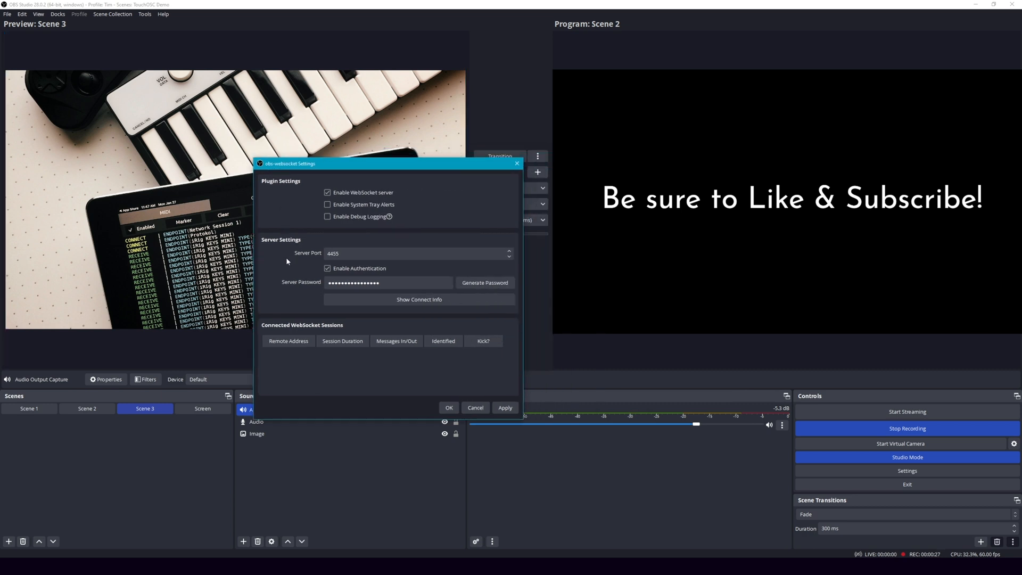
pyautogui.moveTo(314, 298)
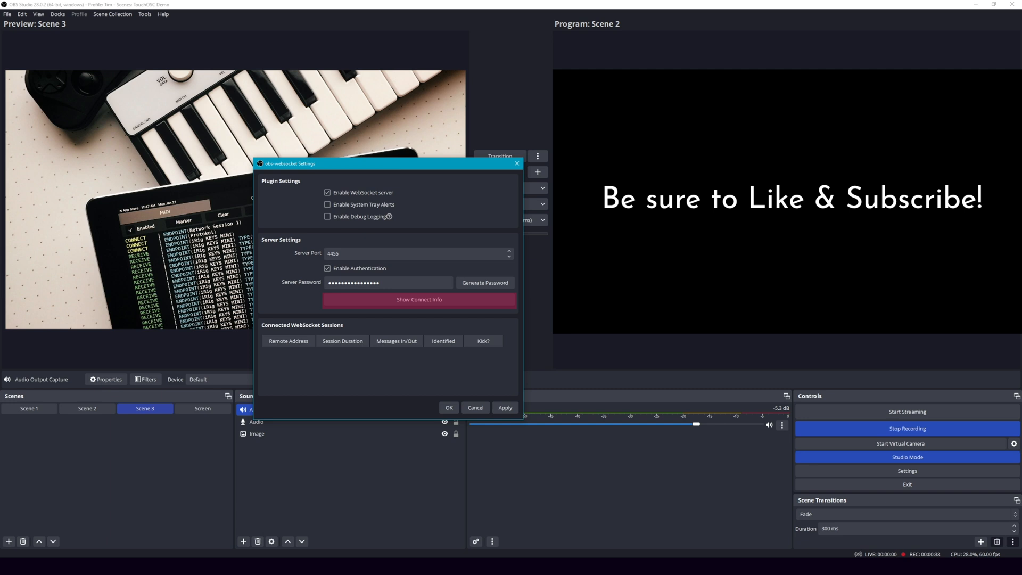
pyautogui.click(419, 300)
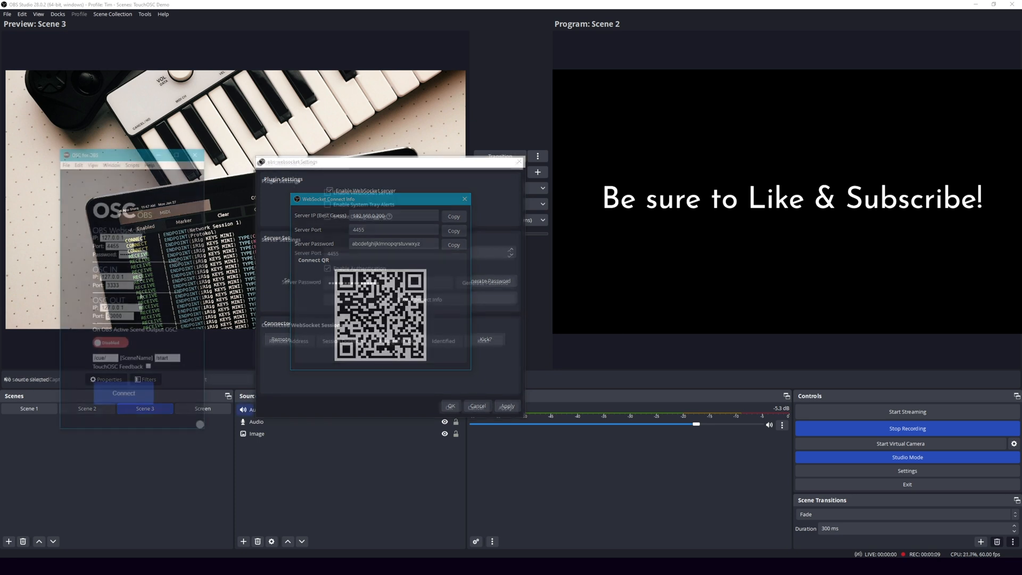
# Enter 192.168.0.200 as the OBS WebSocket IP in OSC for OBS.
pyautogui.click(464, 199)
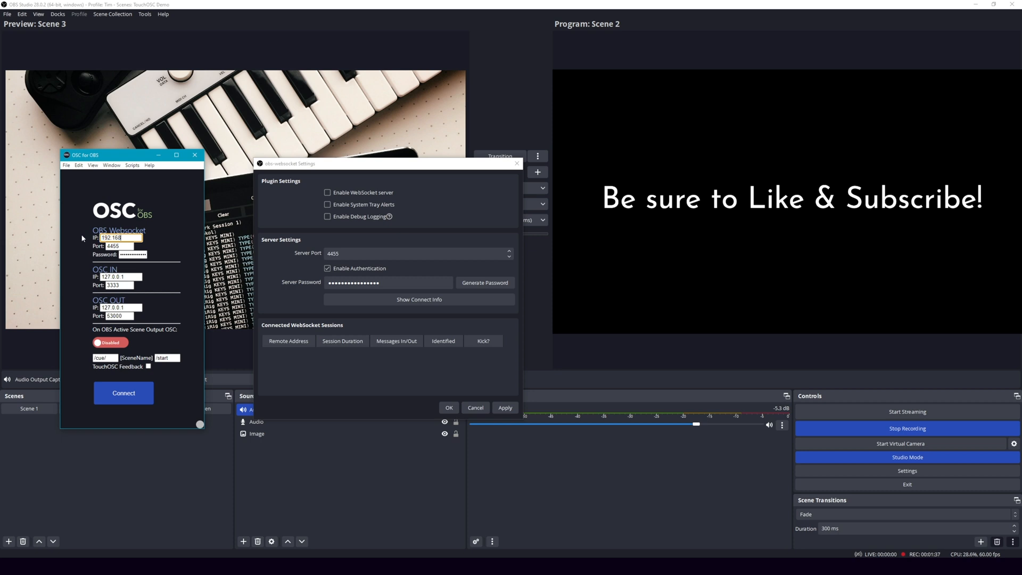
pyautogui.write('192.168.0.200')
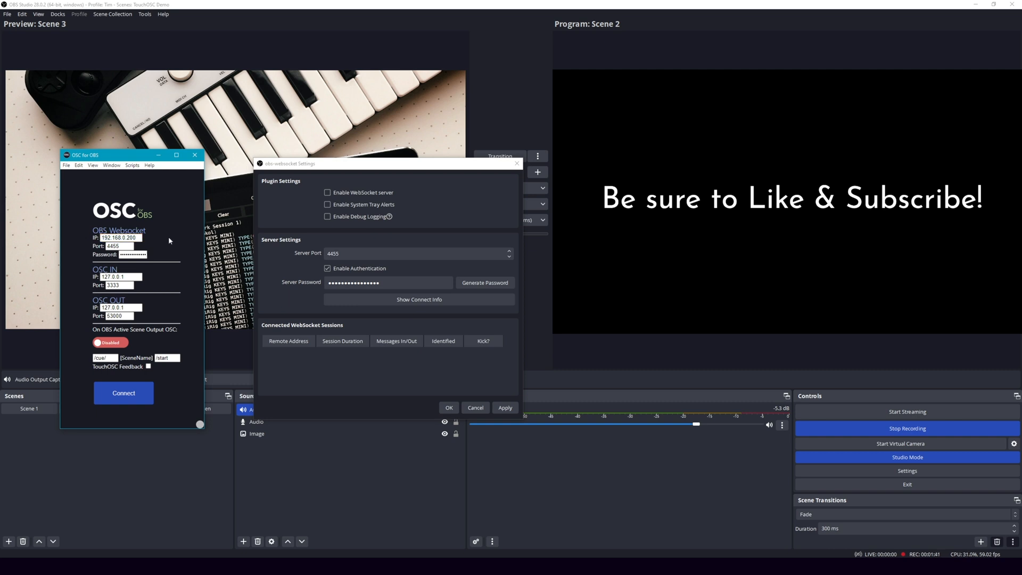
pyautogui.moveTo(433, 234)
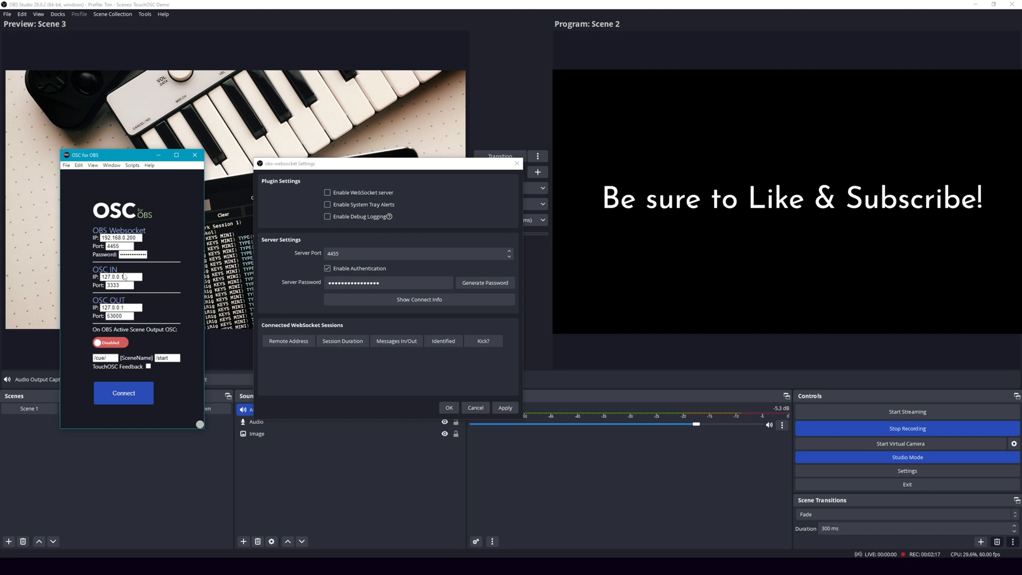
# Enable TouchOSC Feedback and Active Scene Output OSC, then connect OSC for OBS.
pyautogui.click(148, 366)
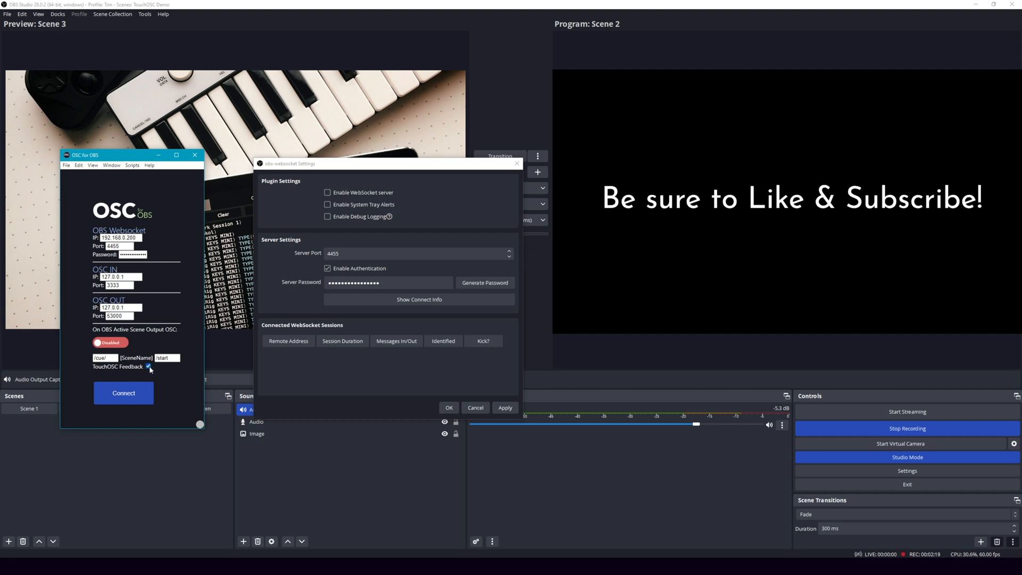
pyautogui.click(110, 342)
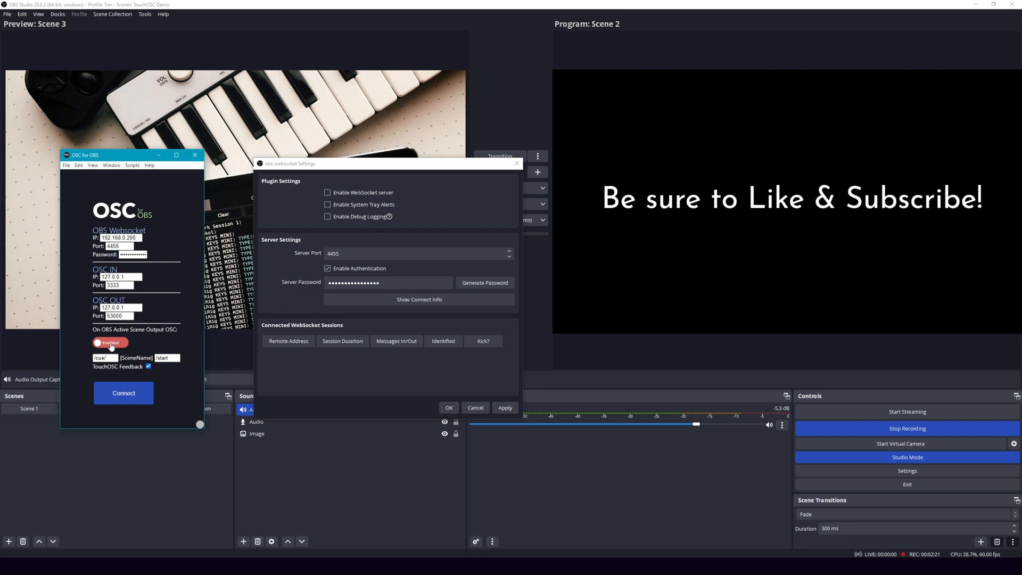
pyautogui.click(109, 342)
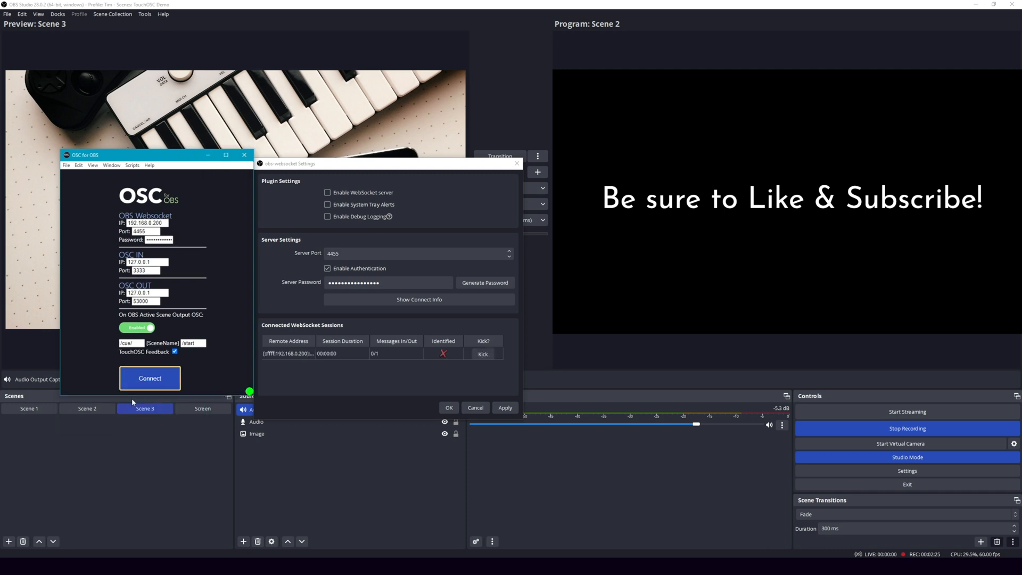
pyautogui.click(149, 378)
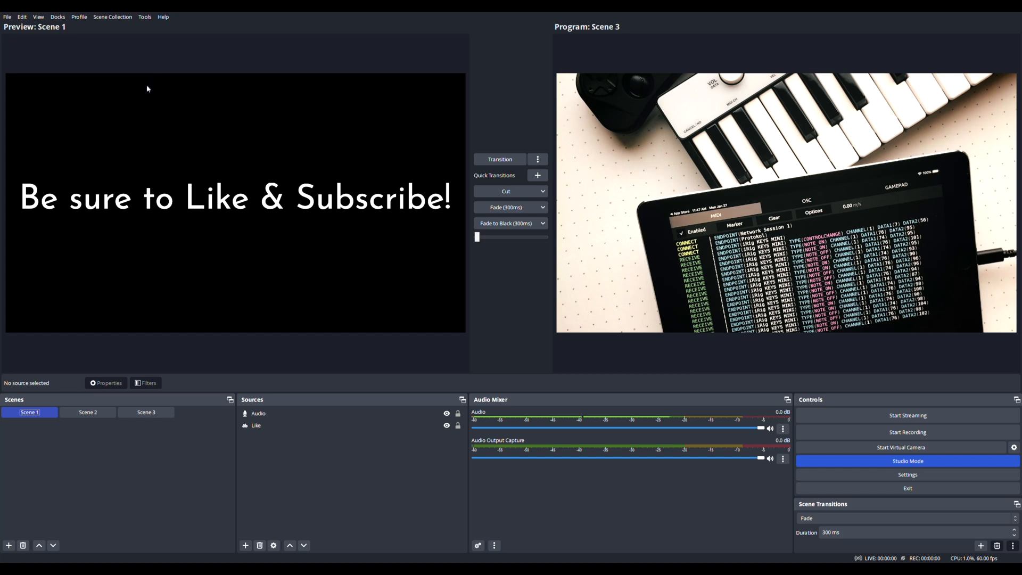
pyautogui.moveTo(659, 118)
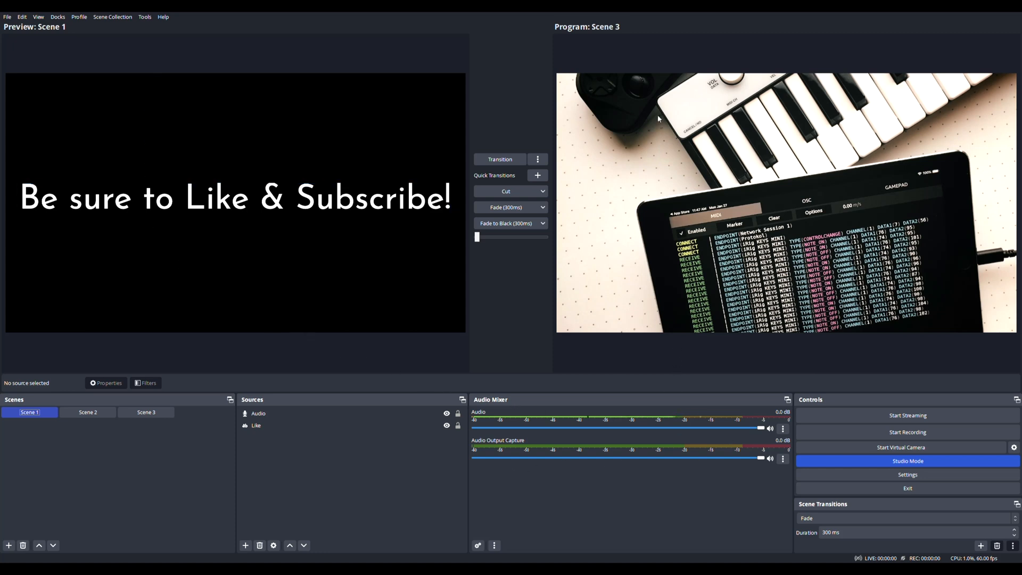
pyautogui.click(29, 412)
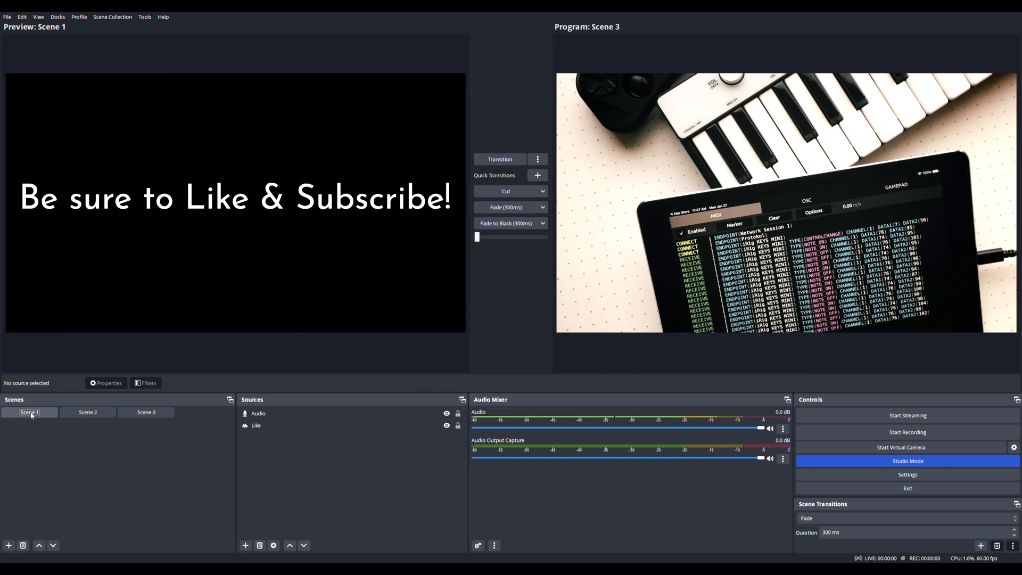
pyautogui.click(88, 412)
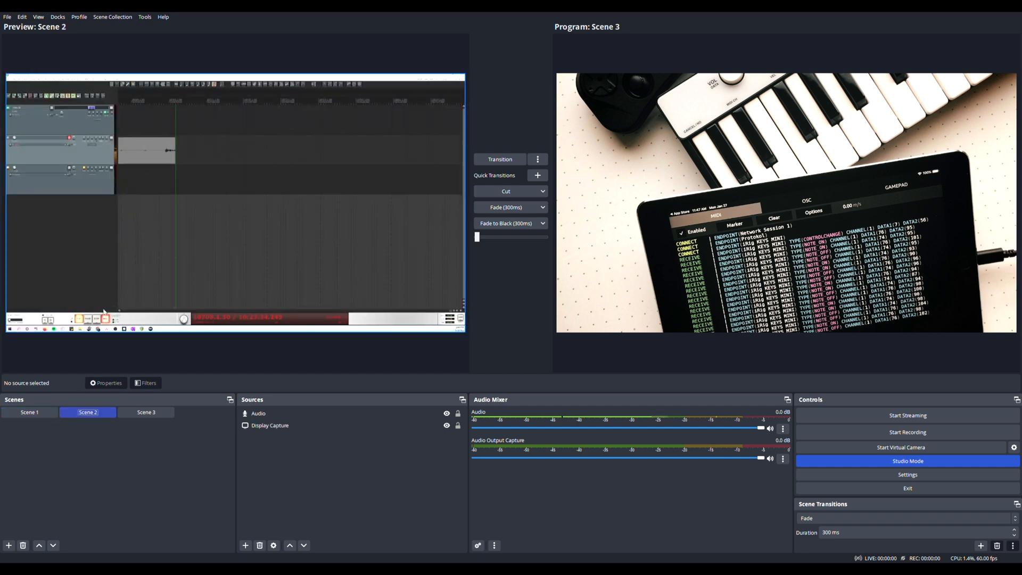
pyautogui.click(29, 411)
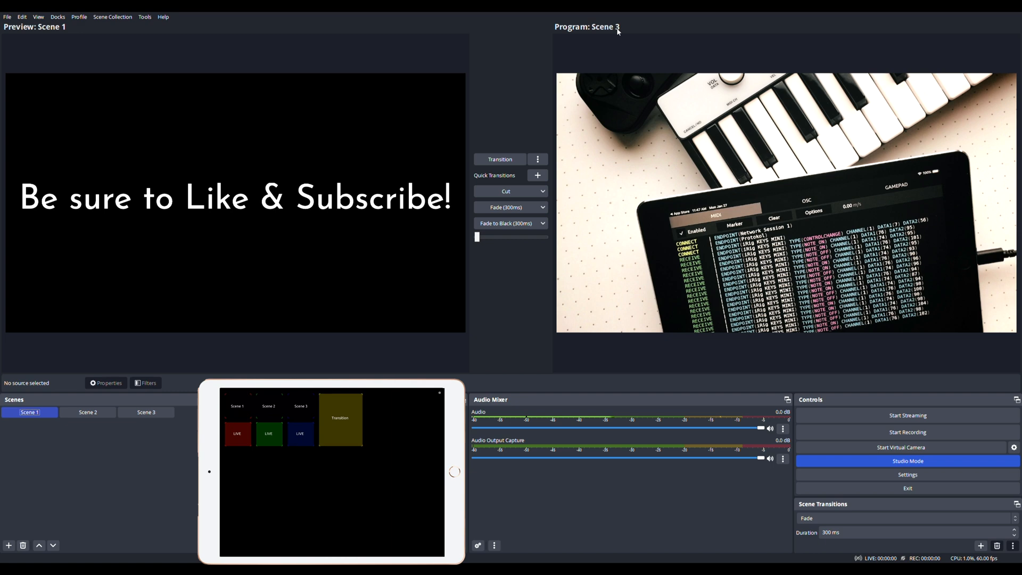
# Take Scene 1 live and cue Scenes 2 and 3 in preview from TouchOSC.
pyautogui.click(146, 412)
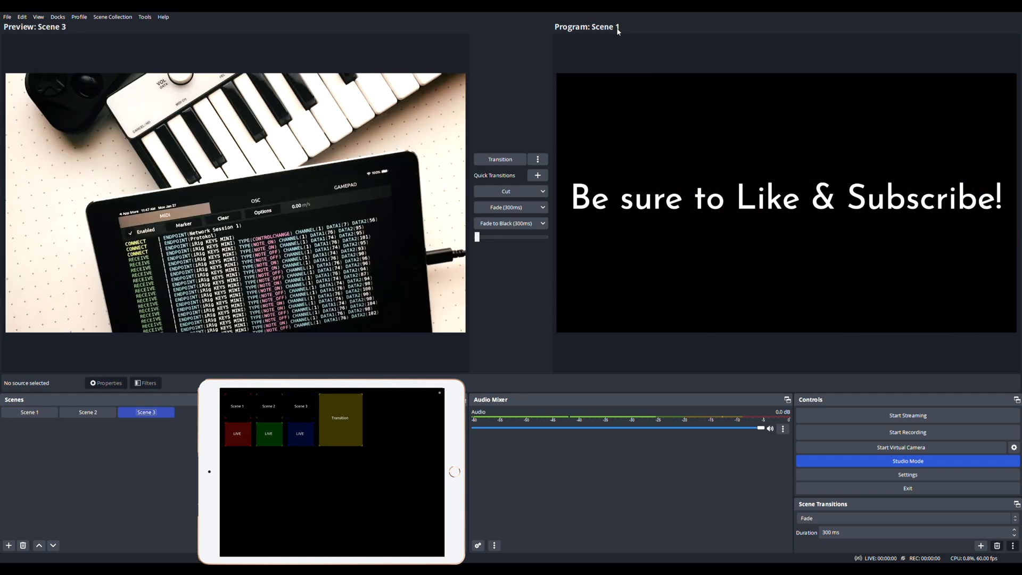
pyautogui.moveTo(770, 193)
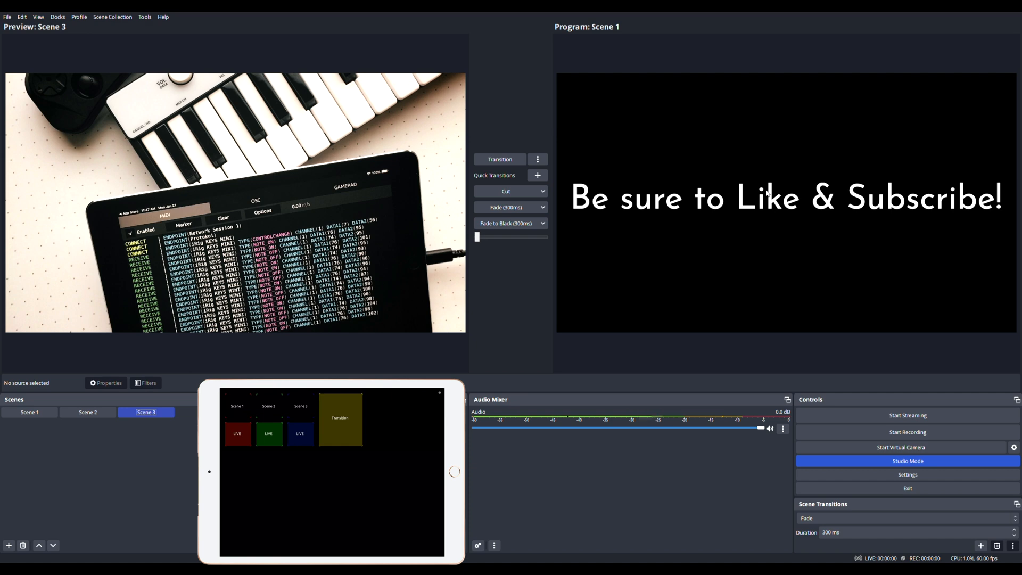
pyautogui.click(87, 411)
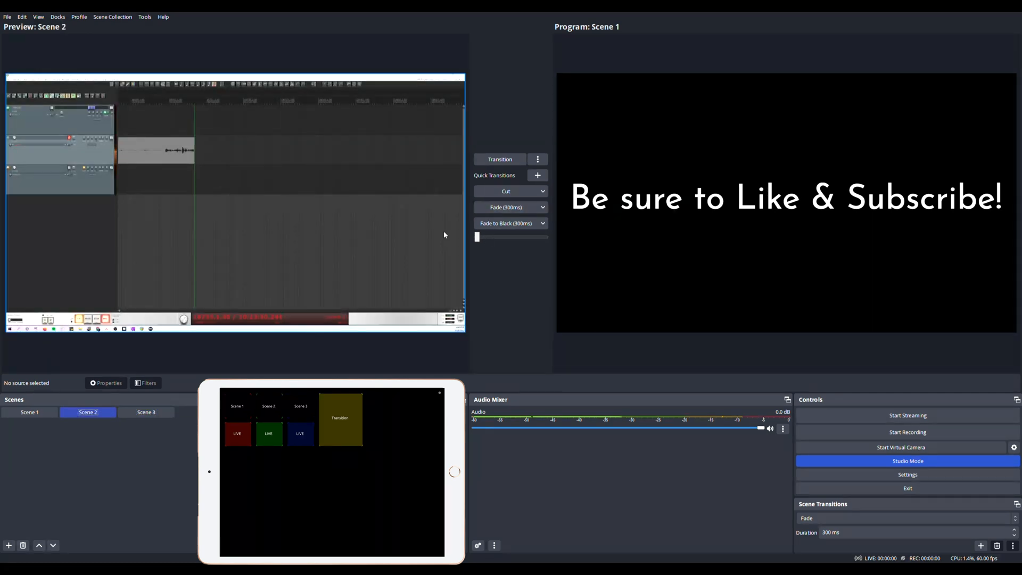
pyautogui.moveTo(627, 237)
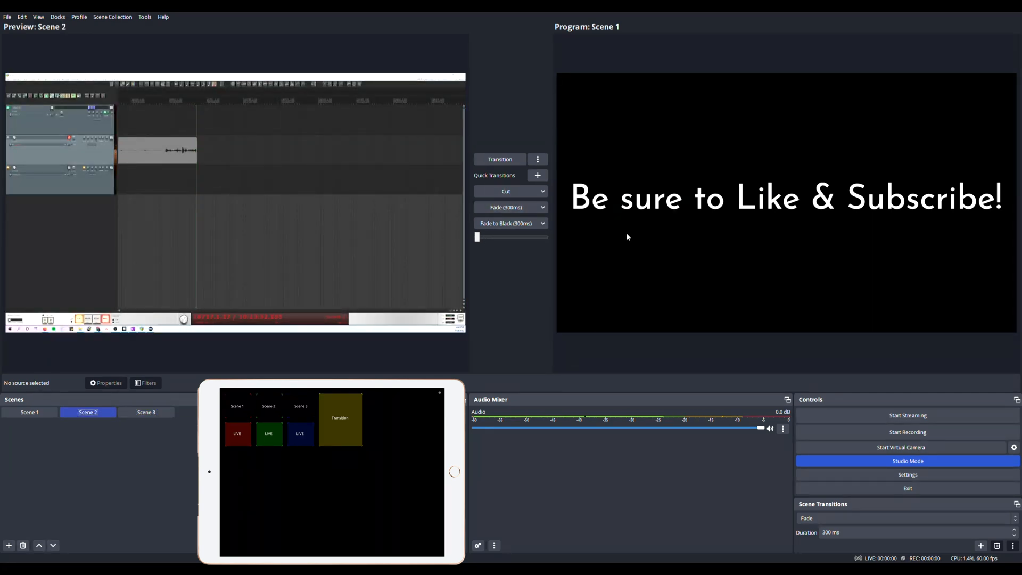
pyautogui.click(146, 412)
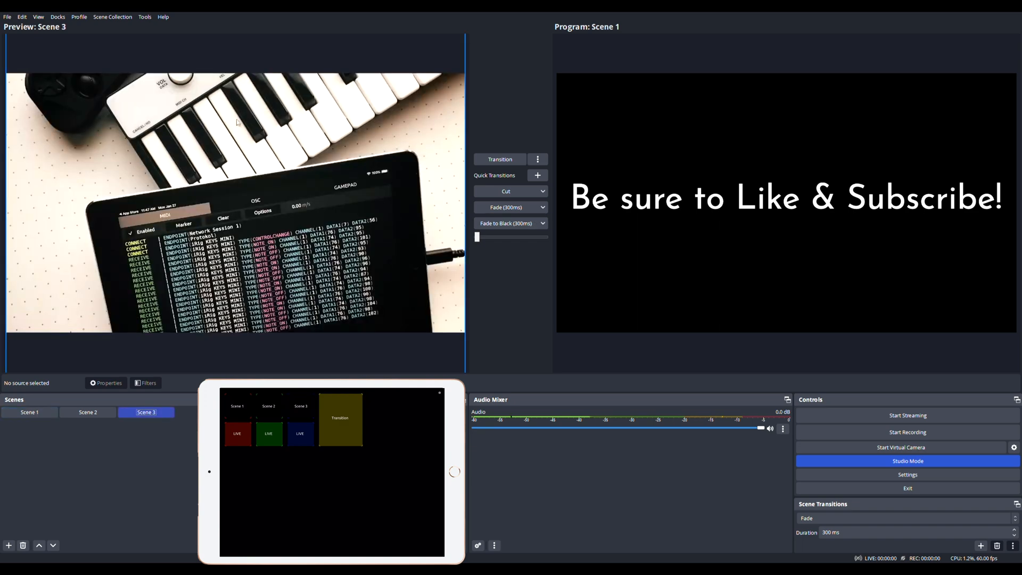
pyautogui.moveTo(171, 197)
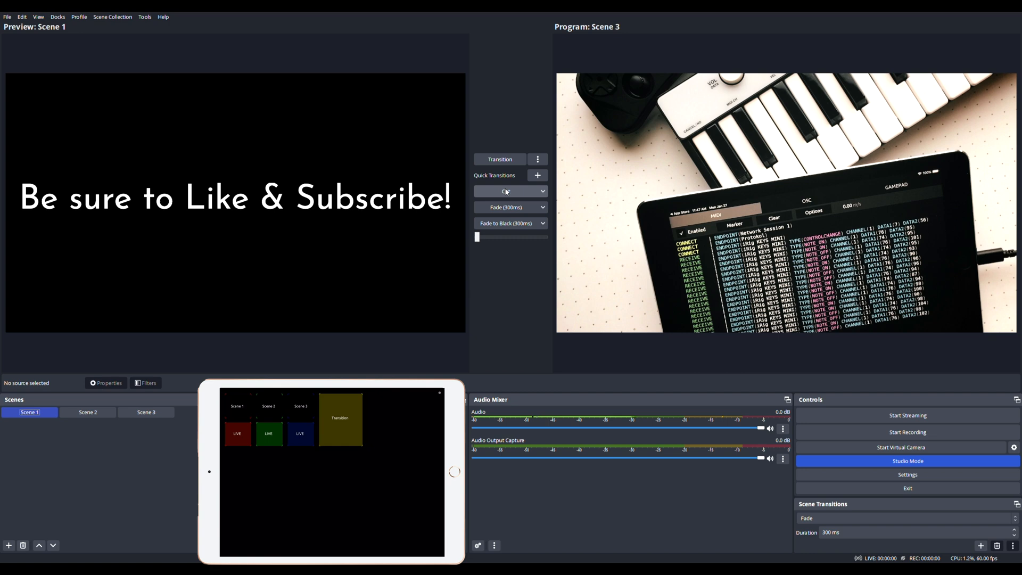
pyautogui.click(87, 412)
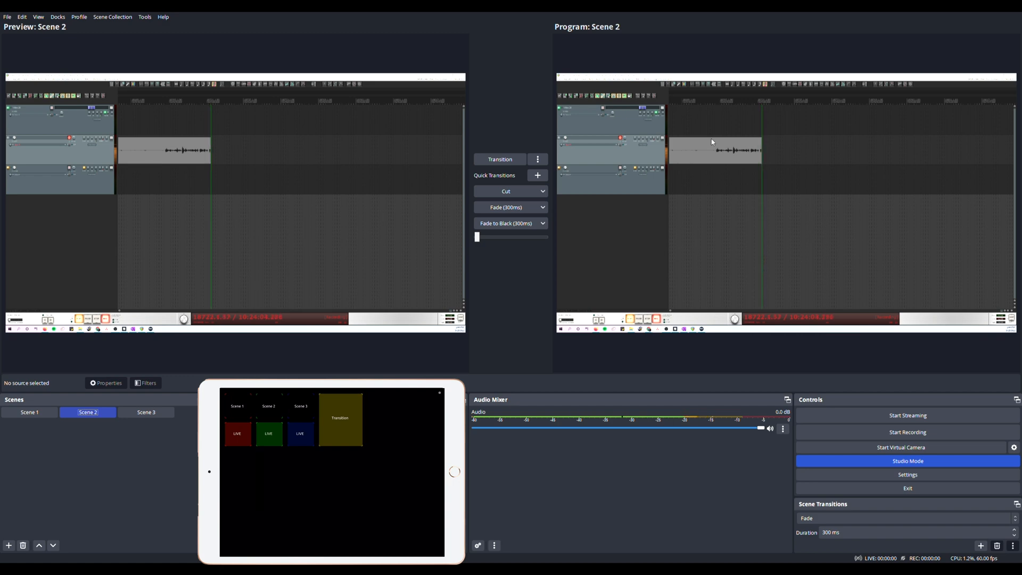
# Cue Scene 1 in preview and clear the Like & Subscribe text selection.
pyautogui.click(29, 411)
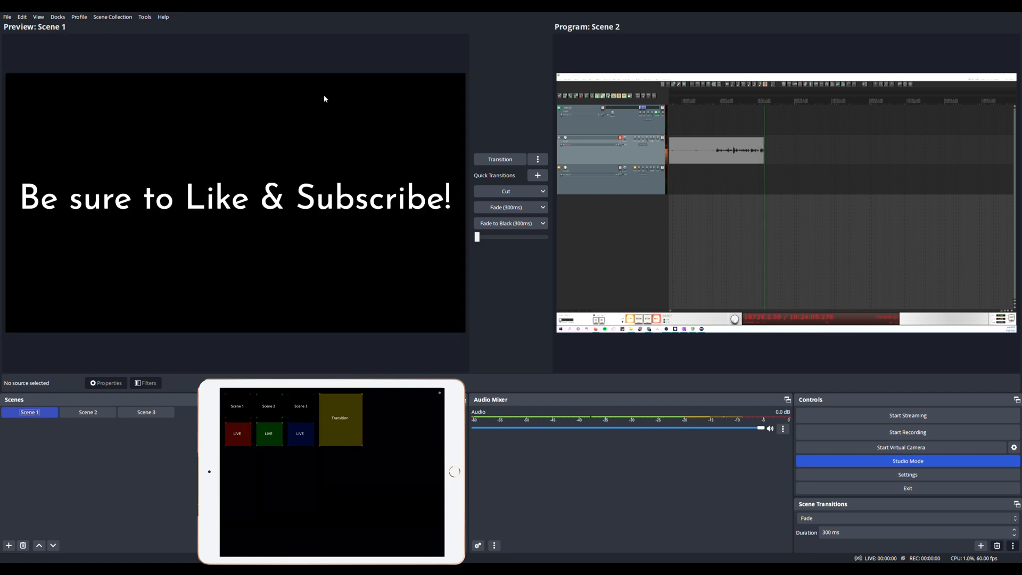
pyautogui.click(266, 201)
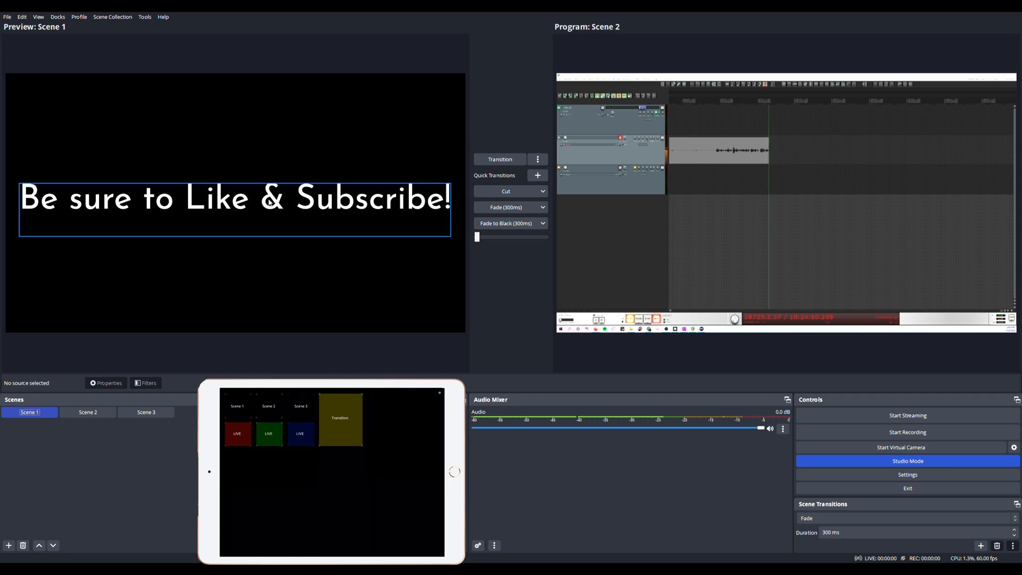
pyautogui.click(87, 412)
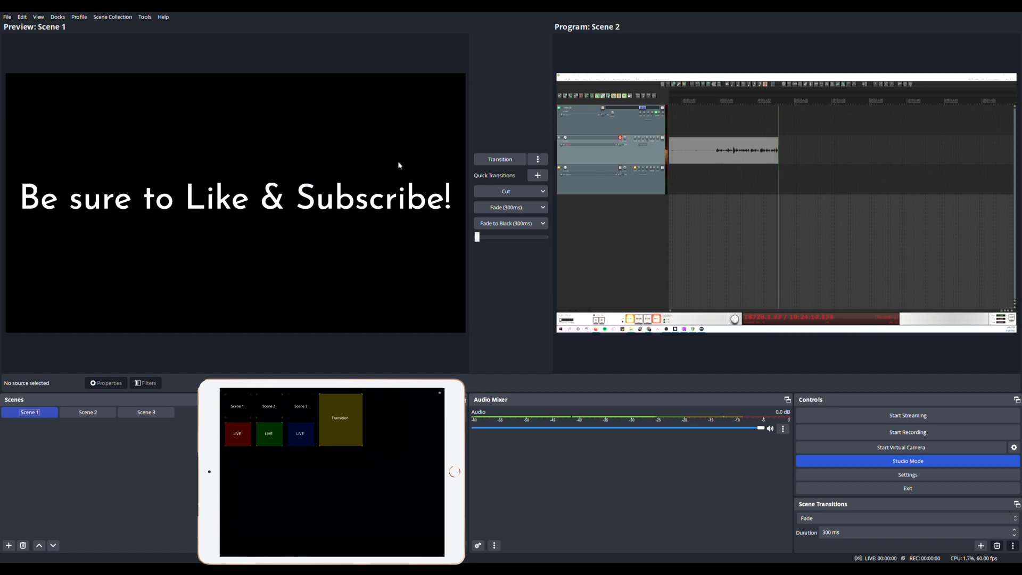
pyautogui.click(88, 412)
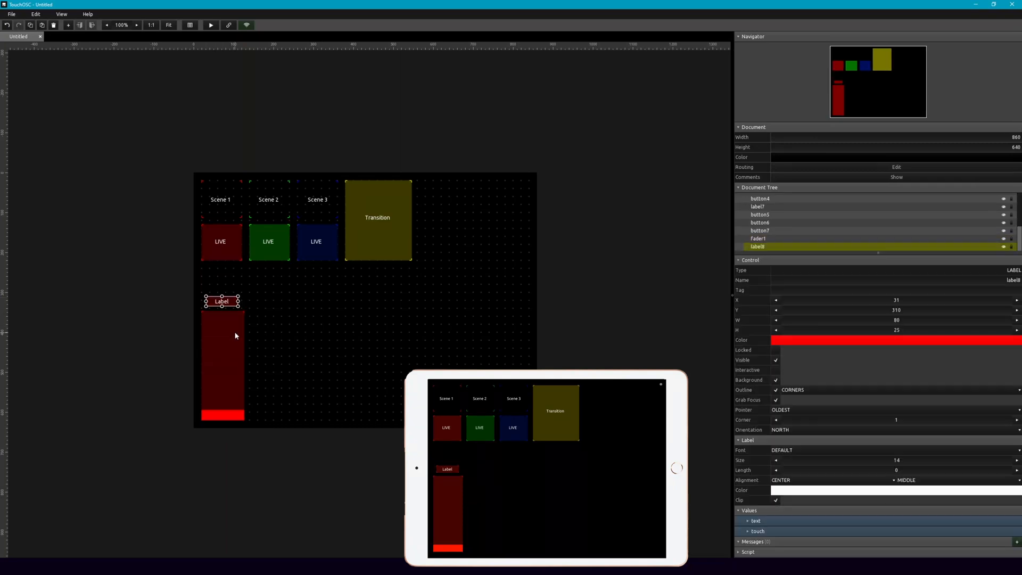
pyautogui.moveTo(828, 522)
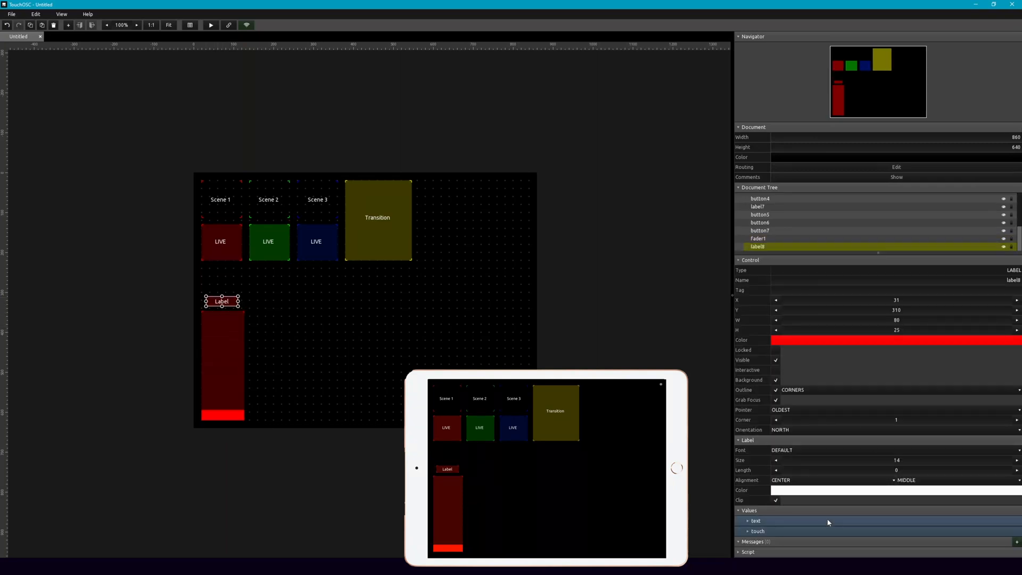
# Set the fader label's default text to 'Audio' and add a button beside the fader.
pyautogui.click(753, 520)
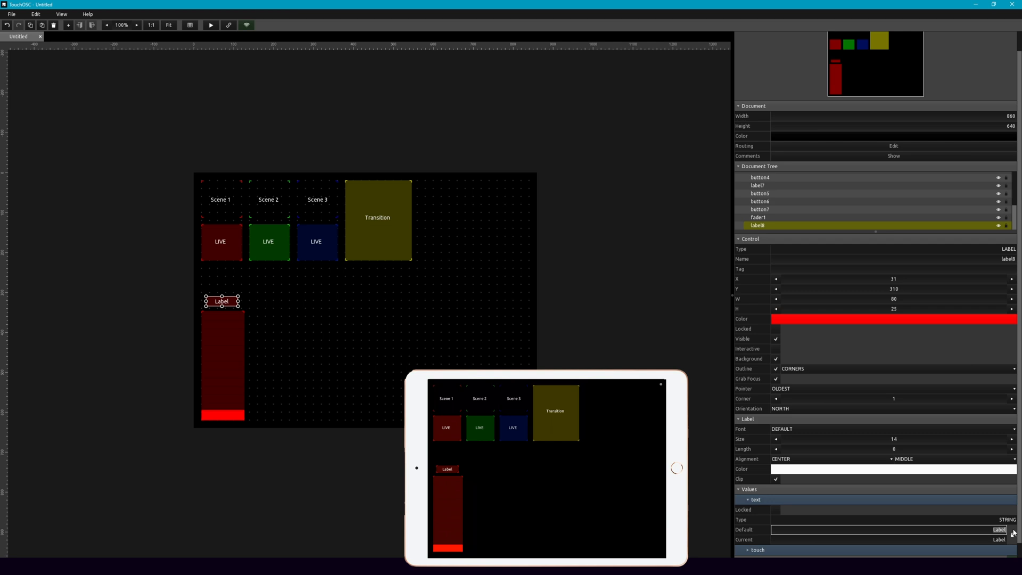
pyautogui.write('Audio')
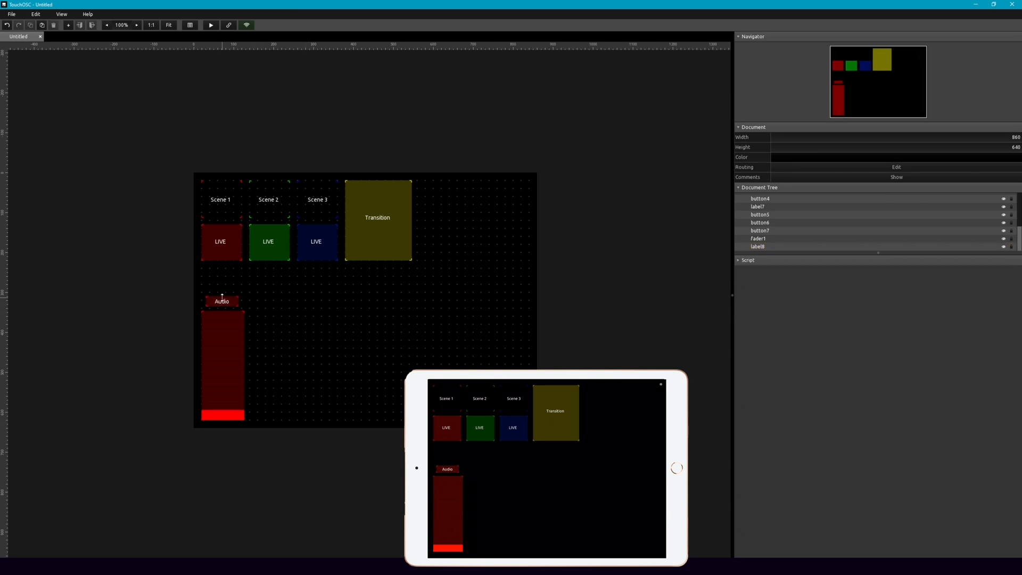
pyautogui.click(221, 302)
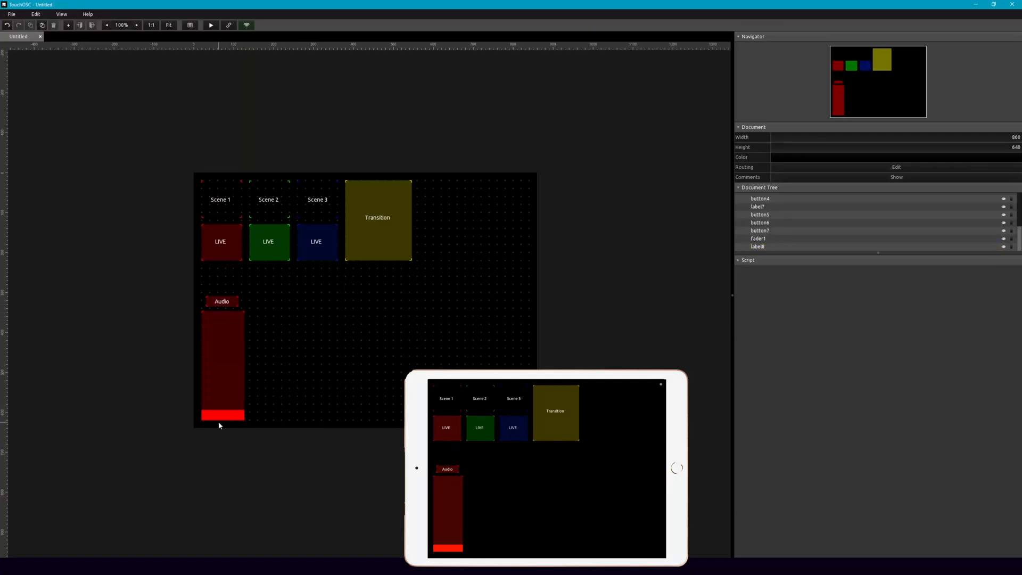
pyautogui.moveTo(219, 385)
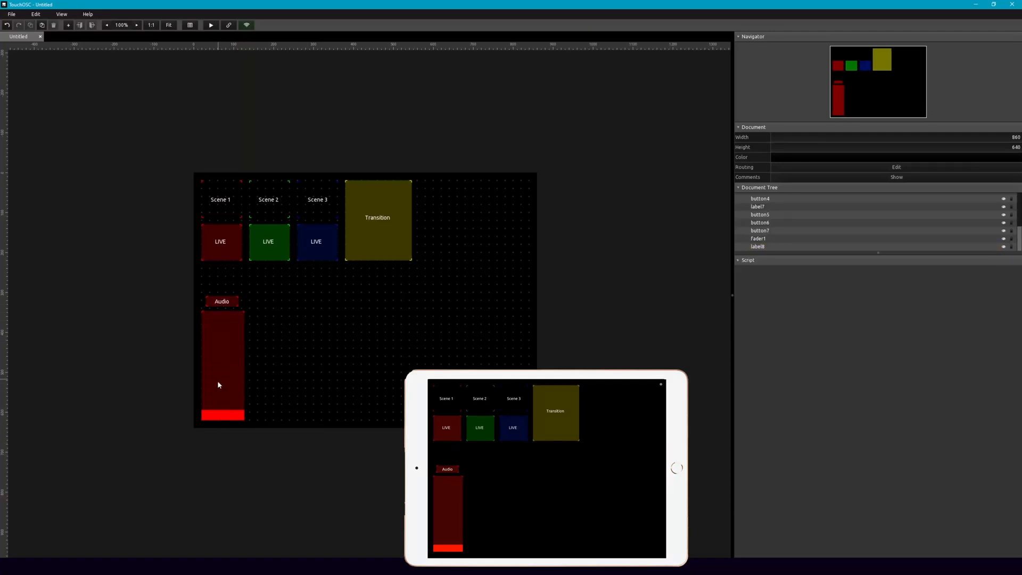
pyautogui.moveTo(262, 326)
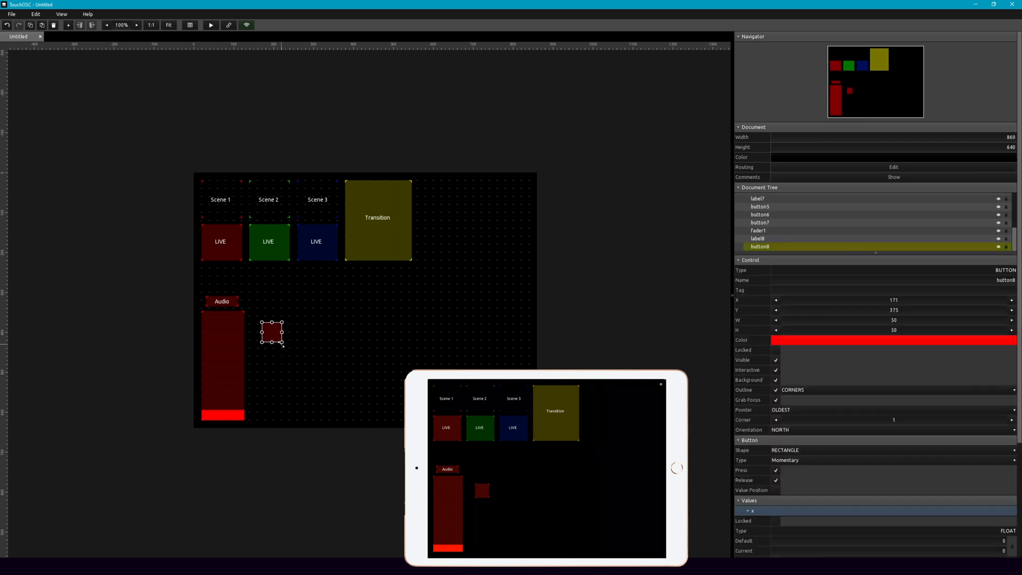
# Enlarge the new button and place it between the Audio label and the fader.
pyautogui.moveTo(283, 342); pyautogui.dragTo(307, 346)
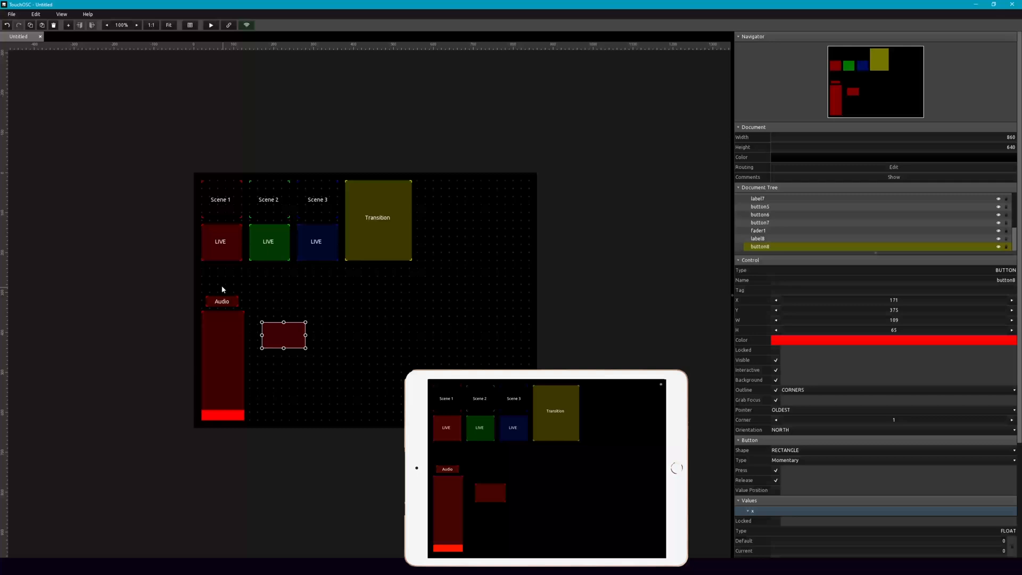
pyautogui.moveTo(284, 335); pyautogui.dragTo(221, 290)
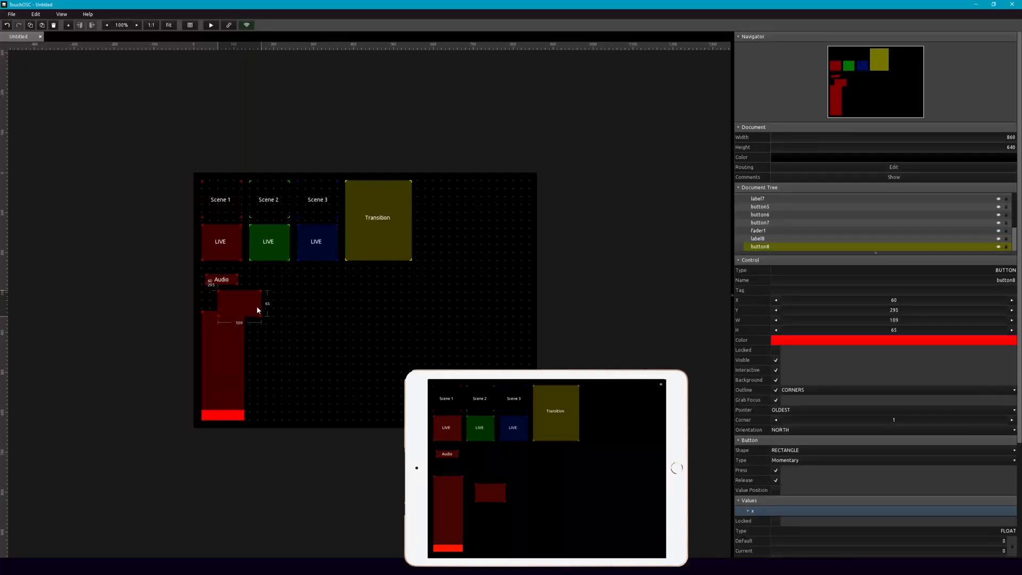
pyautogui.moveTo(257, 310); pyautogui.dragTo(224, 291)
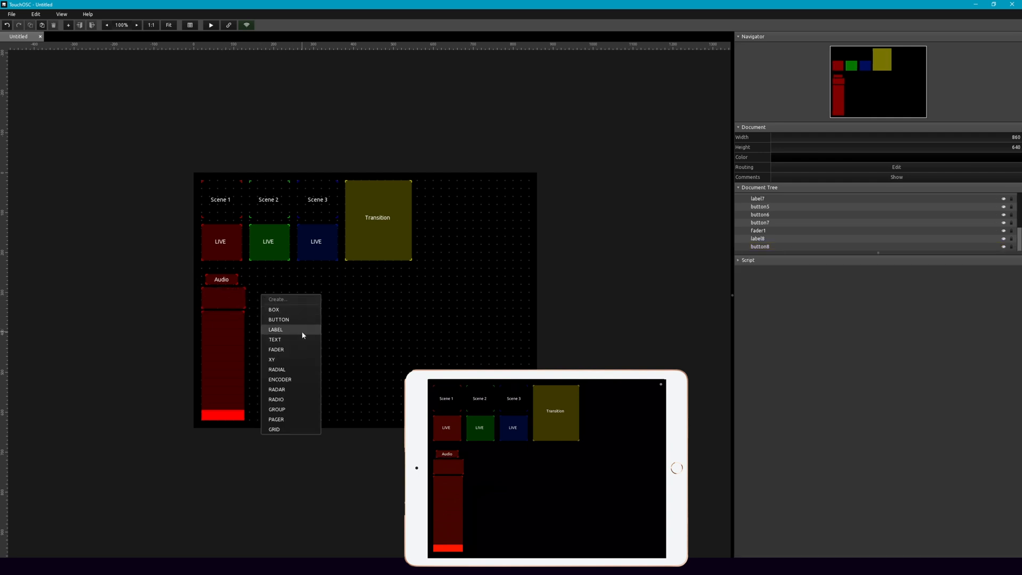
# Add a 'MUTE' label onto the button and select the MUTE button.
pyautogui.click(275, 330)
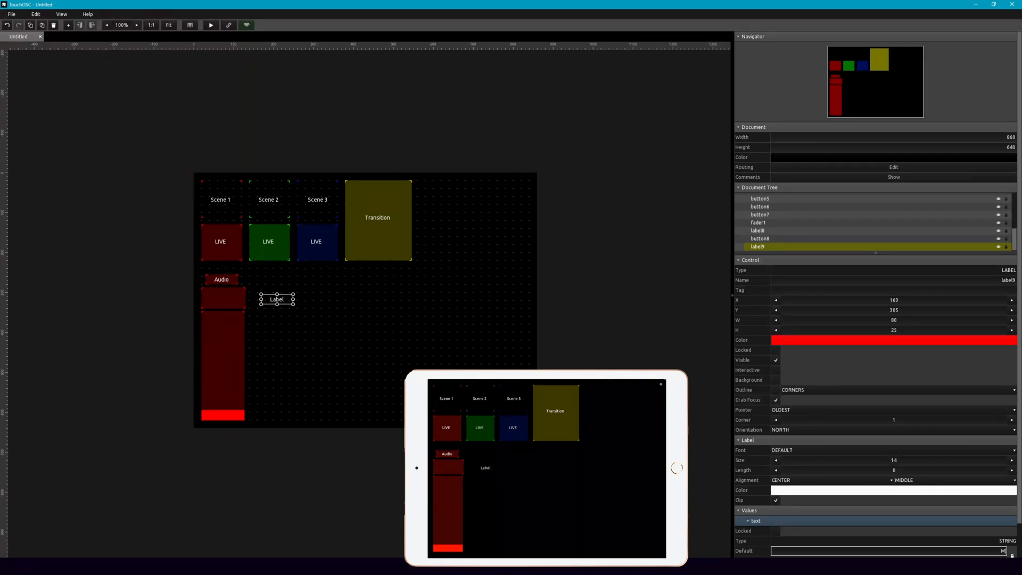
pyautogui.write('MUTE')
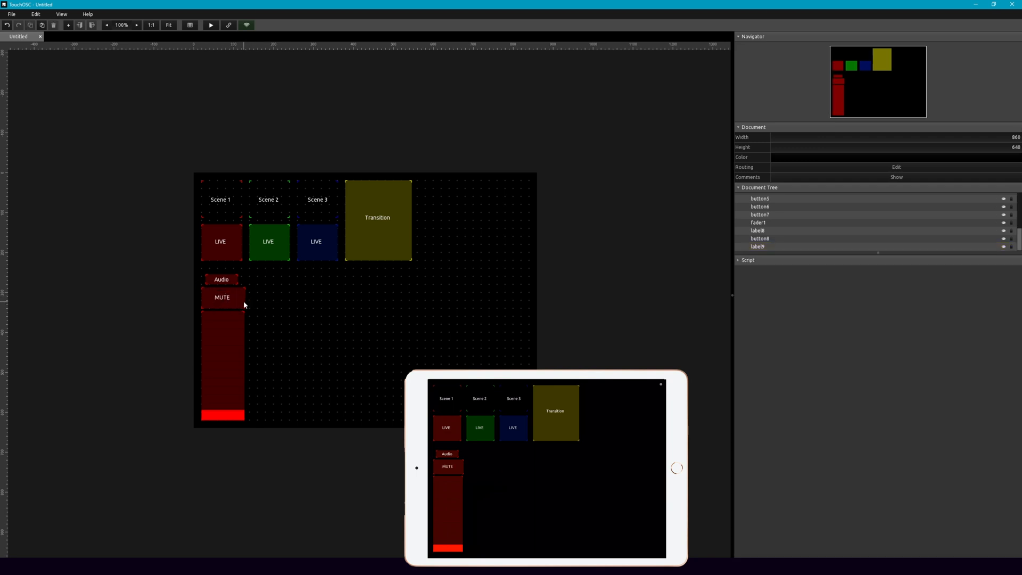
pyautogui.click(222, 298)
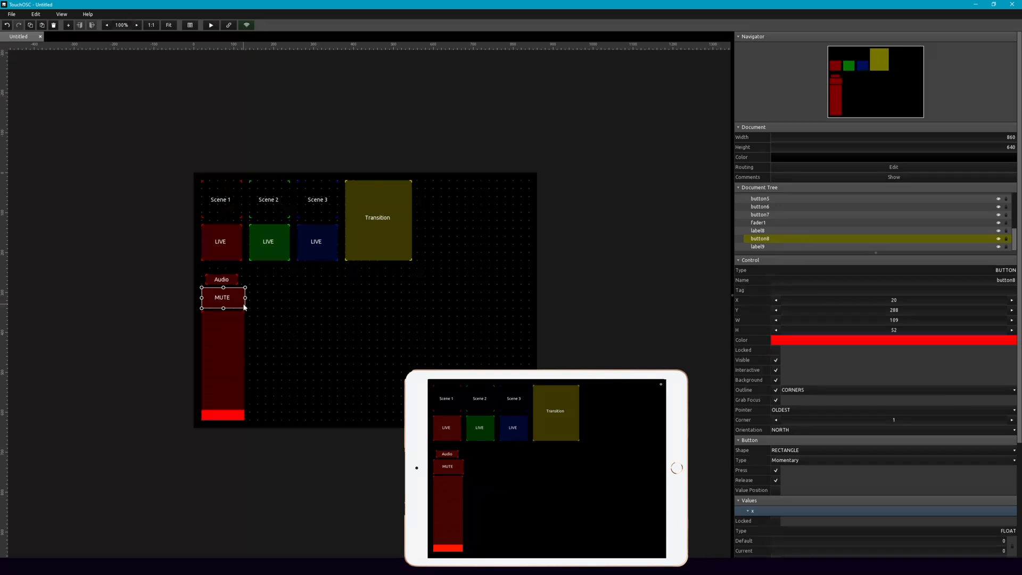
# Make MUTE a Toggle Press button sending OSC /Audio/audioToggle, with its MIDI message removed.
pyautogui.scroll(-3)
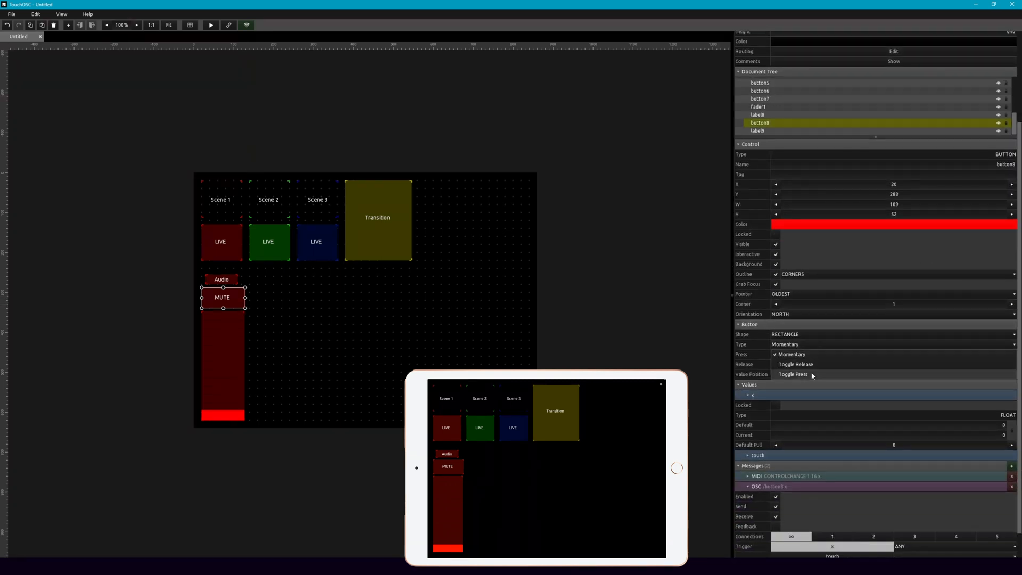
pyautogui.click(793, 374)
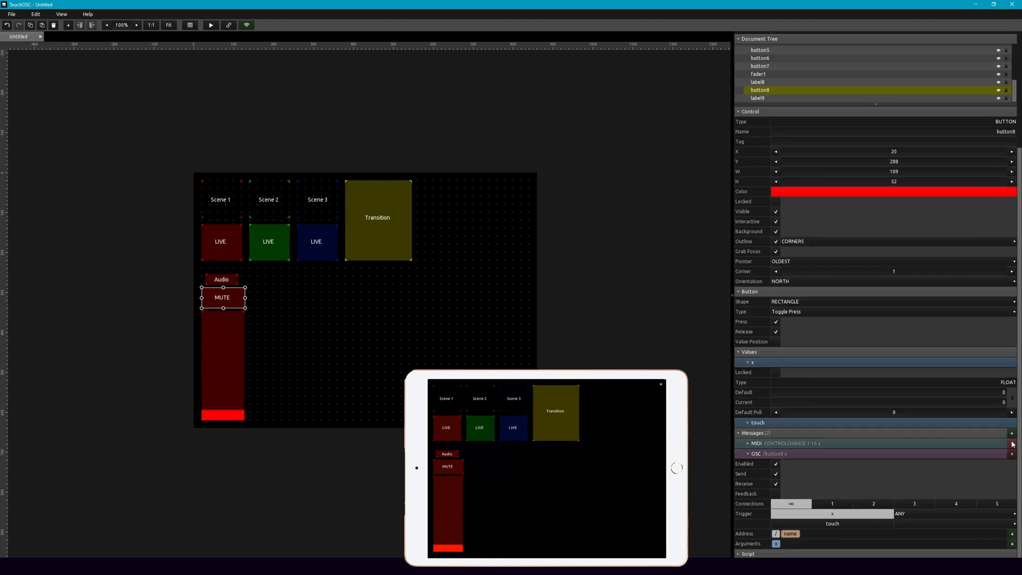
pyautogui.click(1011, 444)
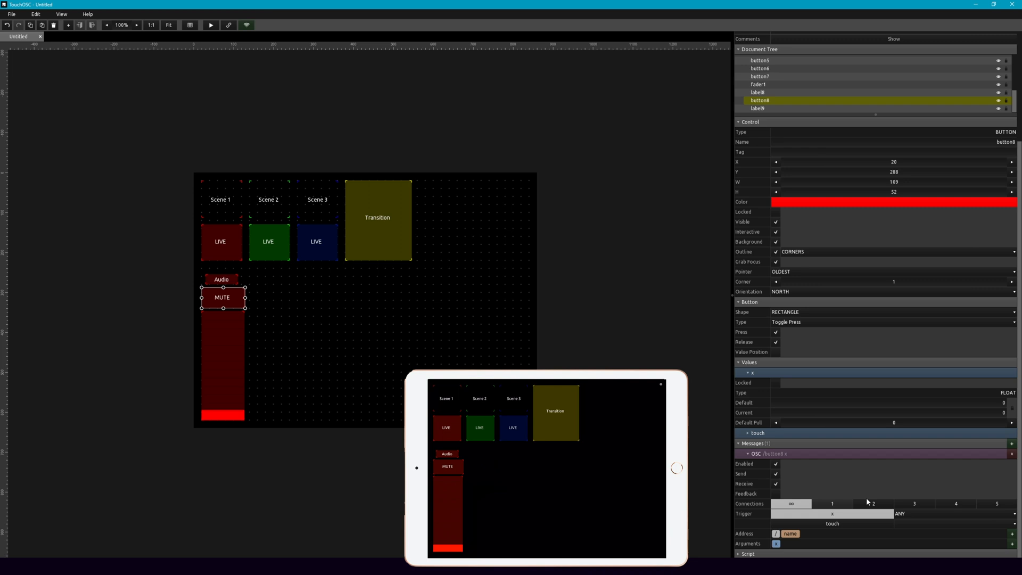
pyautogui.moveTo(854, 520)
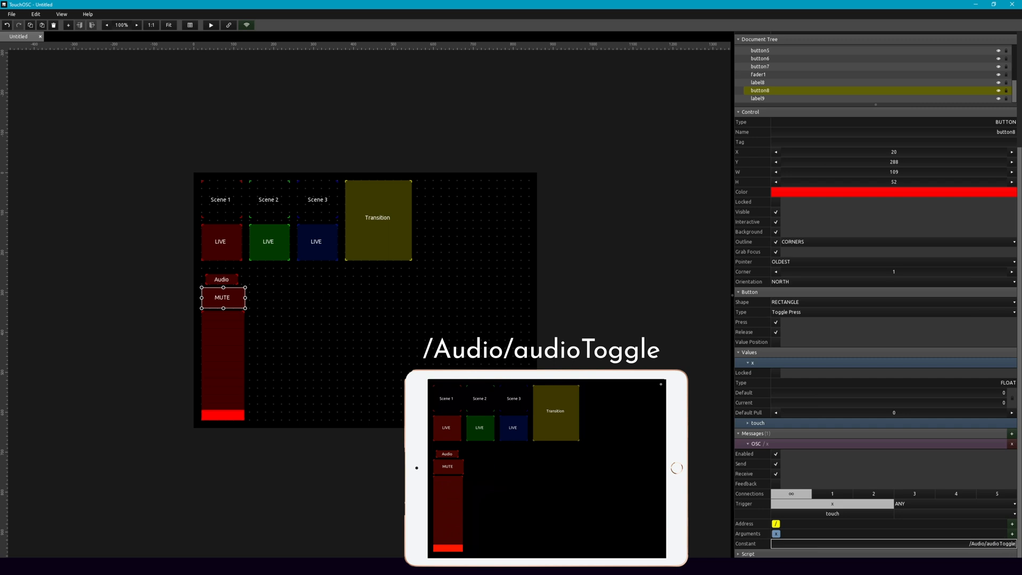
pyautogui.write('/Audio/audioToggle')
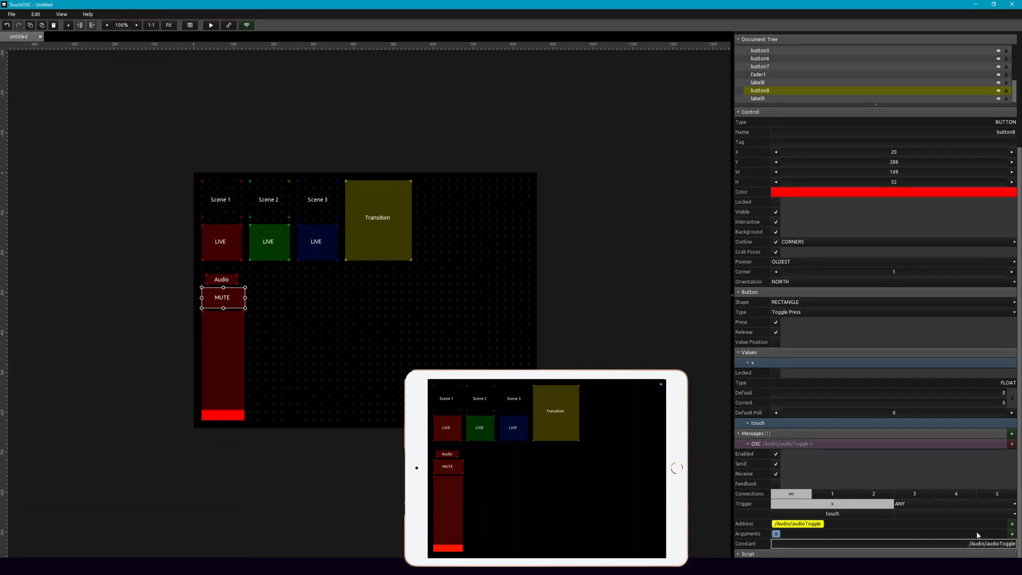
pyautogui.moveTo(975, 535)
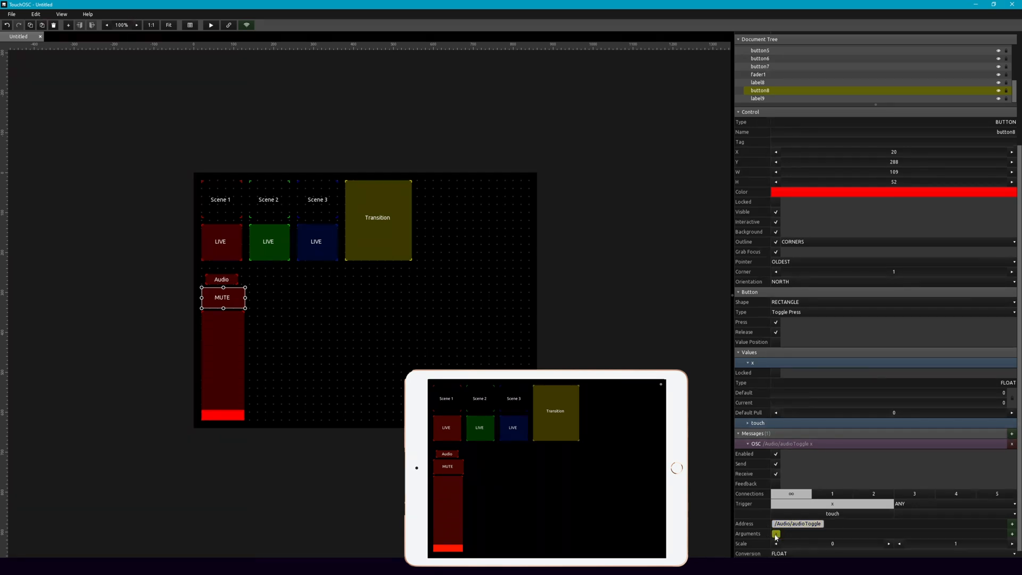
pyautogui.click(784, 559)
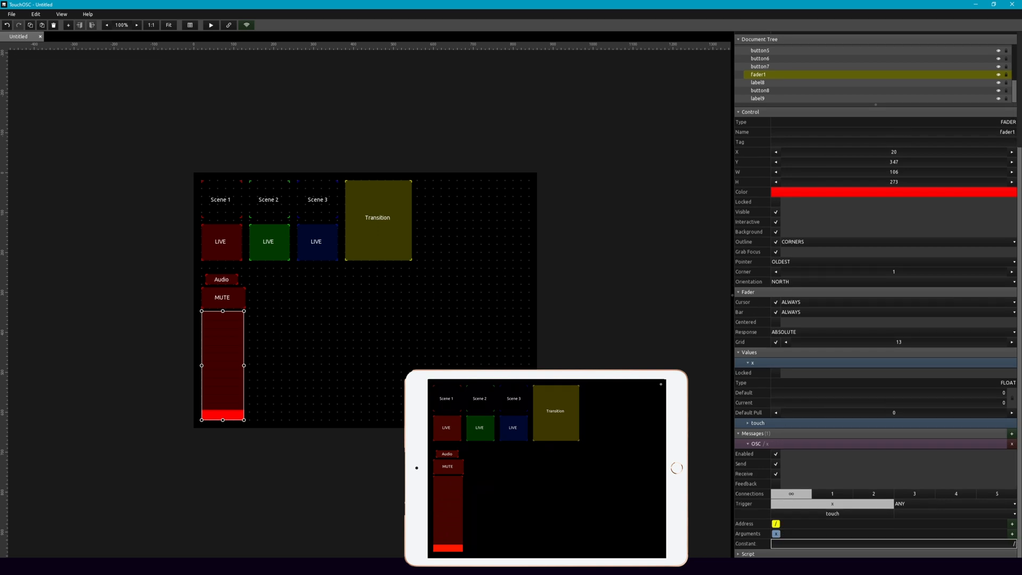
# Enter /Audio/volume as the fader's OSC address constant.
pyautogui.write('/Audio/volume')
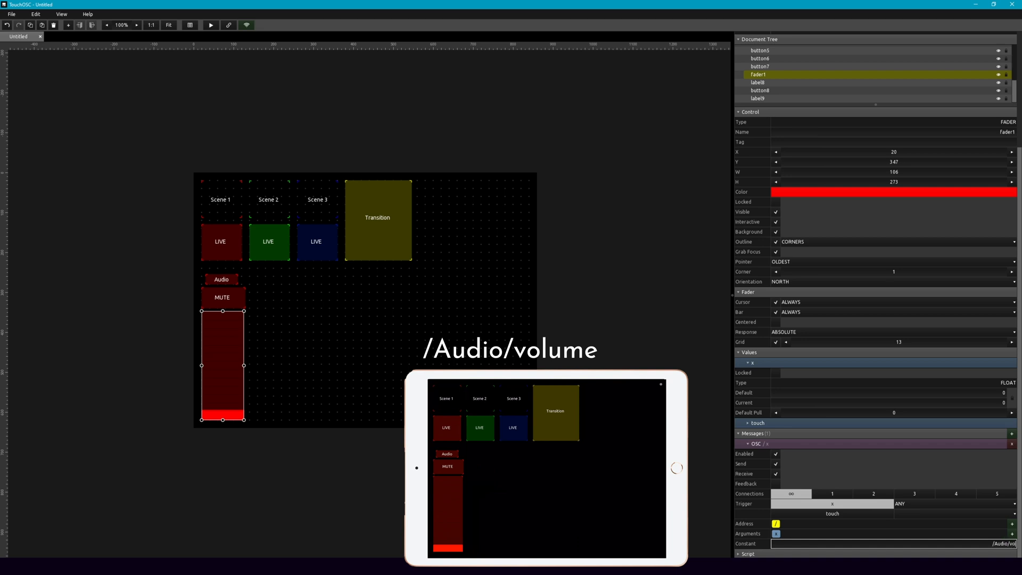
pyautogui.write('/Audio/volume')
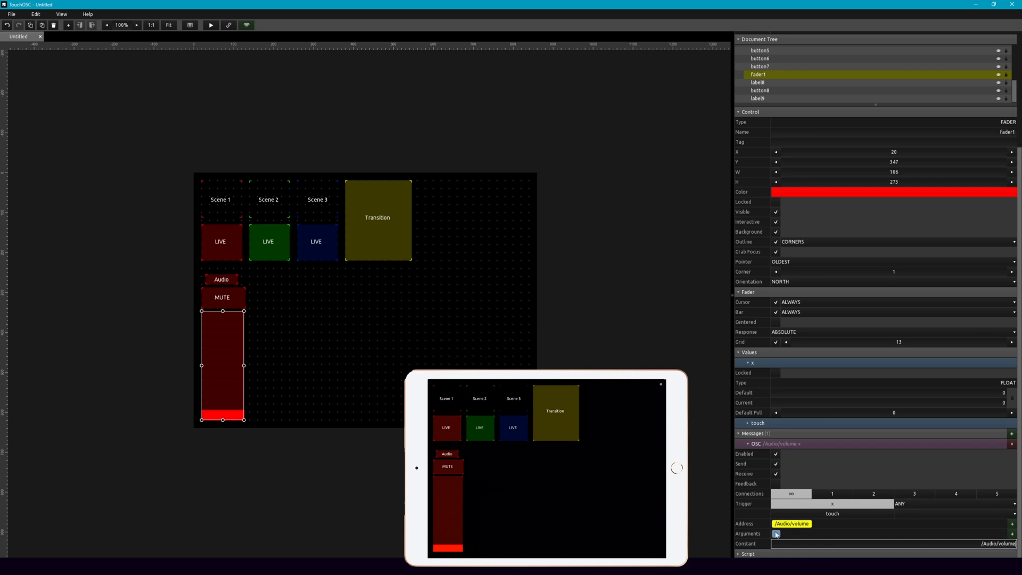
pyautogui.click(776, 534)
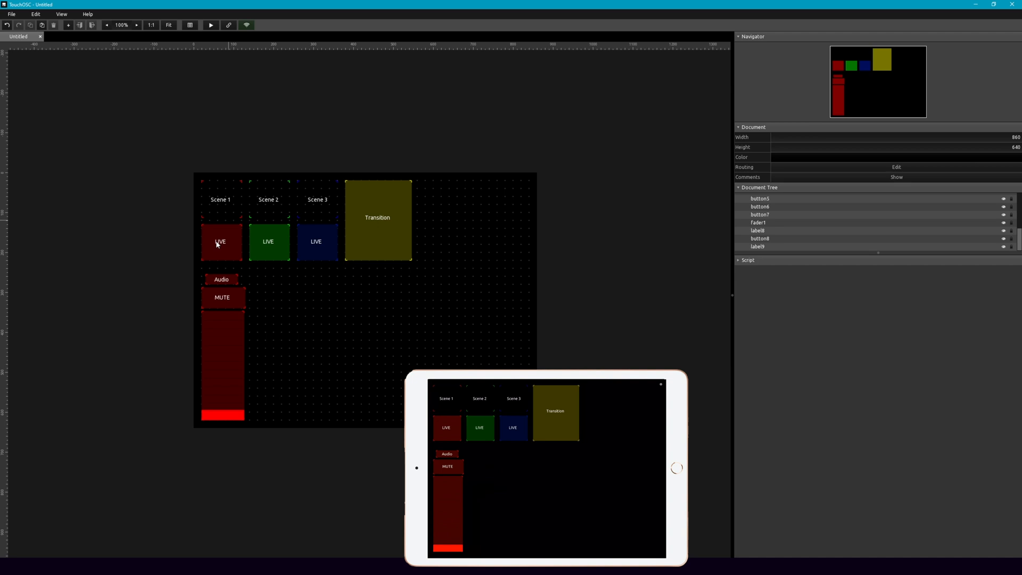
pyautogui.moveTo(493, 143)
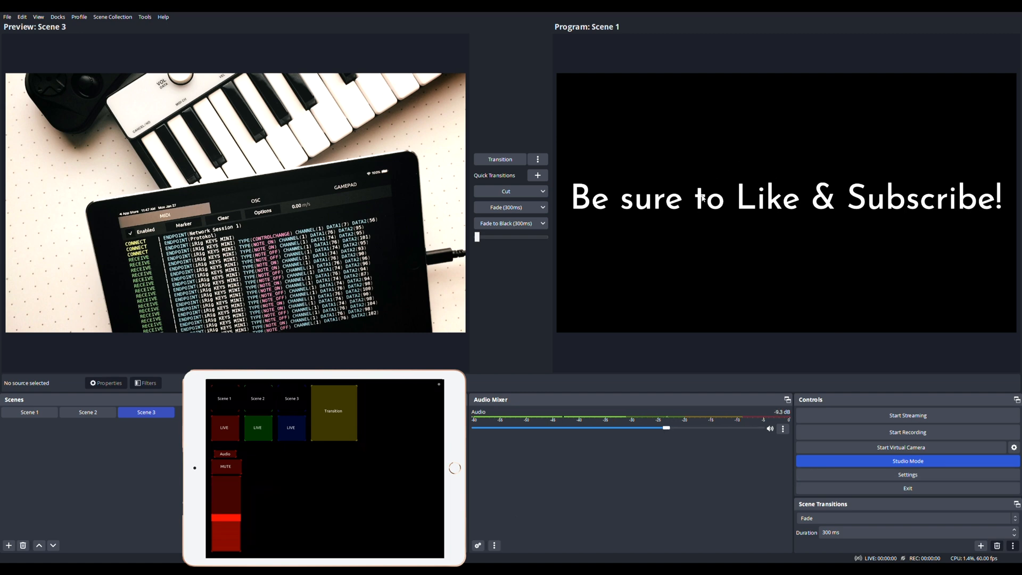
# Drag the OBS Audio volume up to 0 dB, then back down to about -5.3 dB.
pyautogui.moveTo(666, 428); pyautogui.dragTo(760, 428)
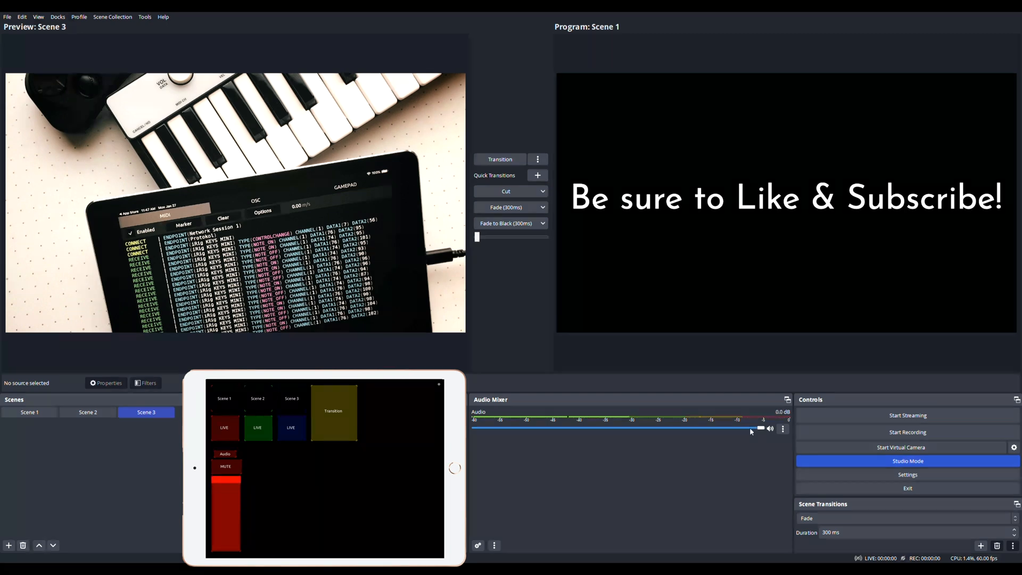
pyautogui.moveTo(759, 428); pyautogui.dragTo(722, 428)
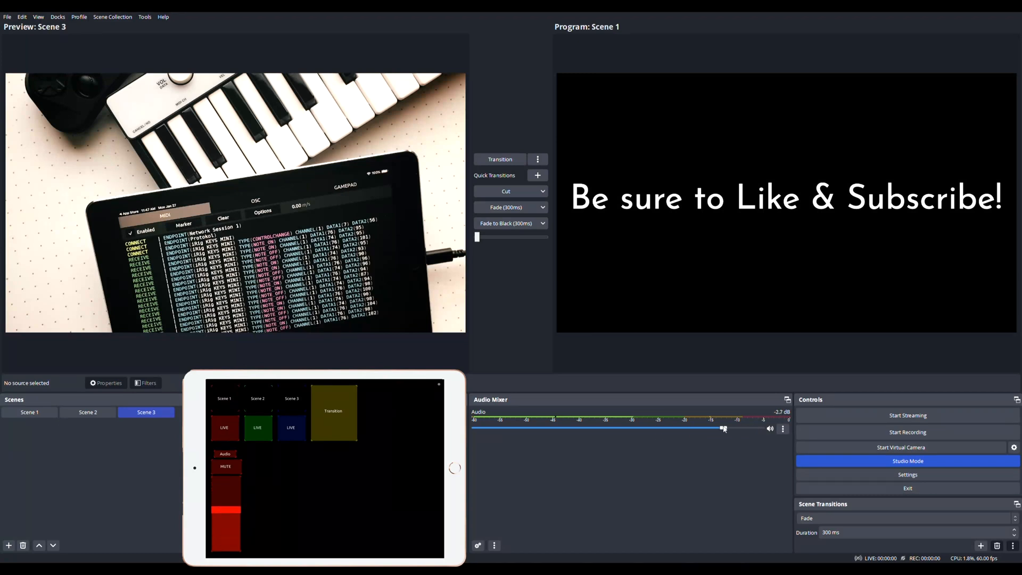
pyautogui.moveTo(722, 428); pyautogui.dragTo(696, 429)
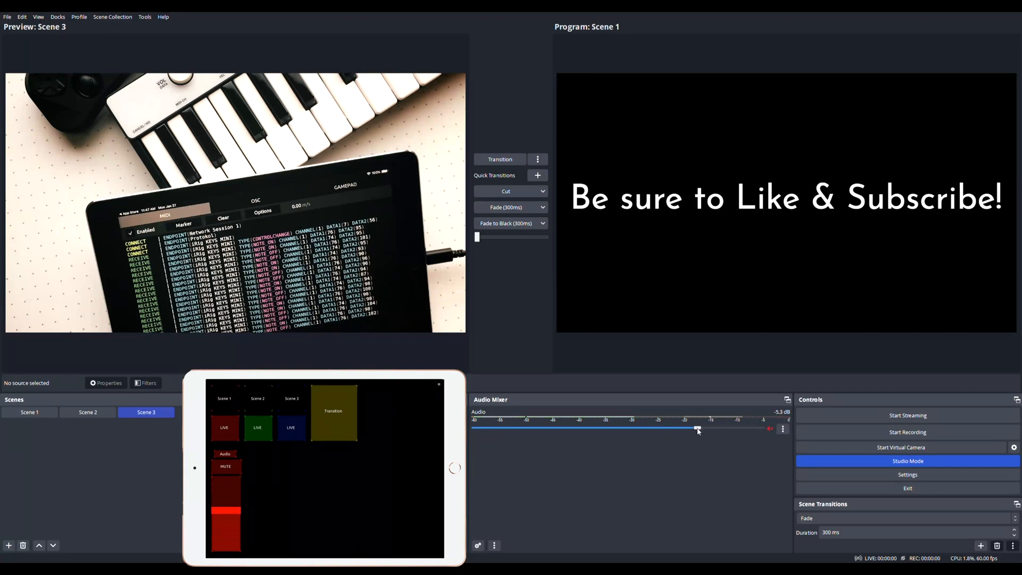